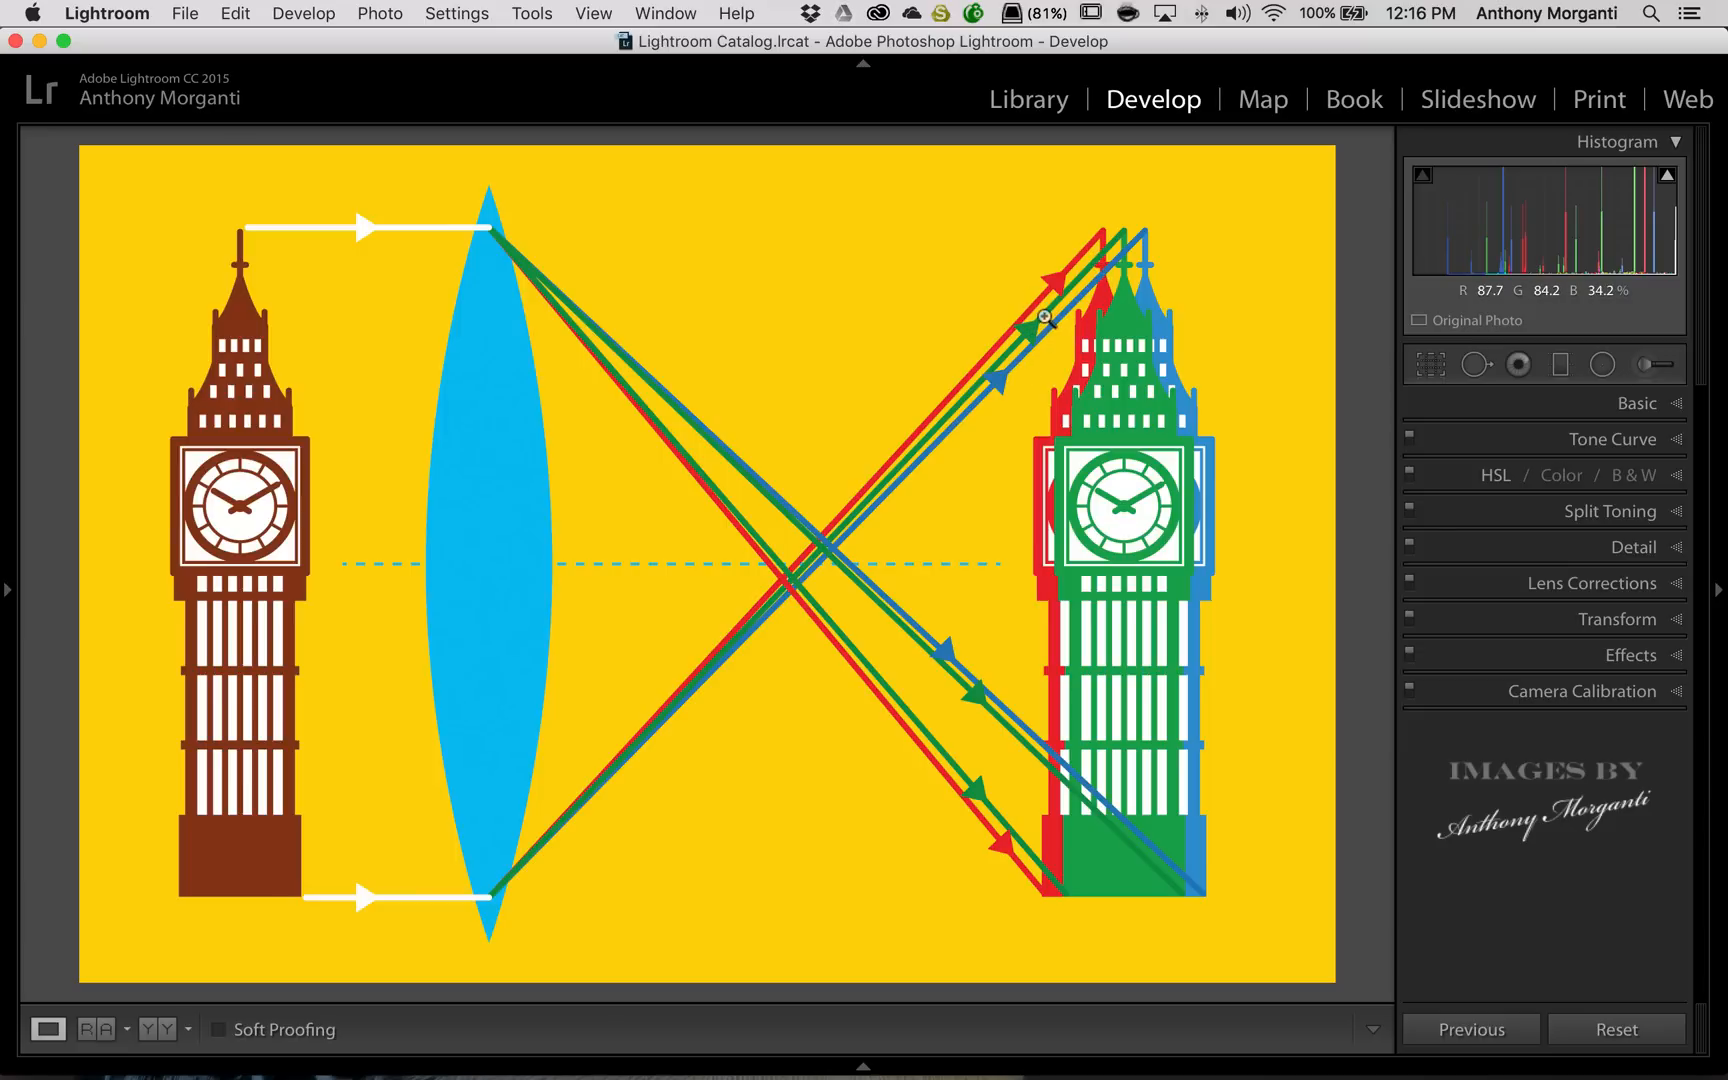
pyautogui.moveTo(1074, 352)
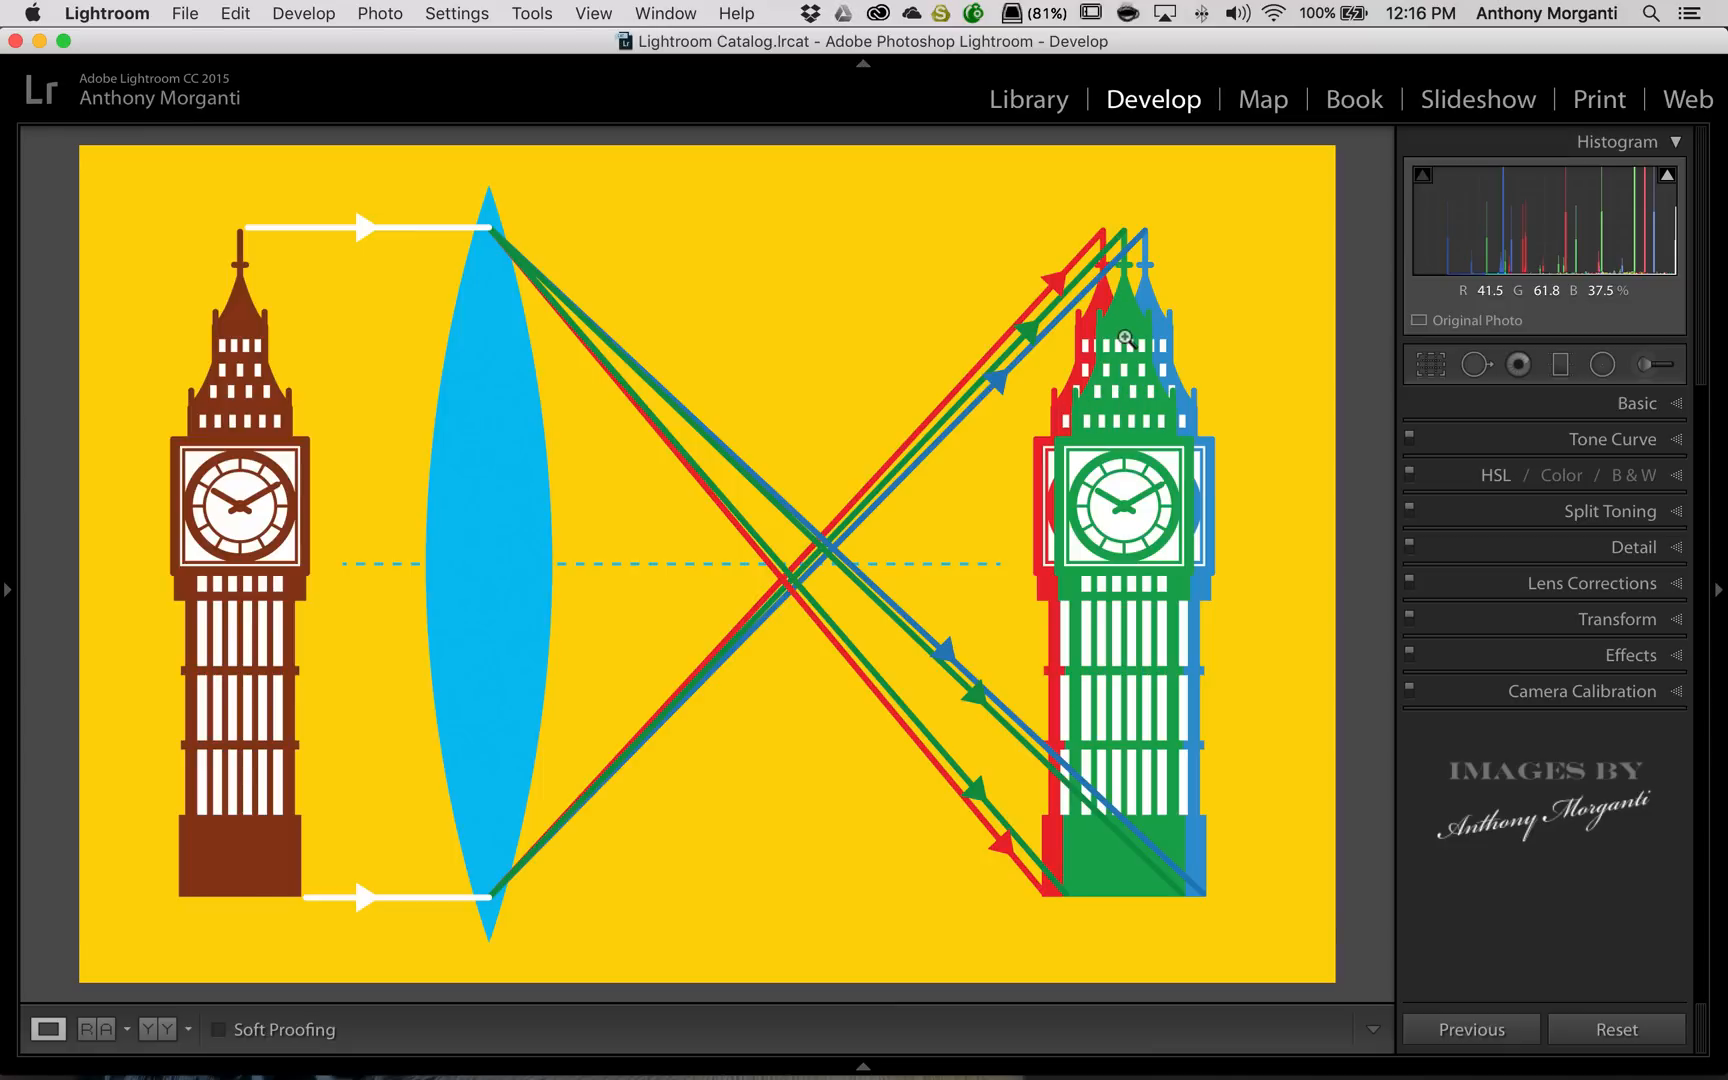
pyautogui.moveTo(1157, 261)
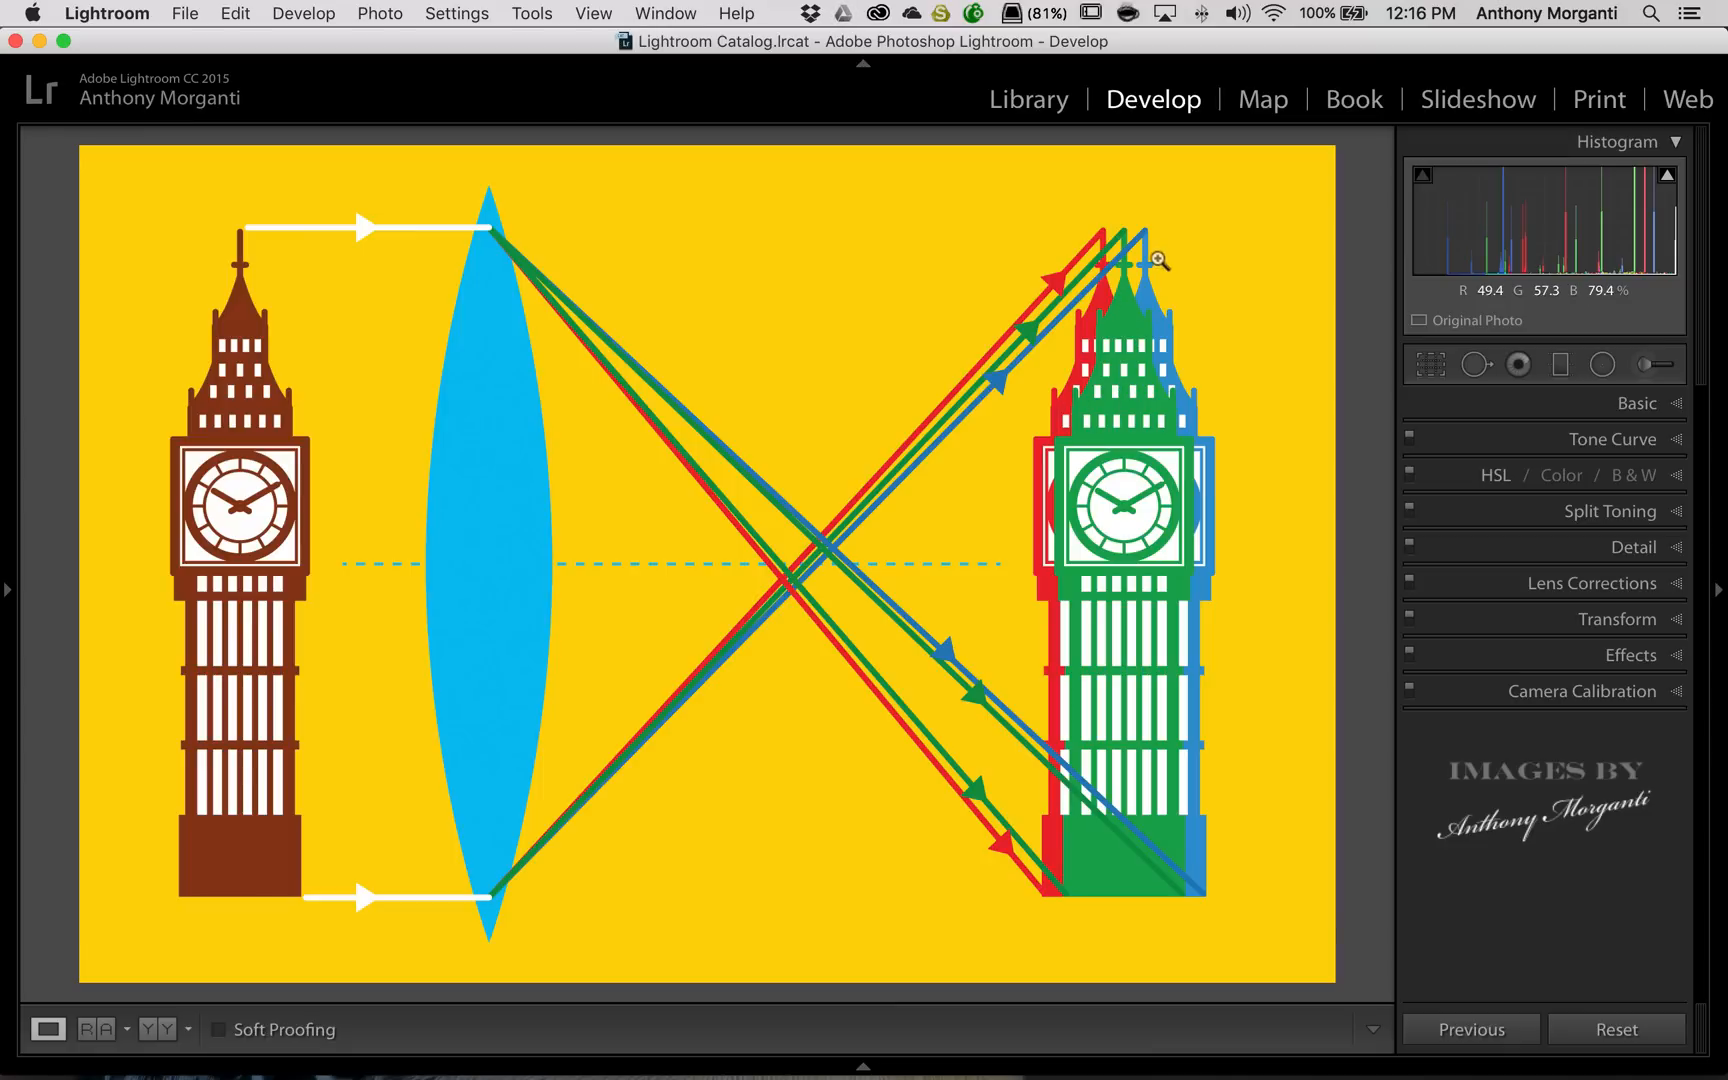
pyautogui.moveTo(1155, 262)
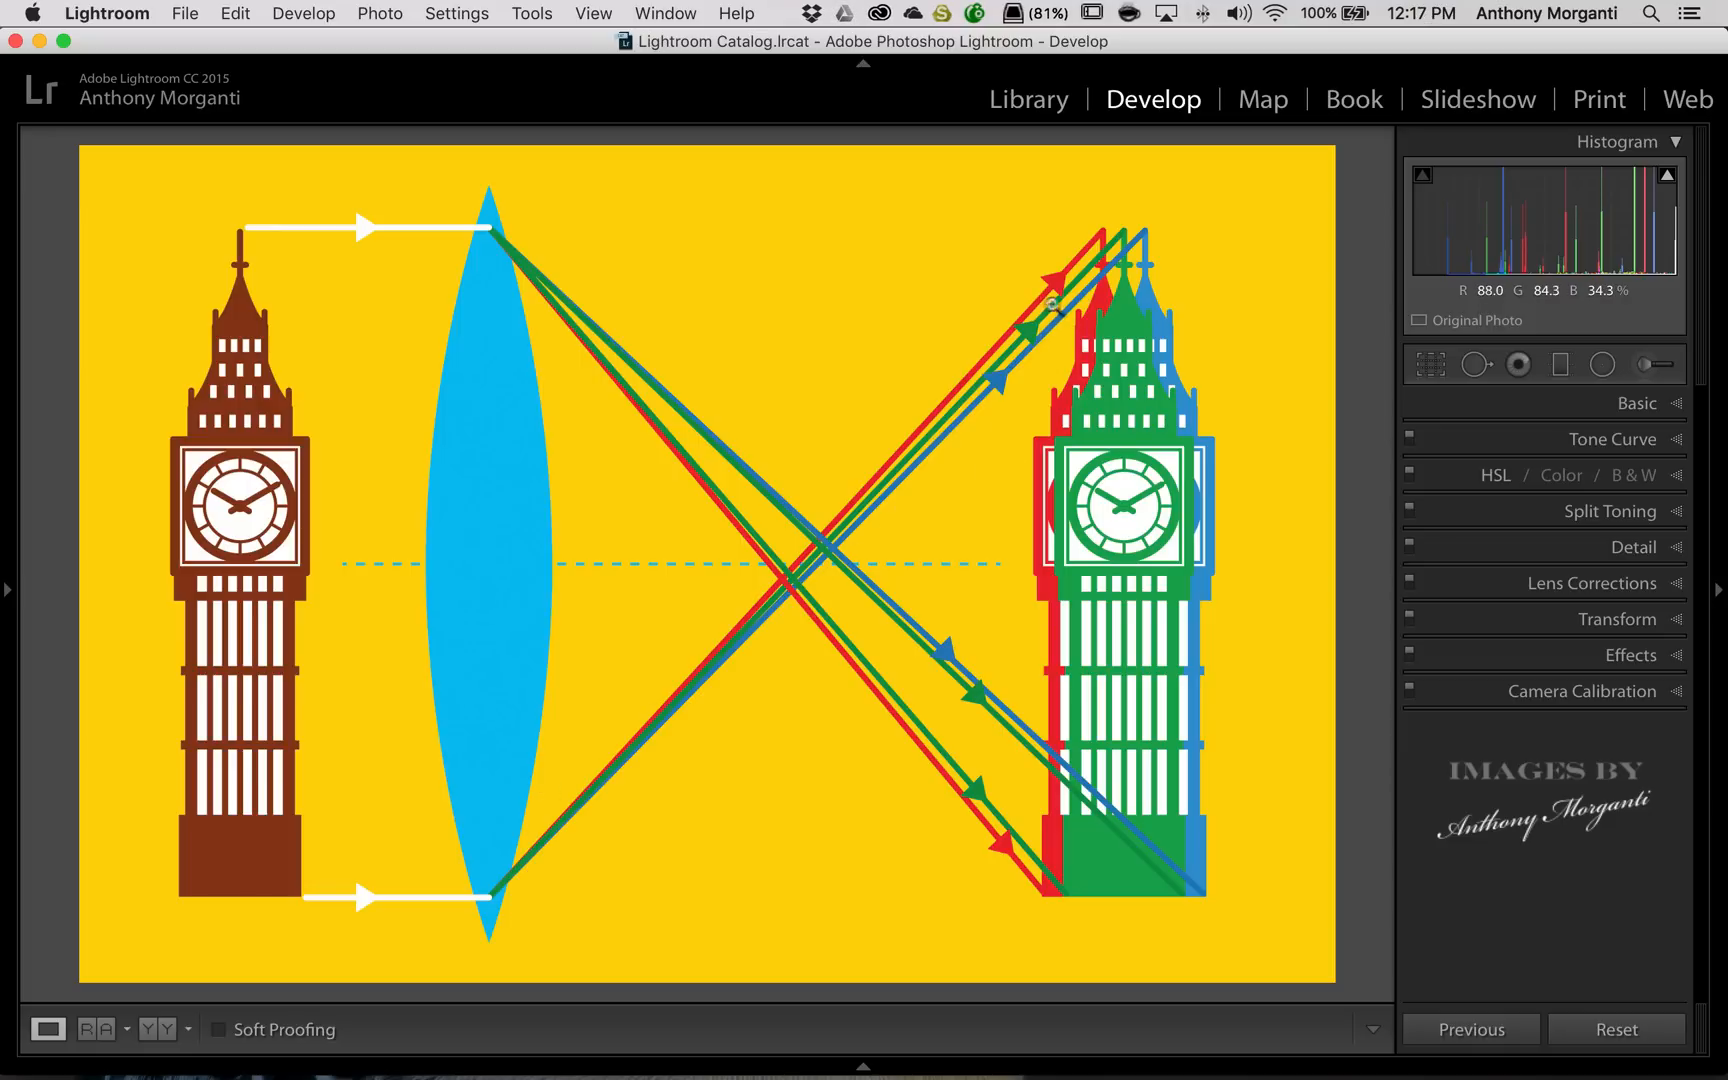
pyautogui.moveTo(1177, 342)
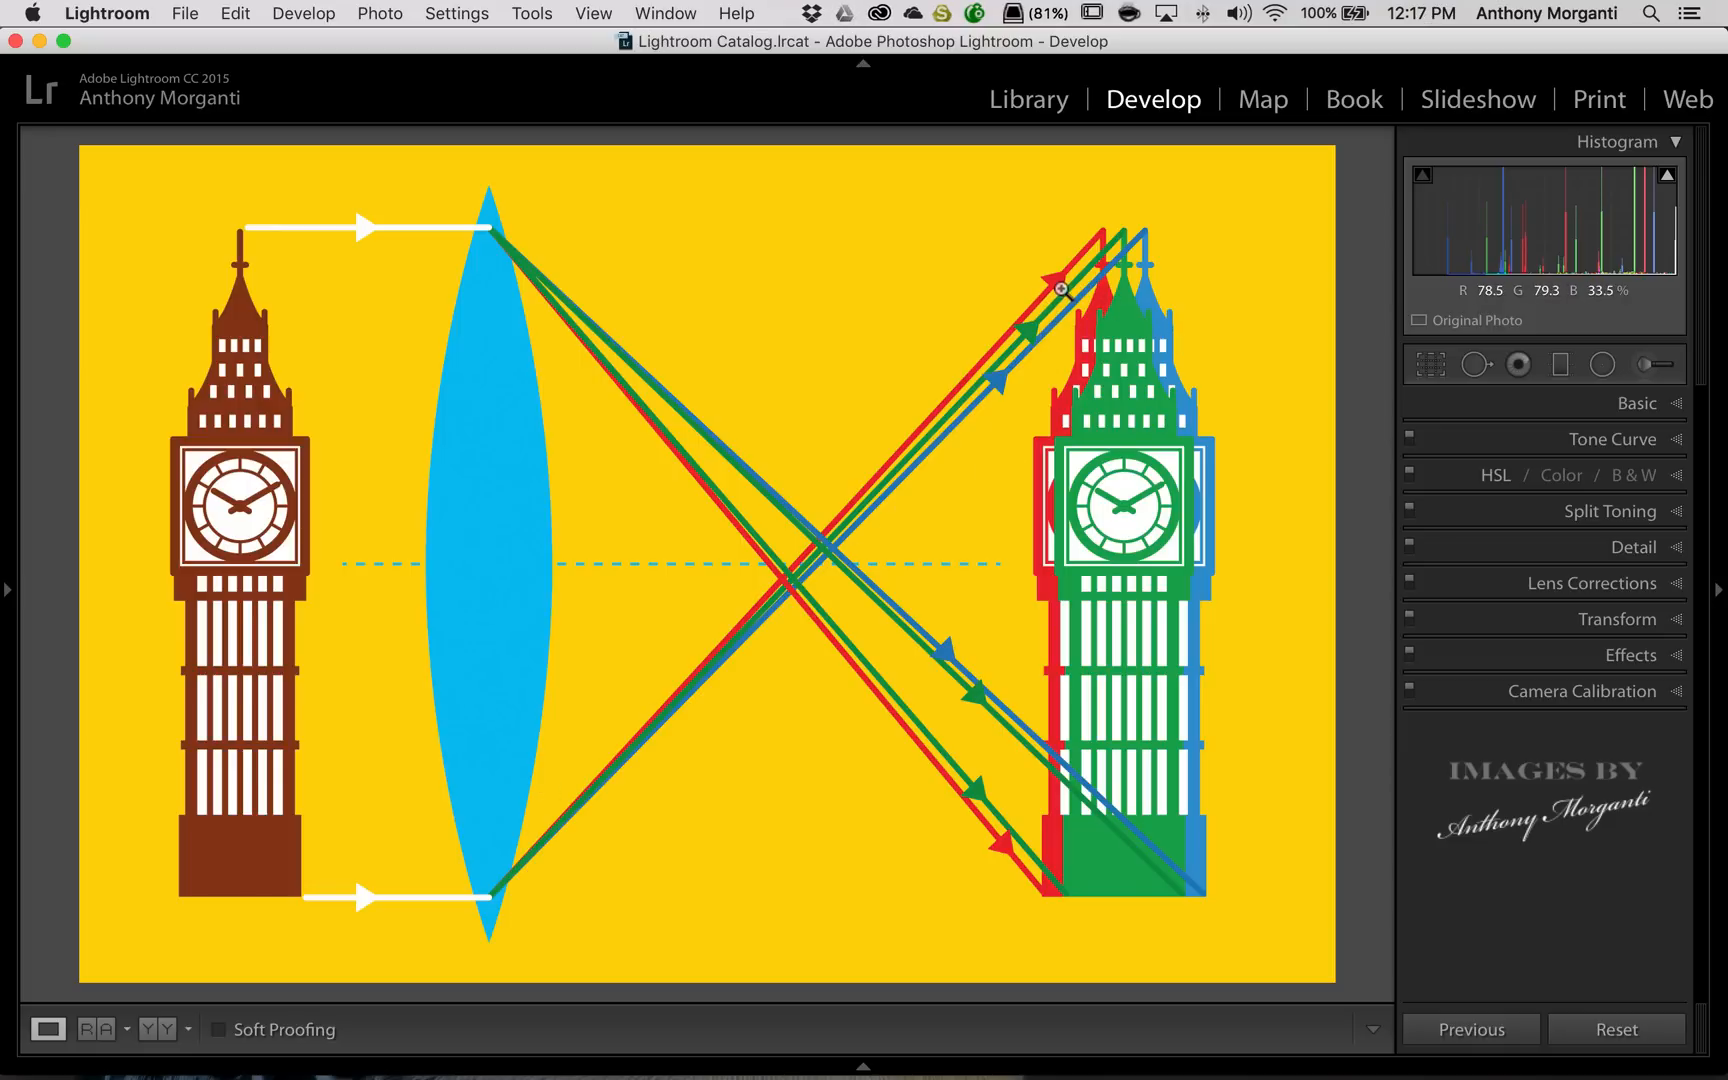
pyautogui.moveTo(1052, 272)
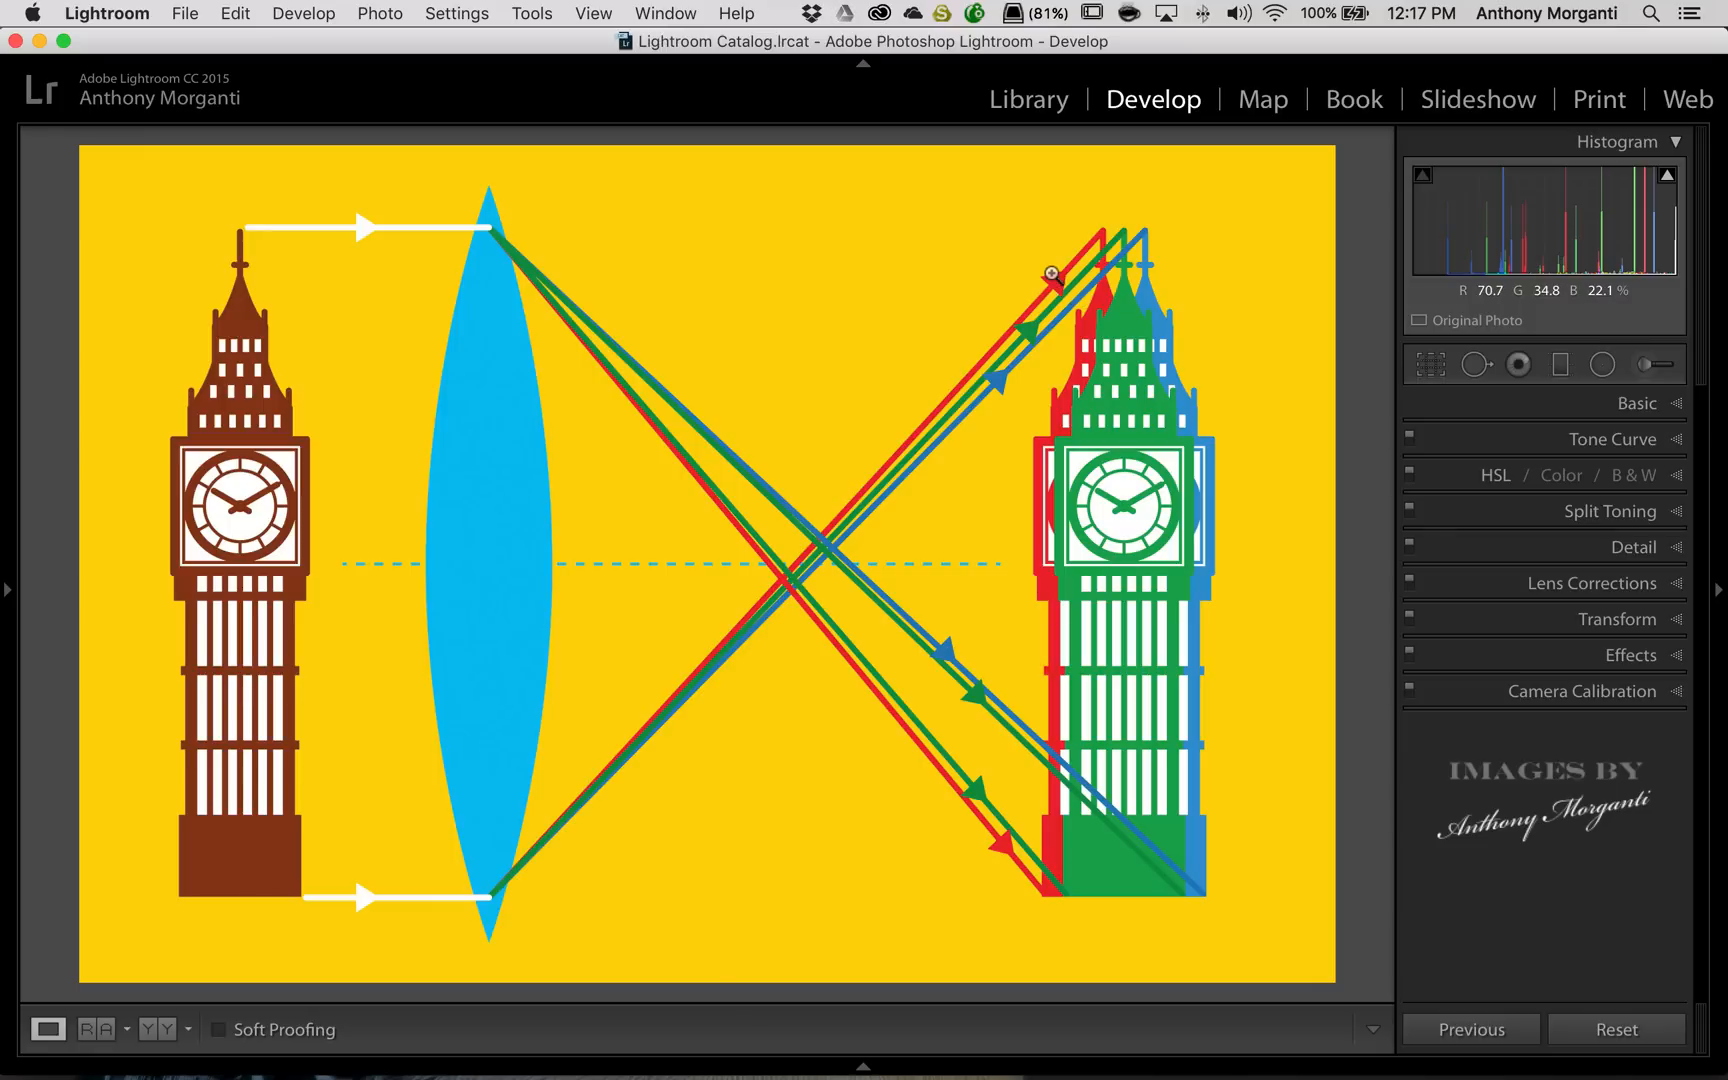
pyautogui.moveTo(1051, 273)
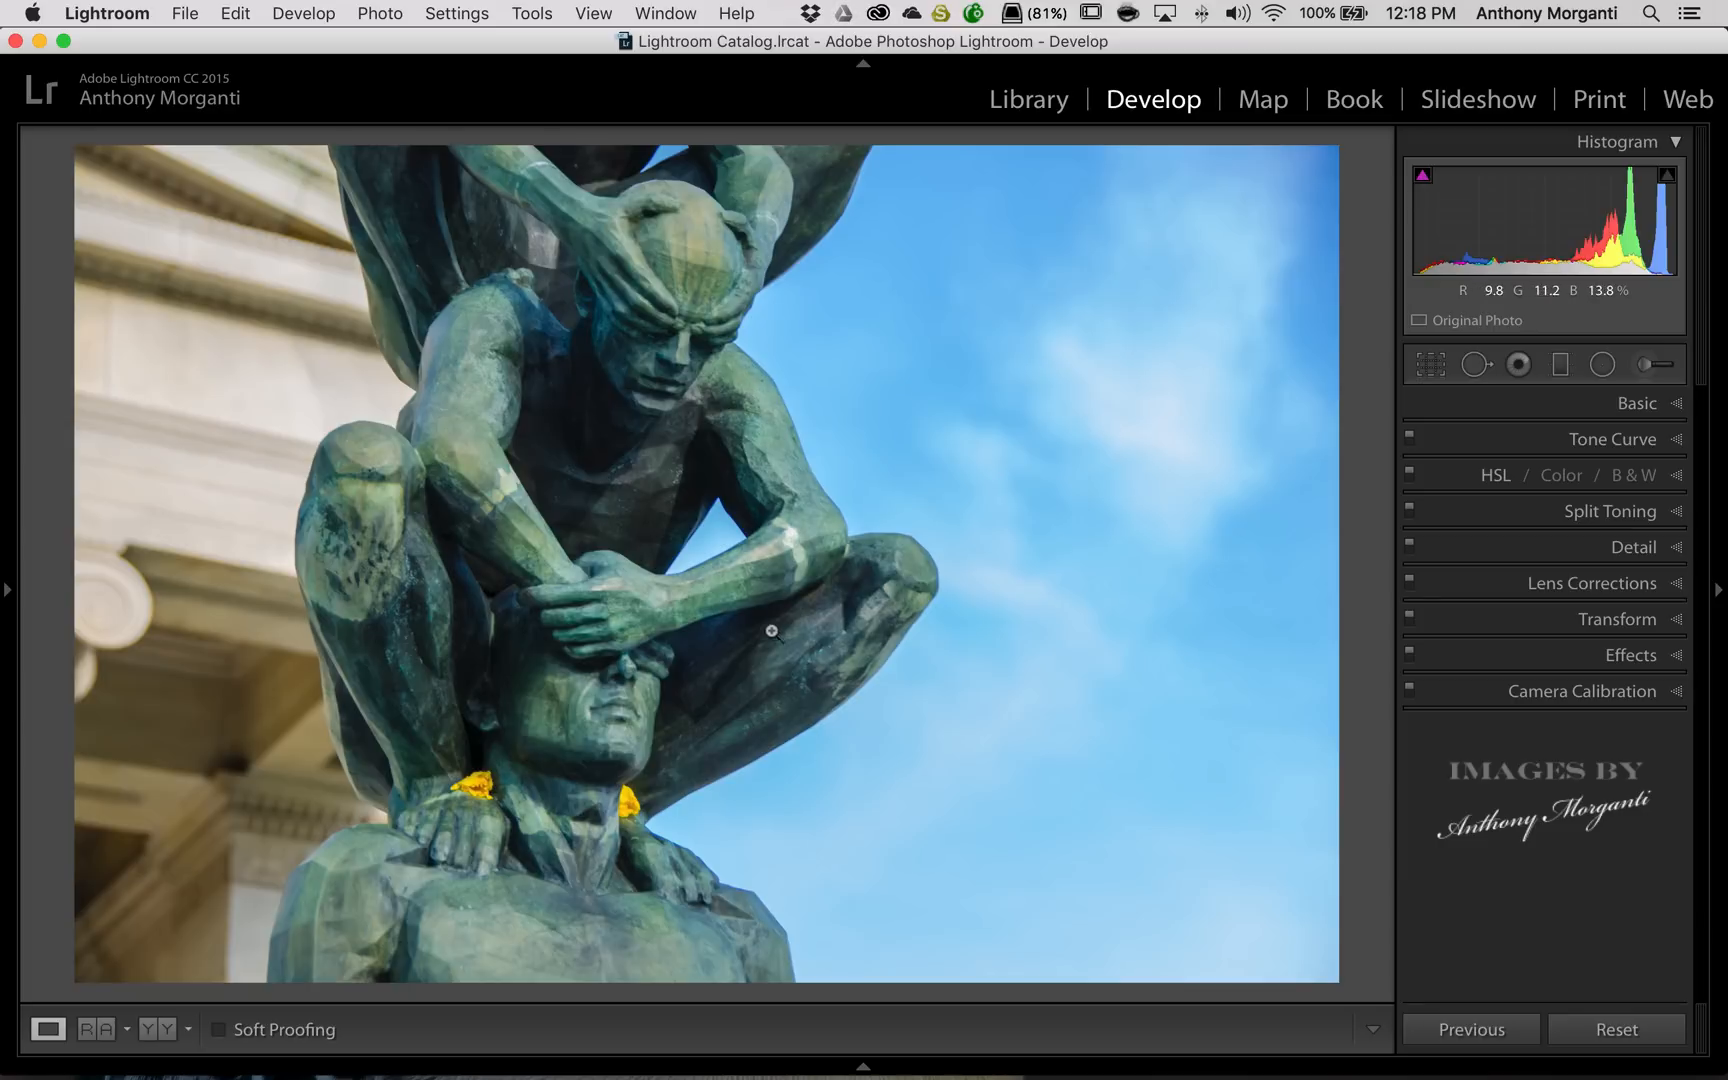
pyautogui.moveTo(917, 565)
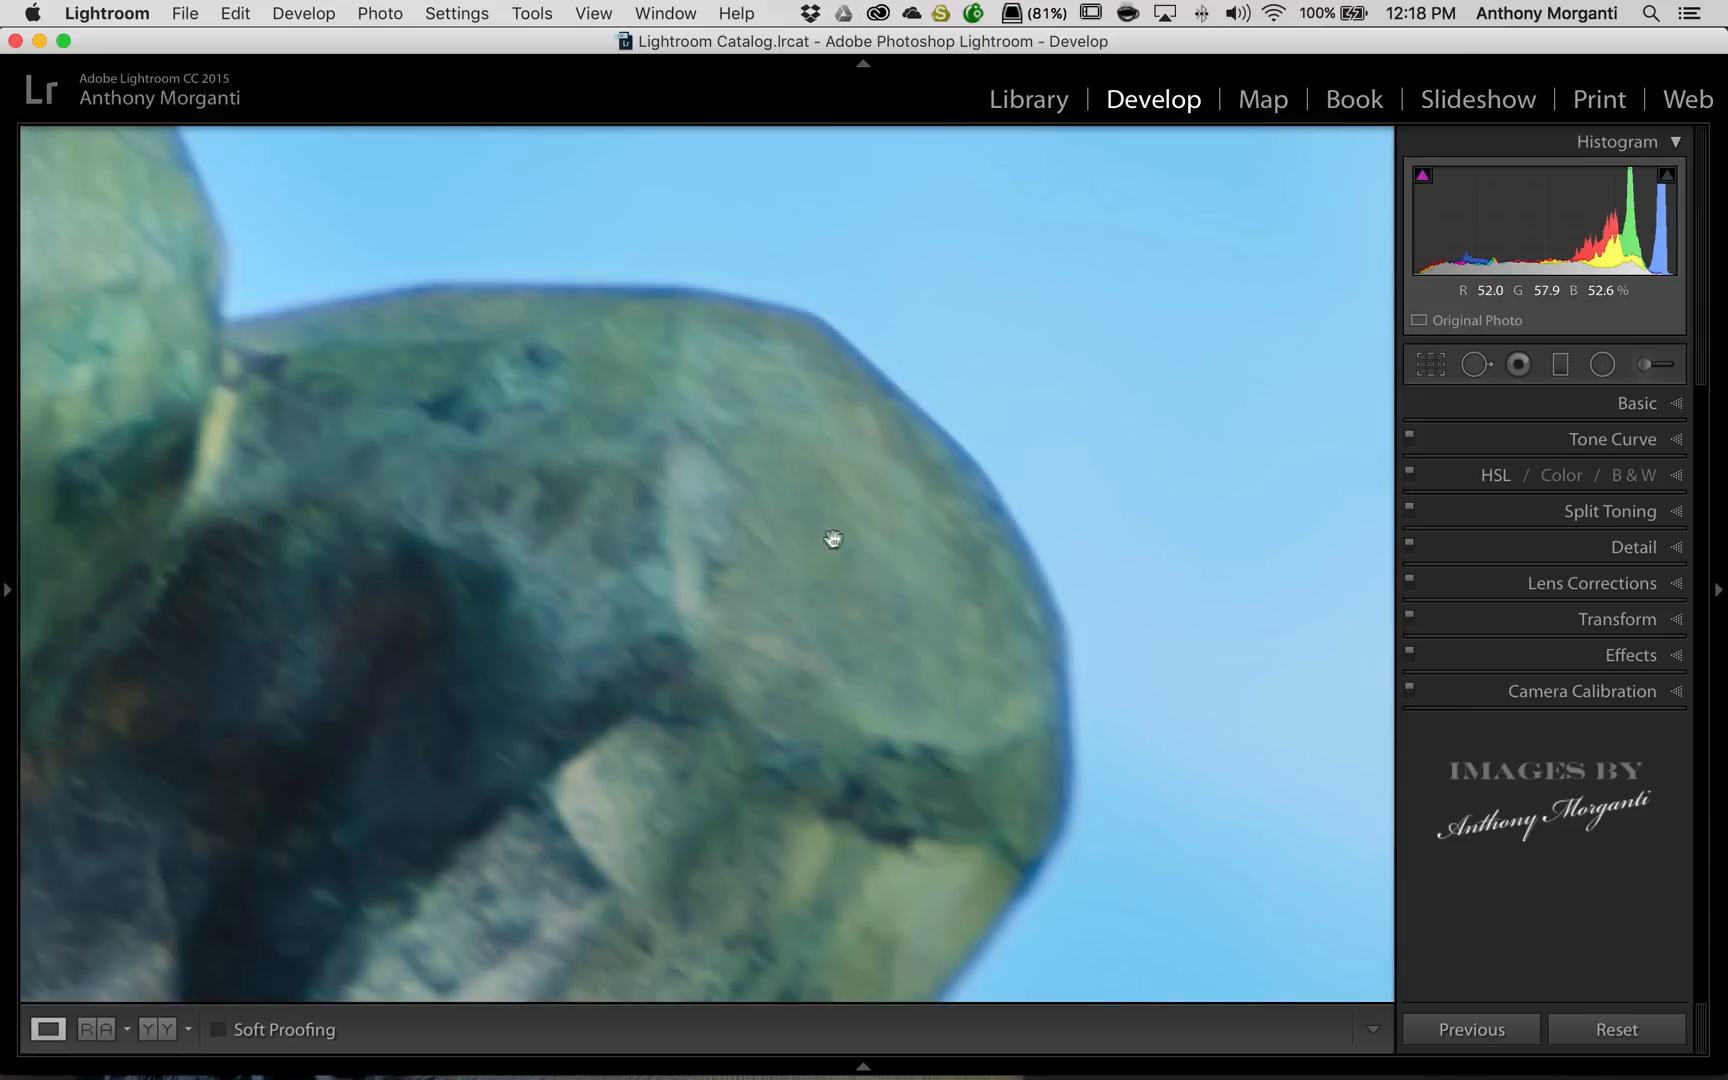
pyautogui.moveTo(839, 326)
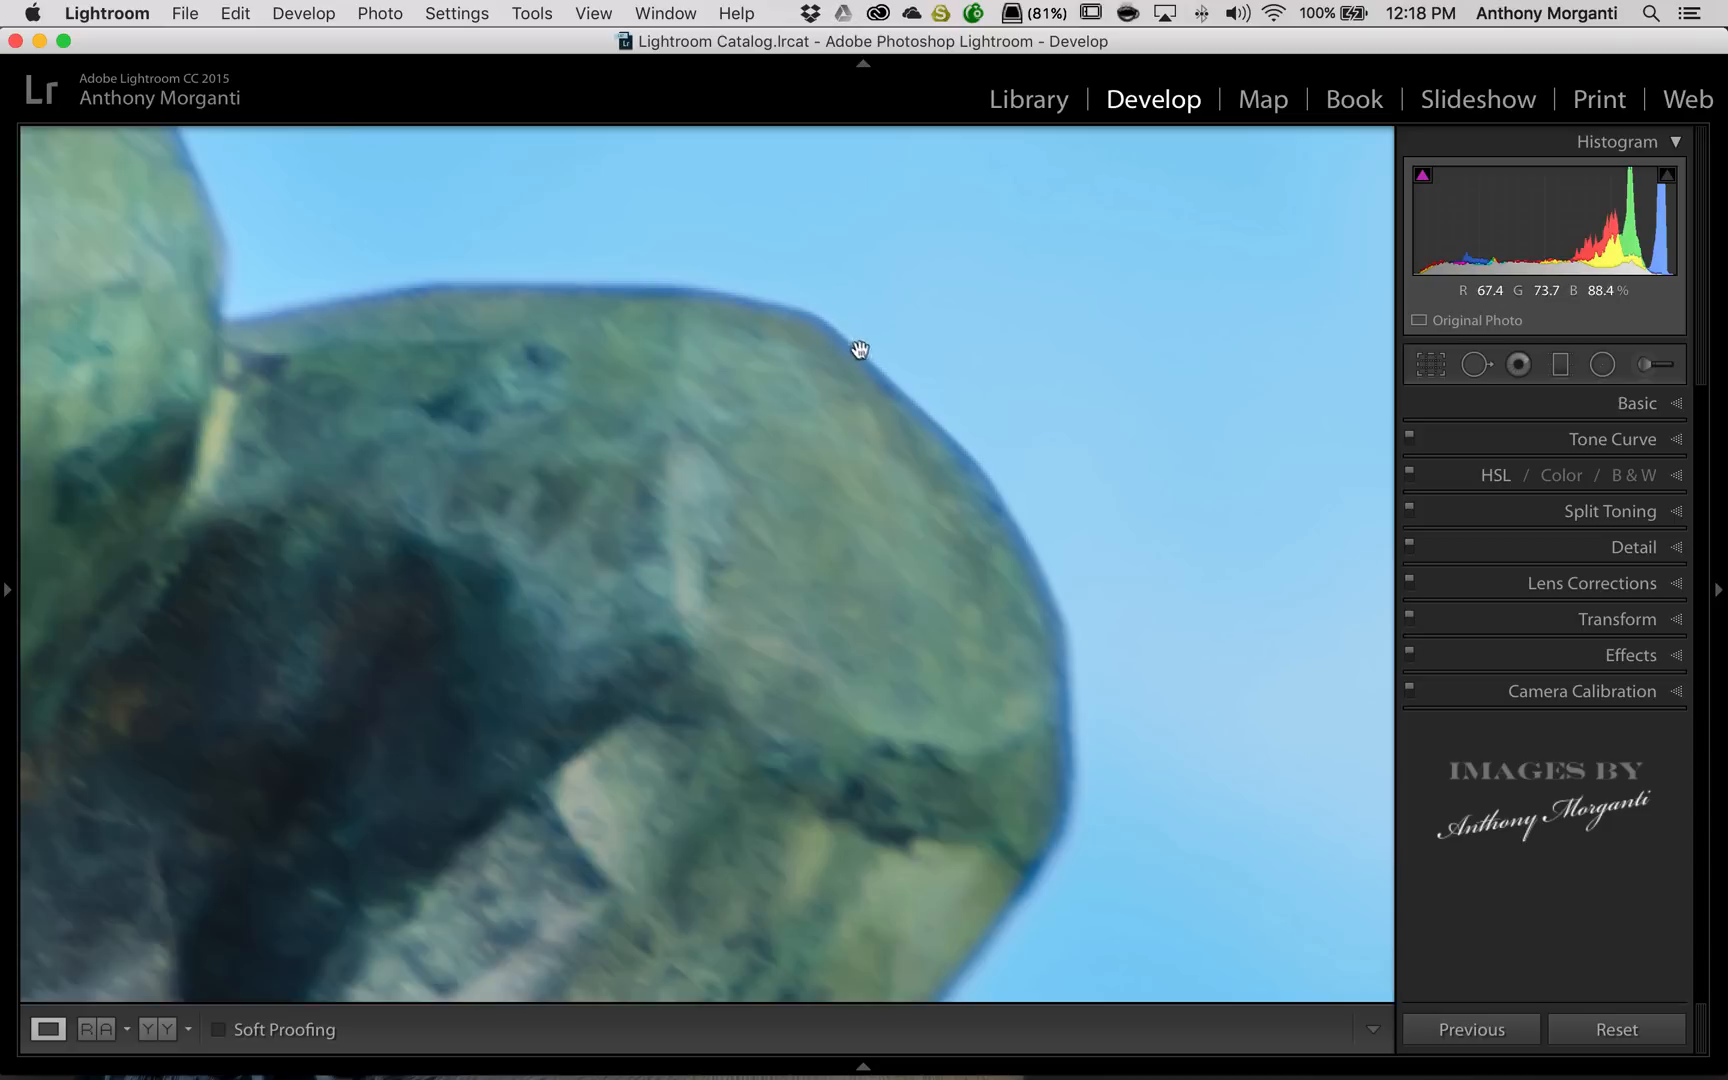
pyautogui.moveTo(1036, 581)
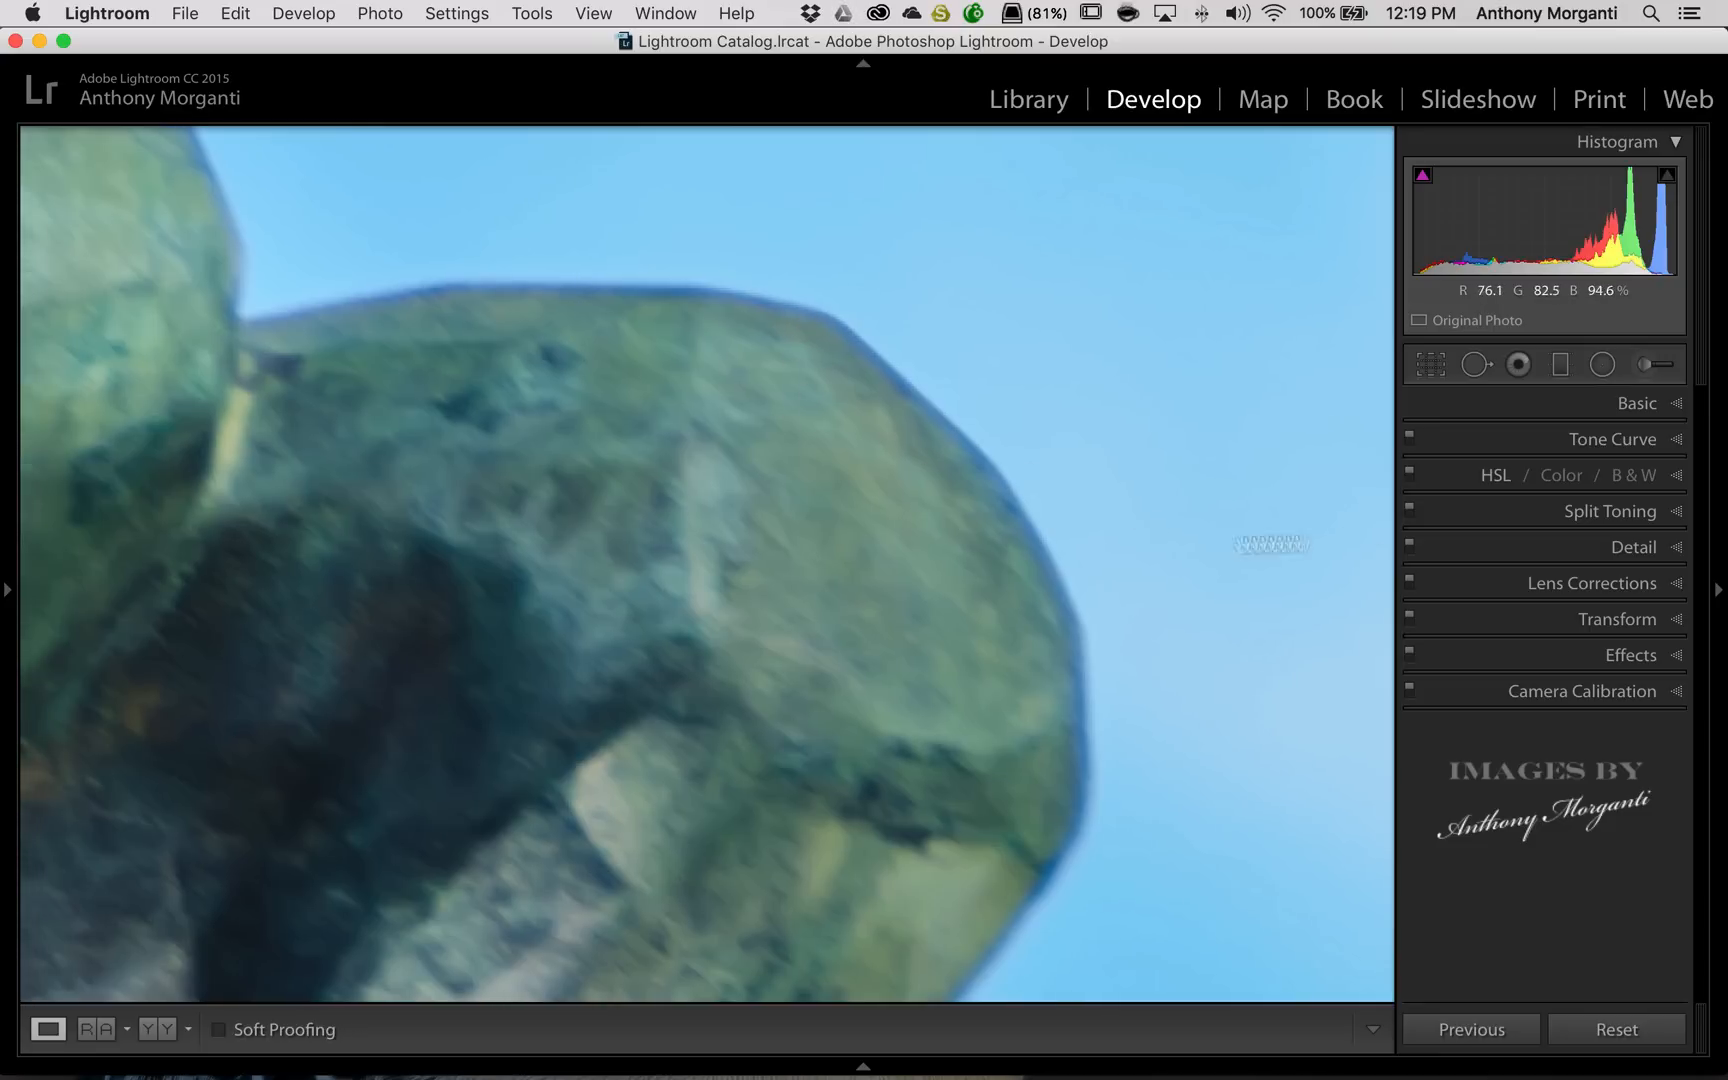
# - Toggle Remove Chromatic Aberration repeatedly to compare the knee edge, leaving it on
pyautogui.click(1592, 582)
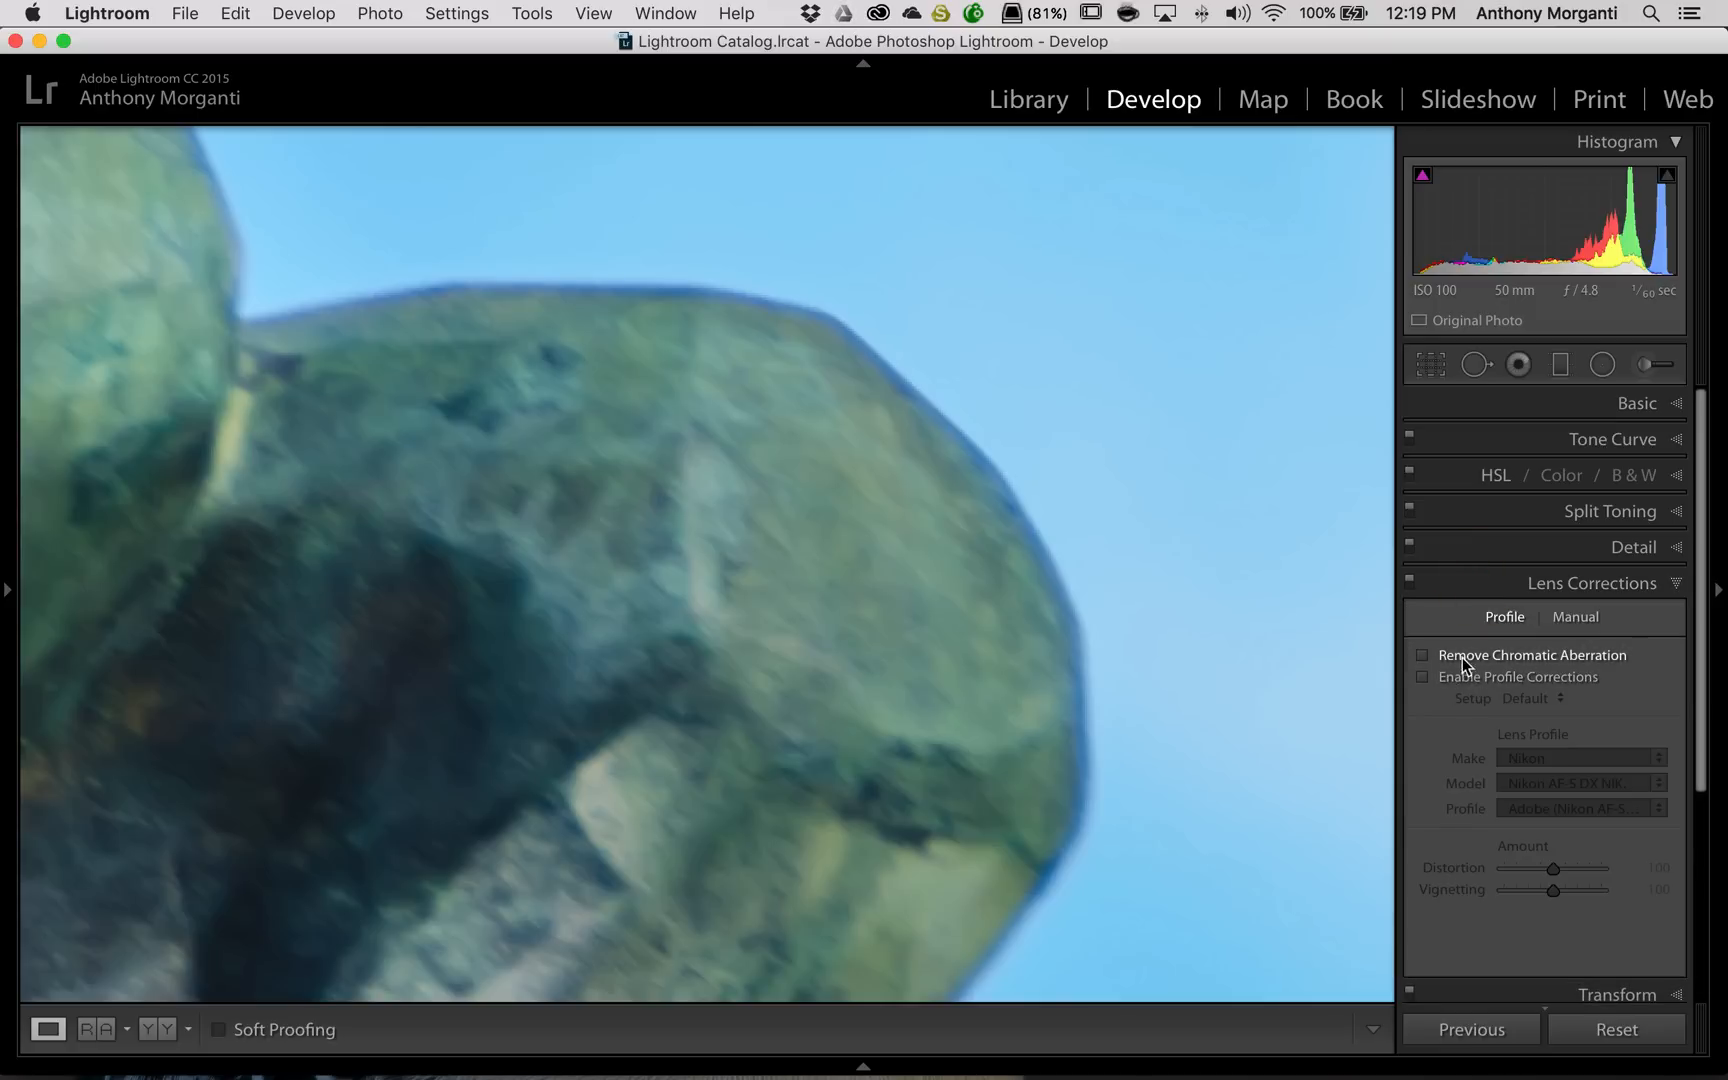
pyautogui.moveTo(1621, 665)
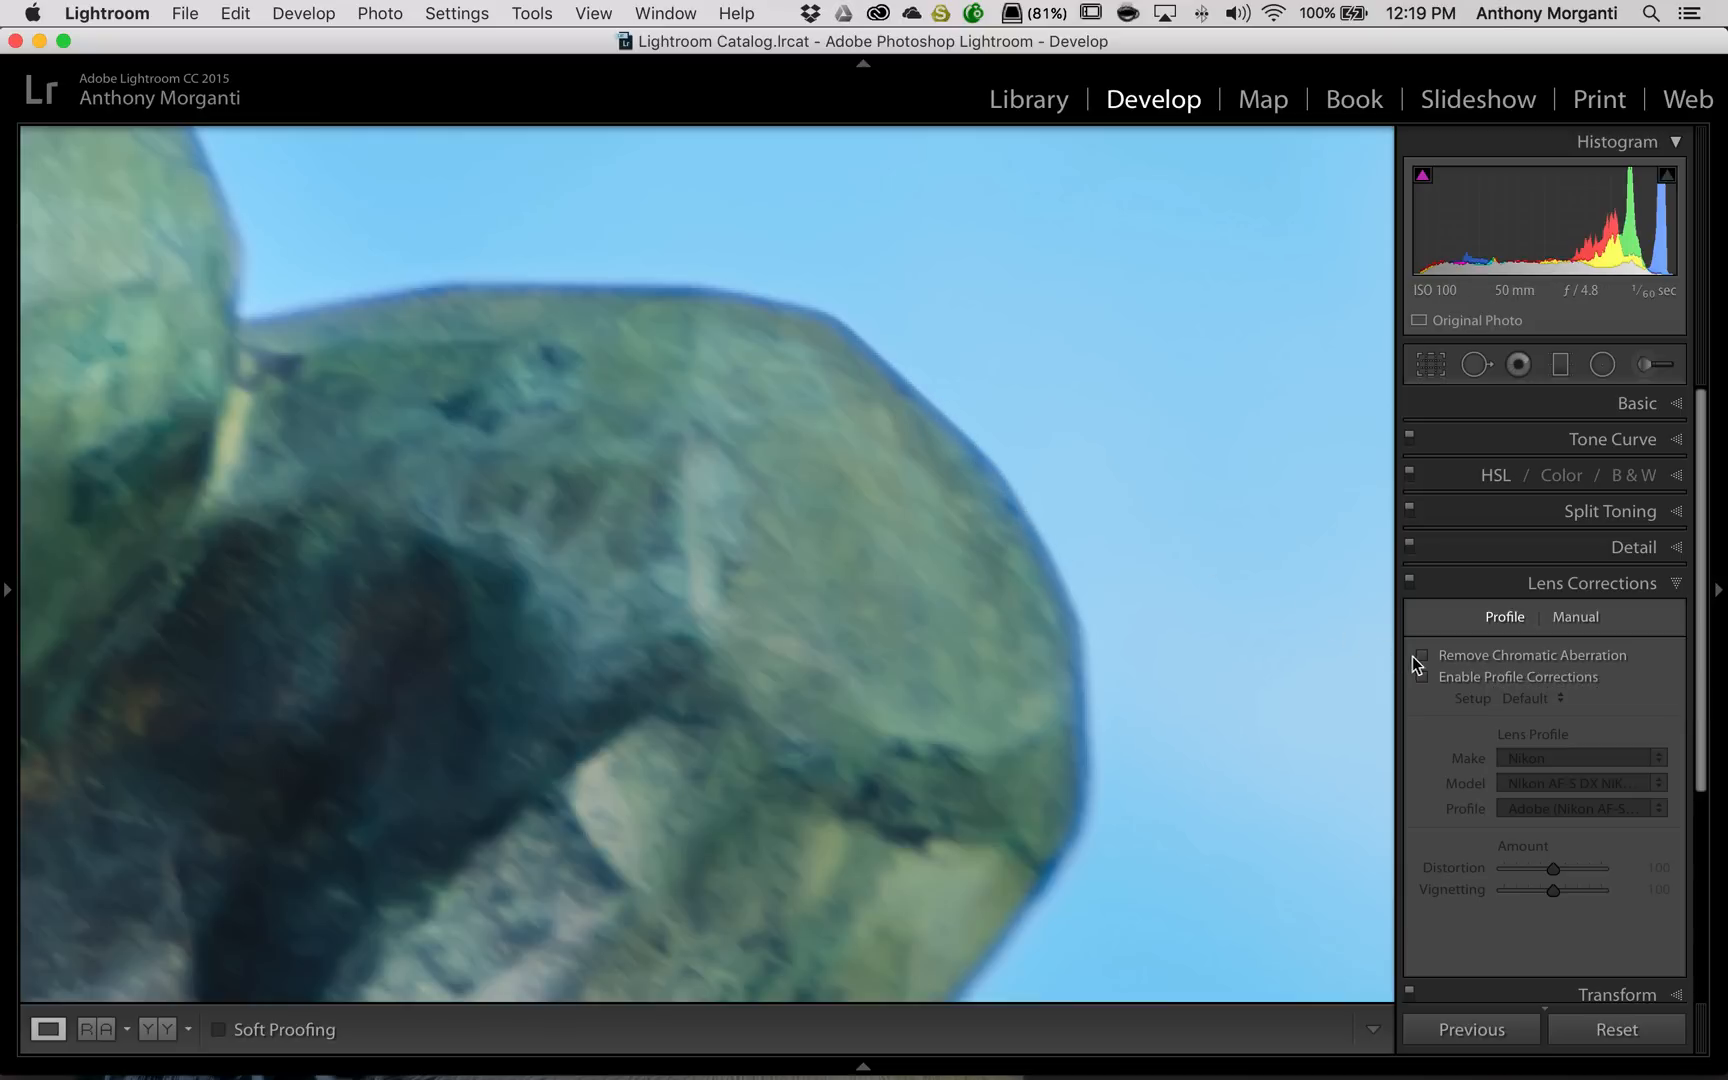
pyautogui.click(1421, 656)
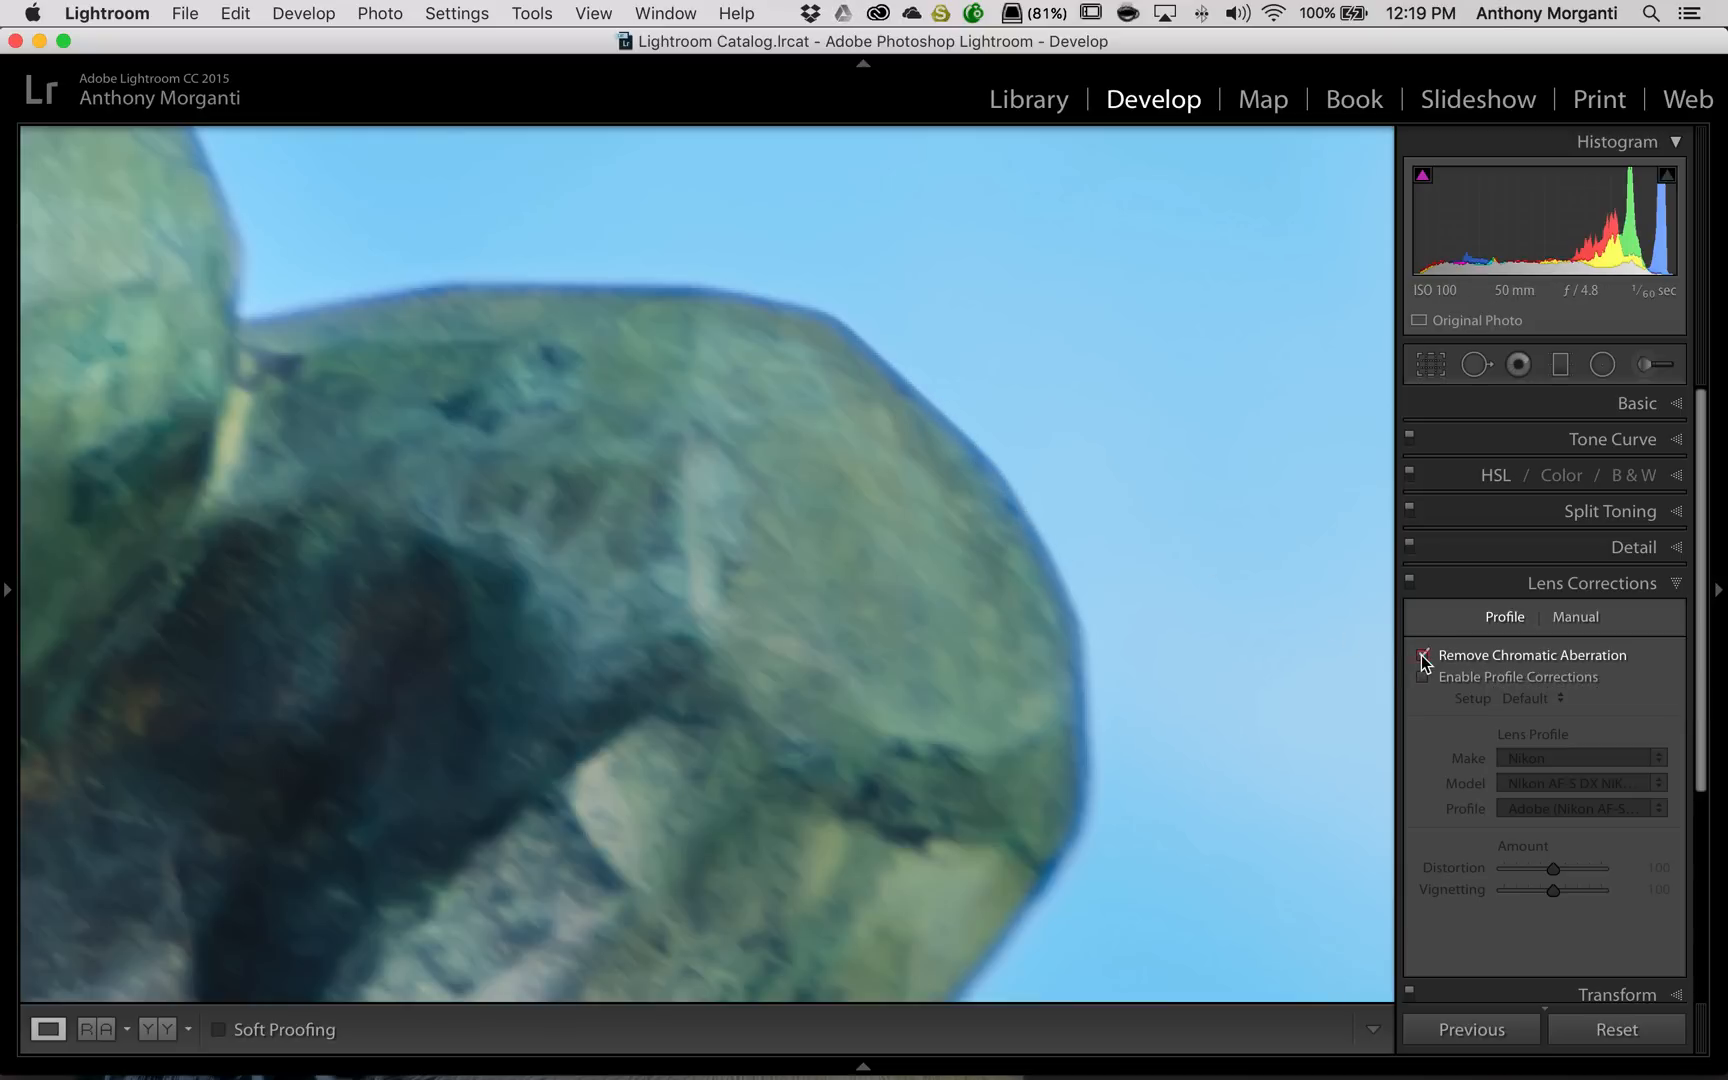
pyautogui.click(1423, 655)
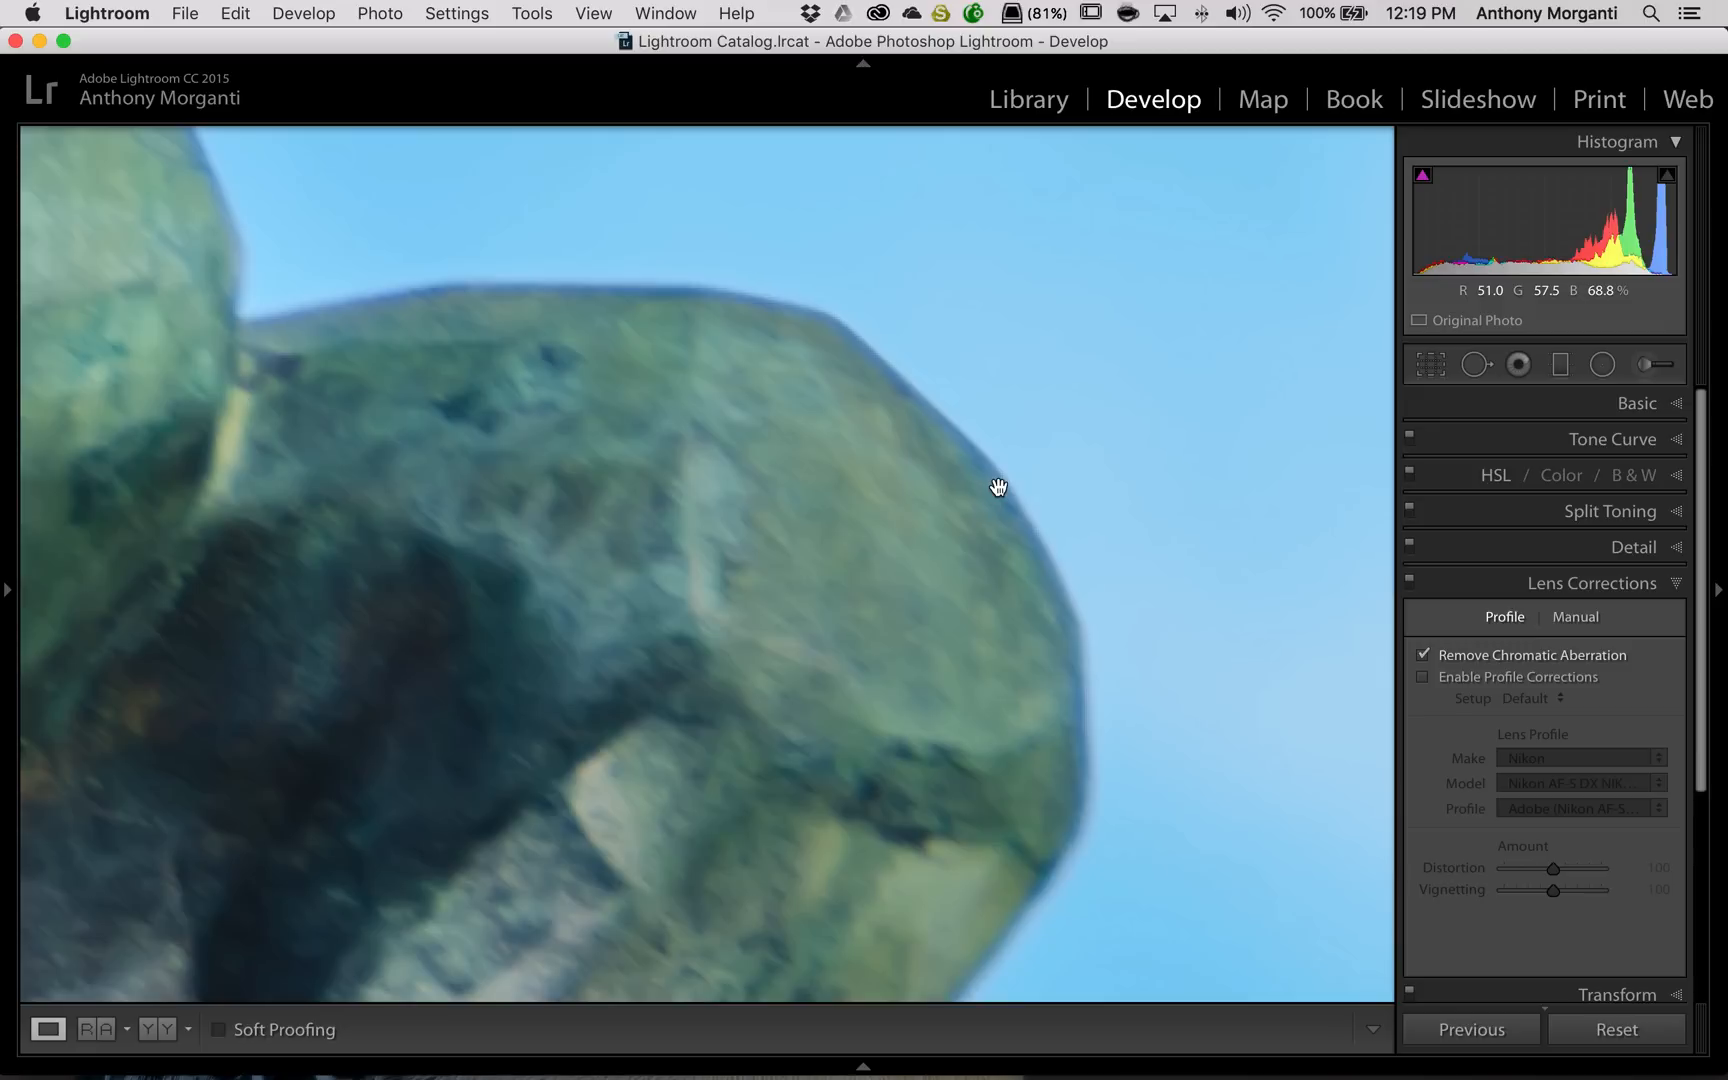
pyautogui.moveTo(949, 411)
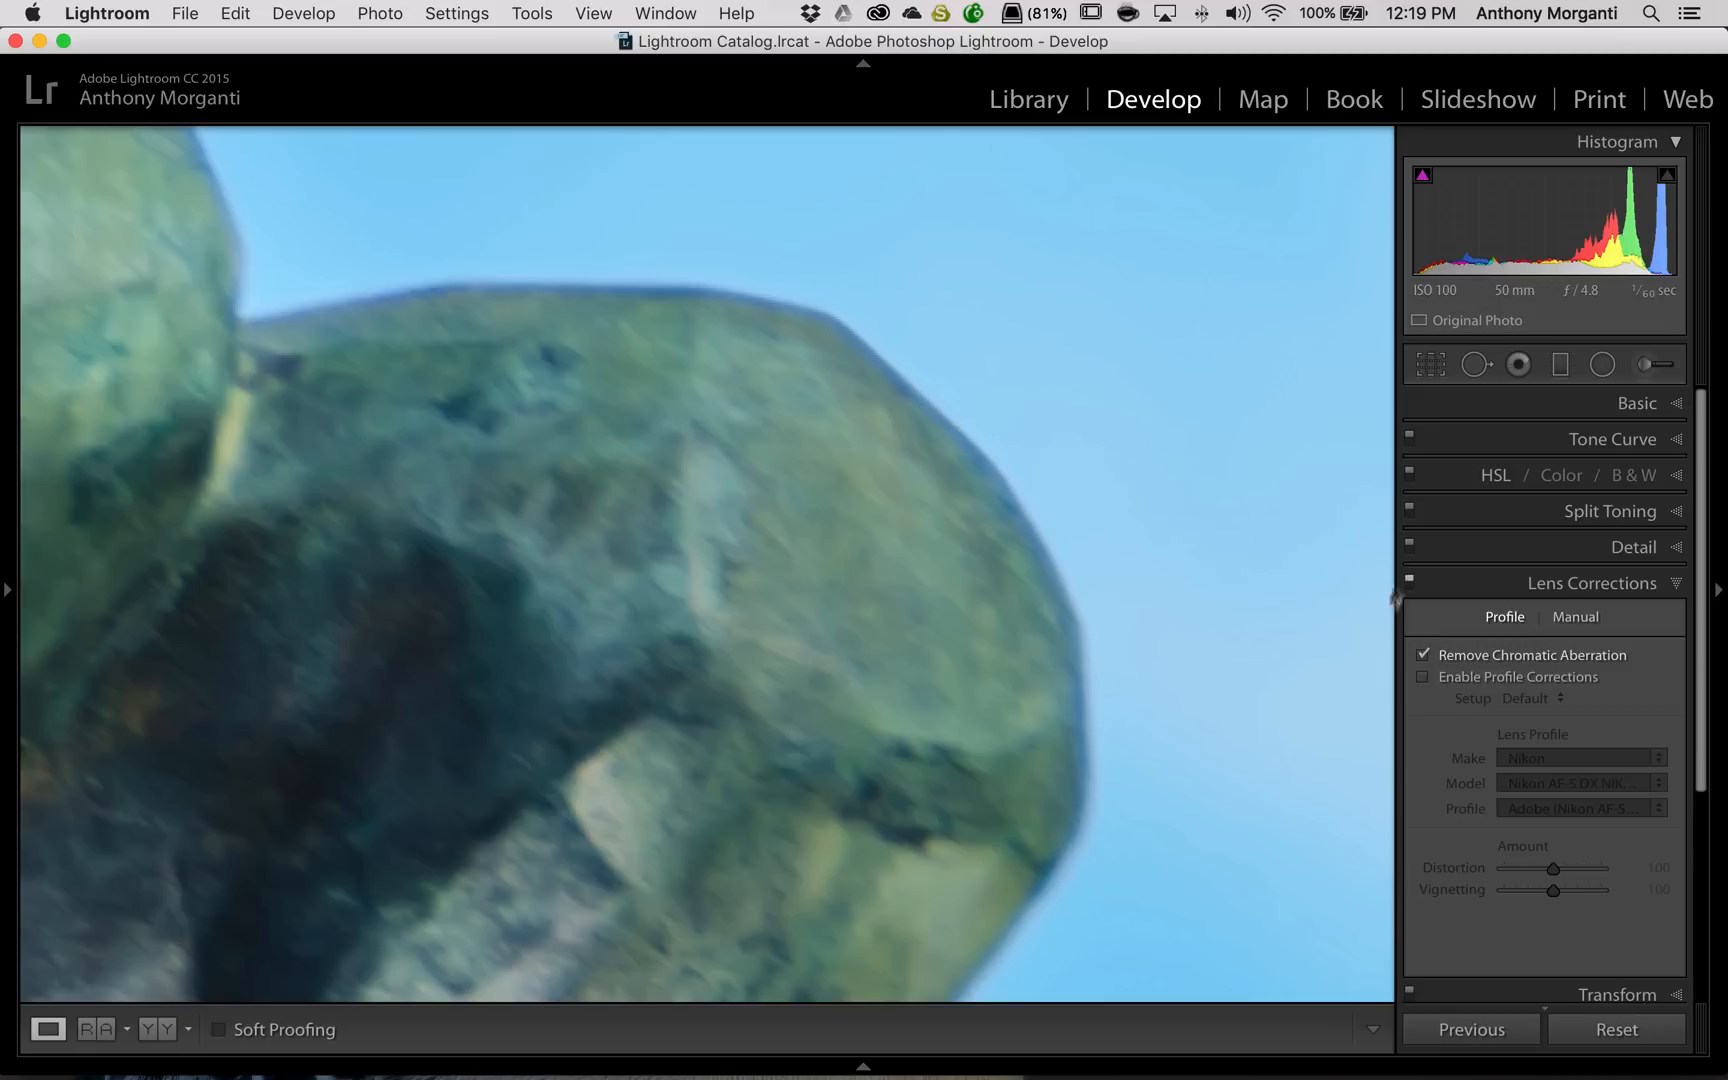
pyautogui.click(1424, 655)
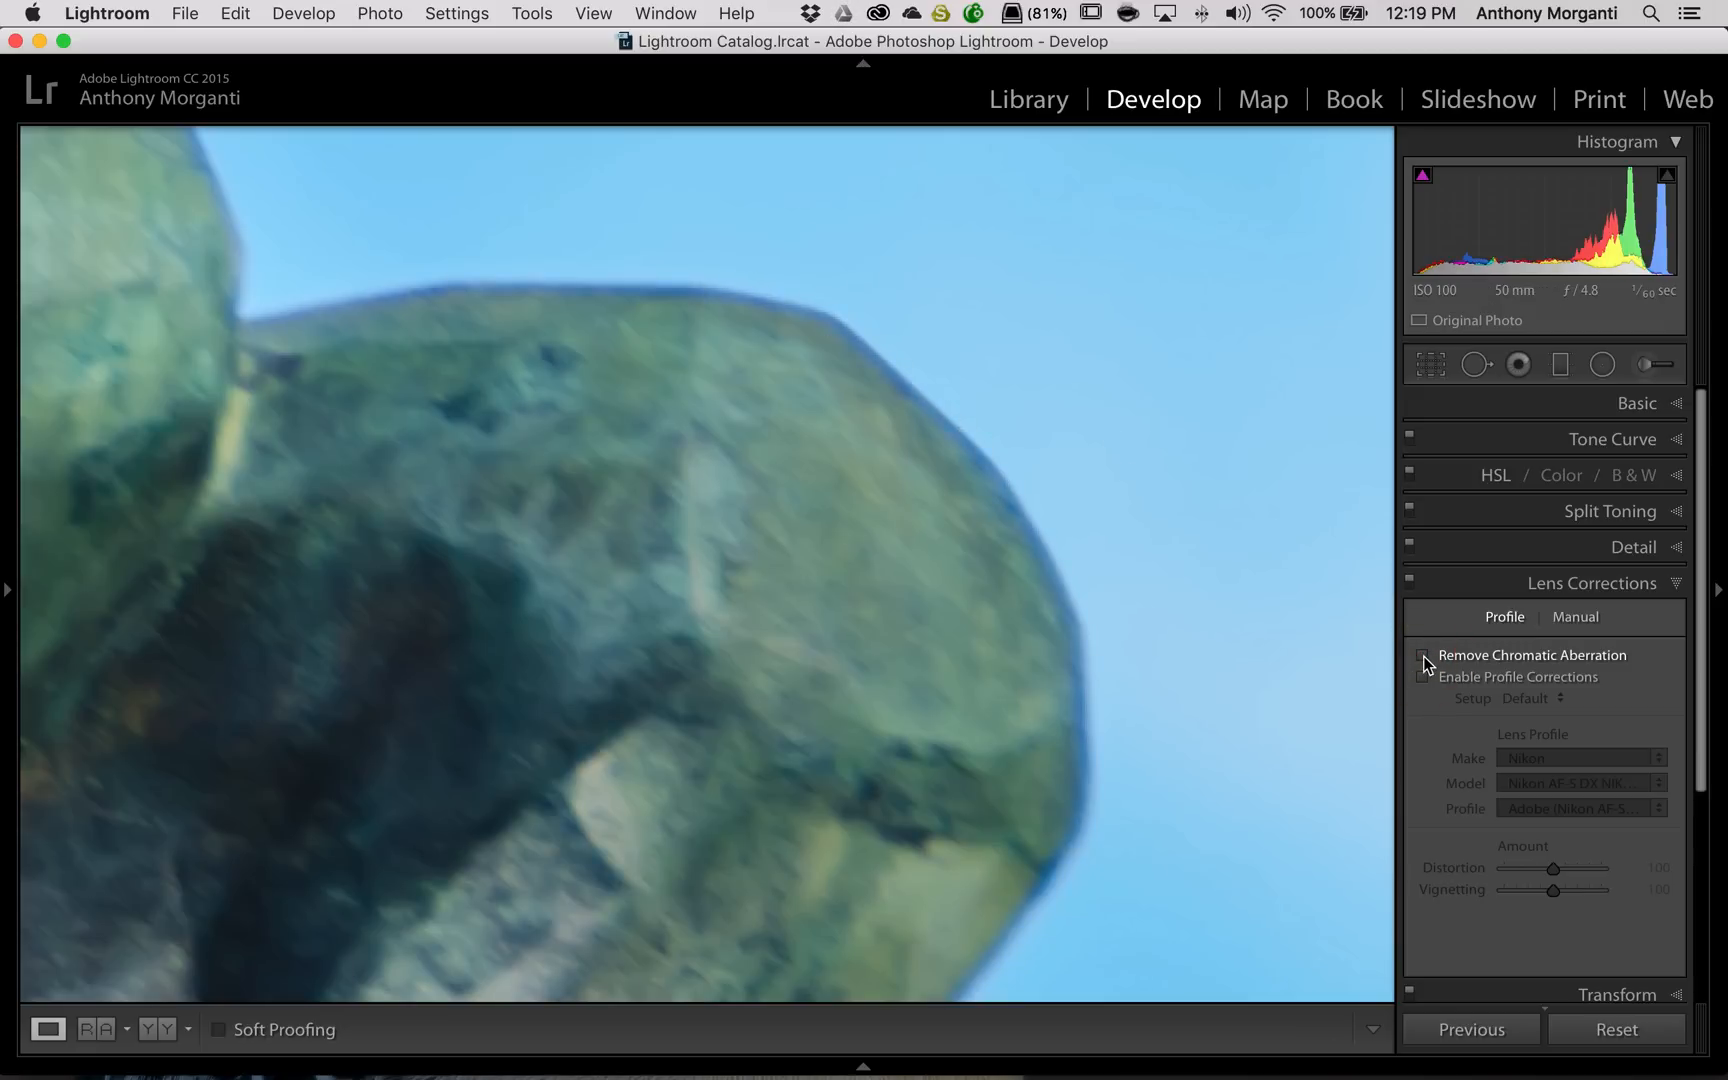
pyautogui.click(1424, 655)
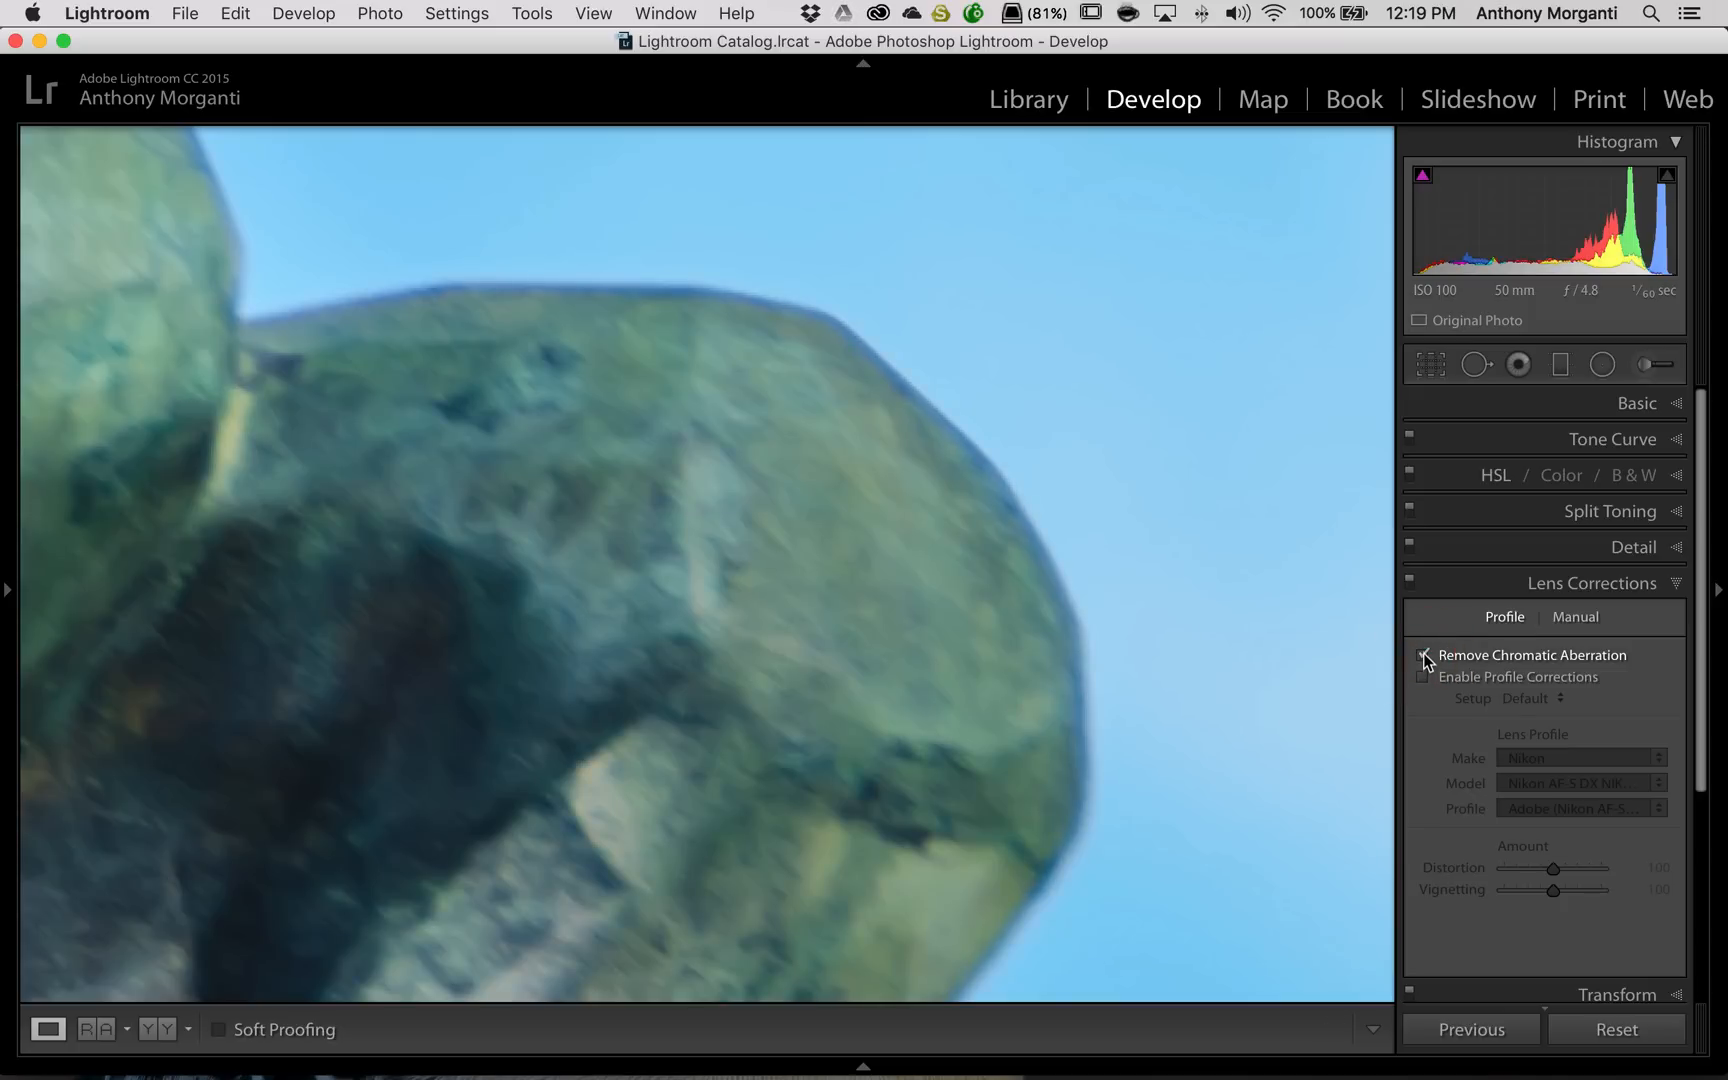
pyautogui.click(1425, 655)
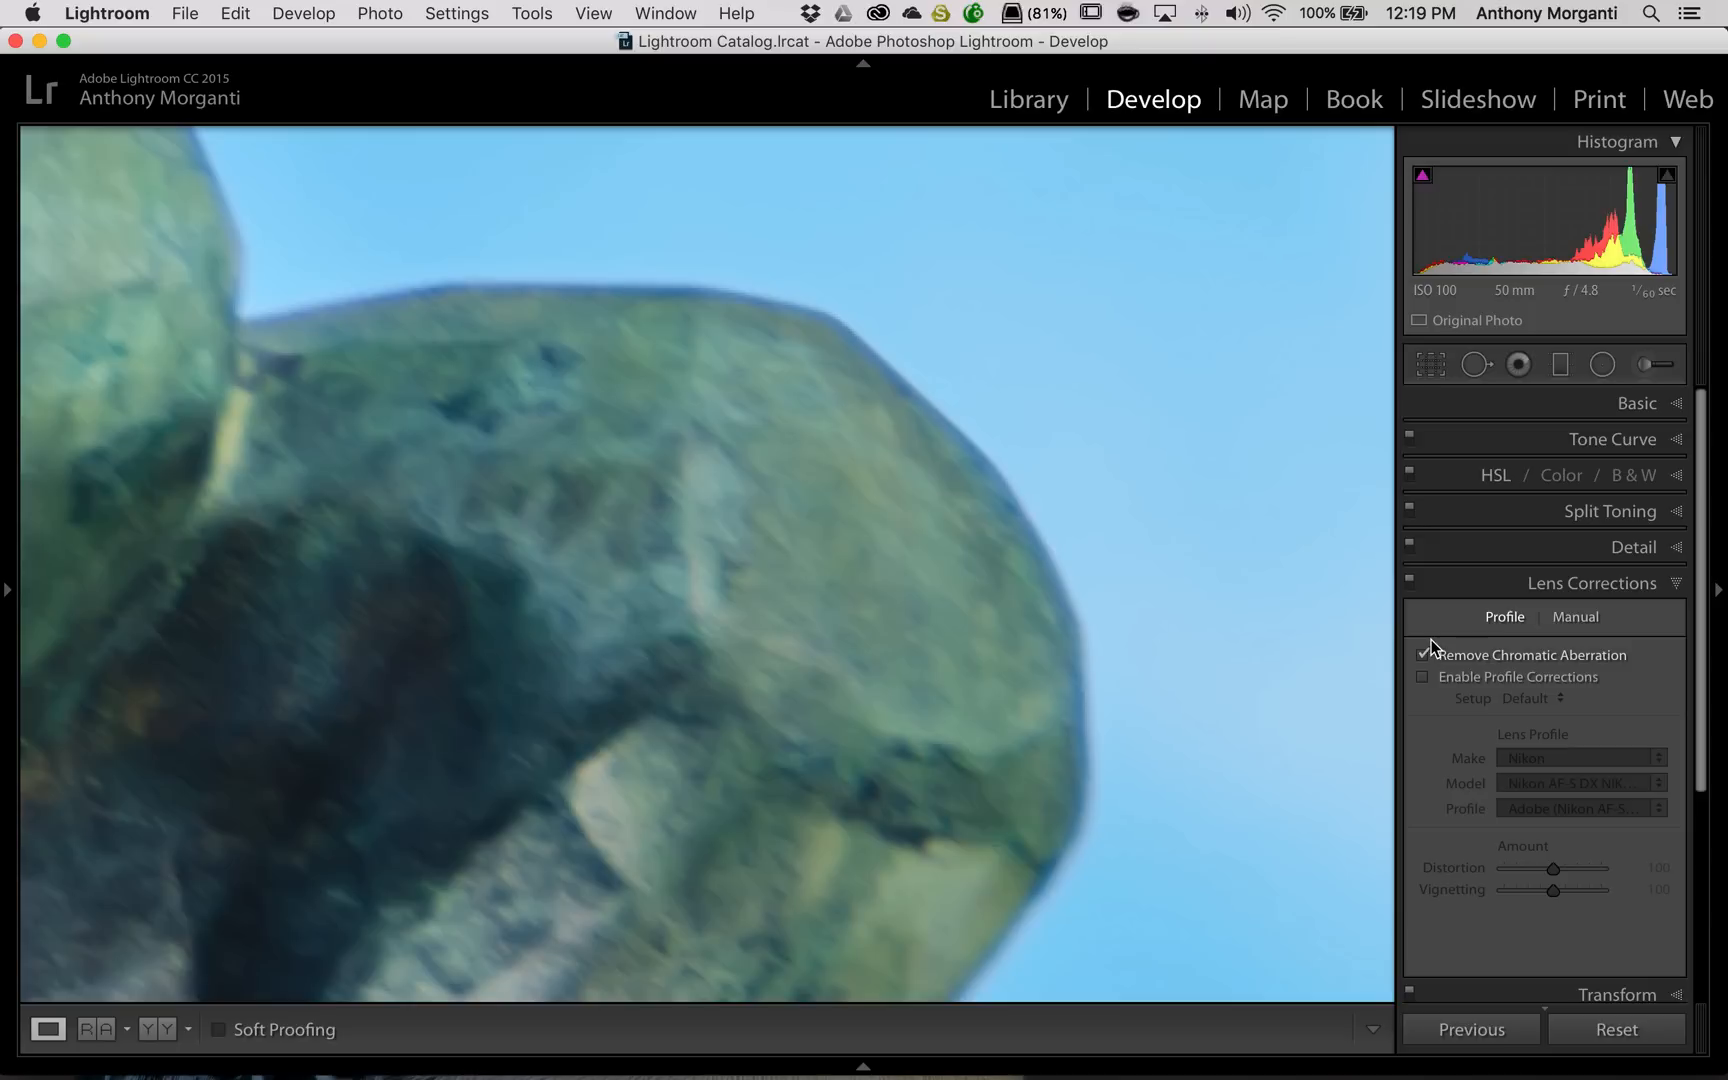
pyautogui.click(1574, 617)
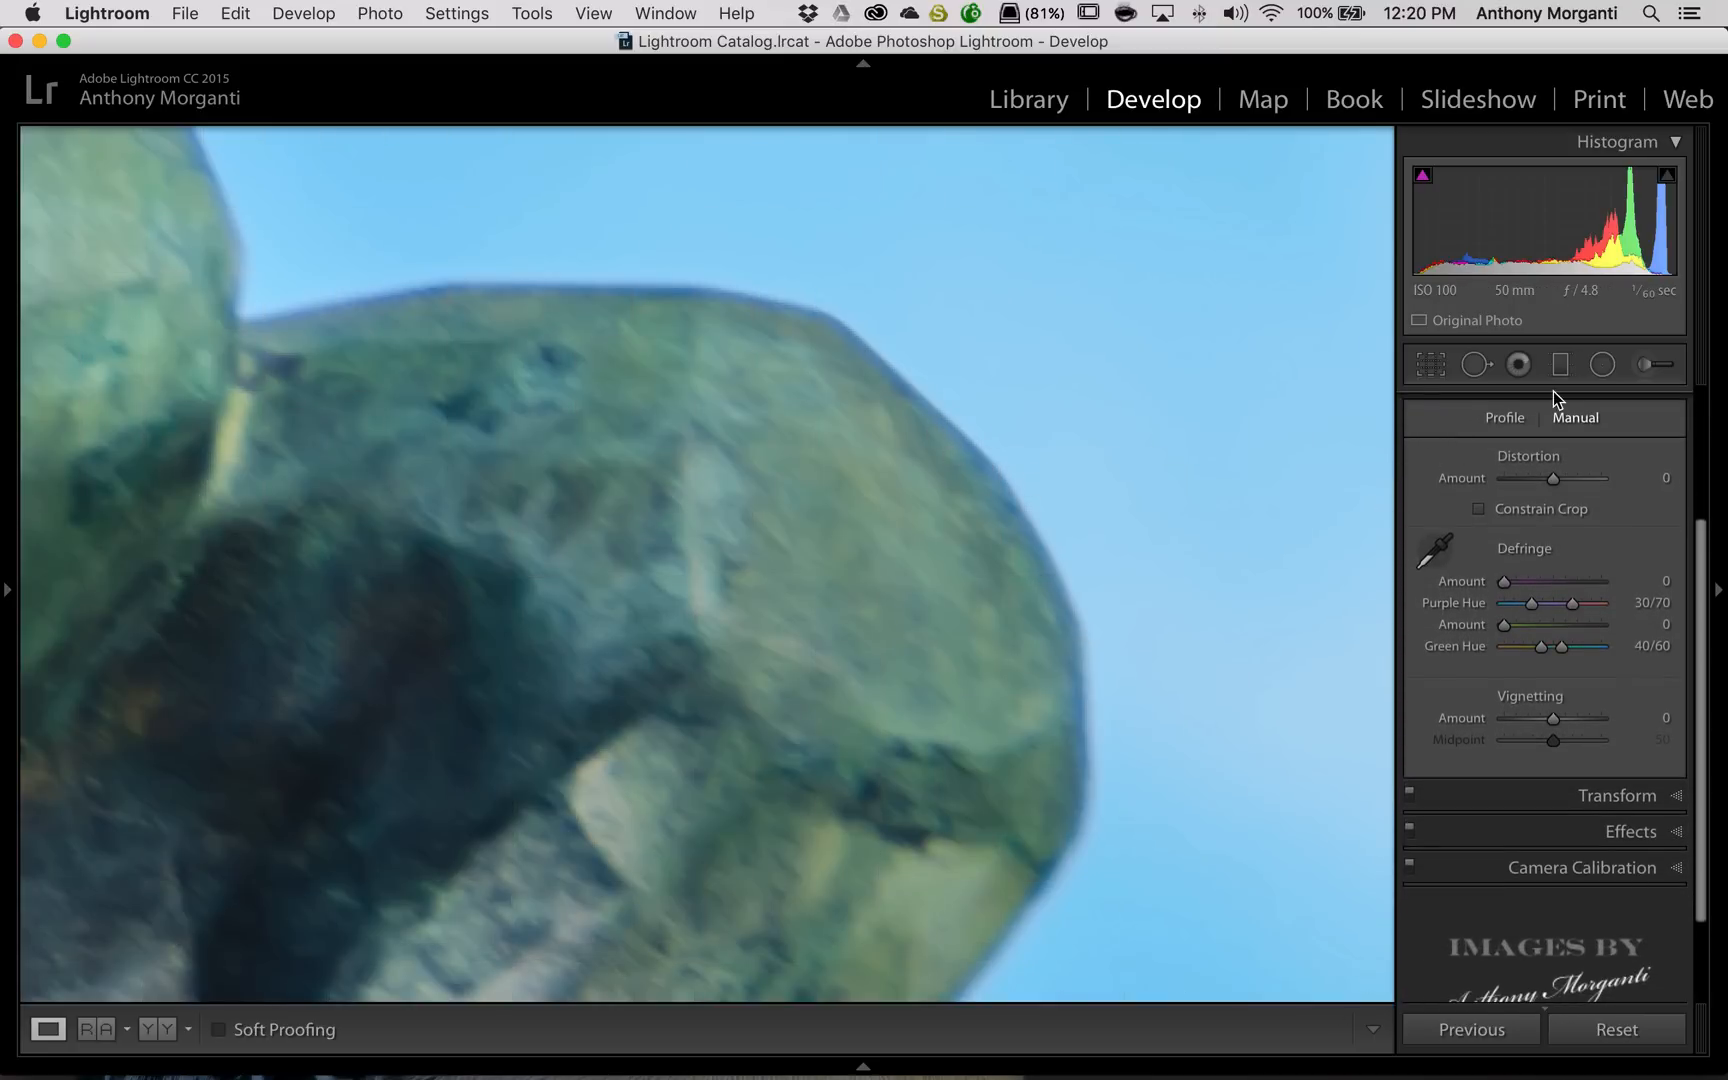
# - Toggle Enable Profile Corrections repeatedly to compare the statue's edge, ending with it unchecked
pyautogui.click(1503, 418)
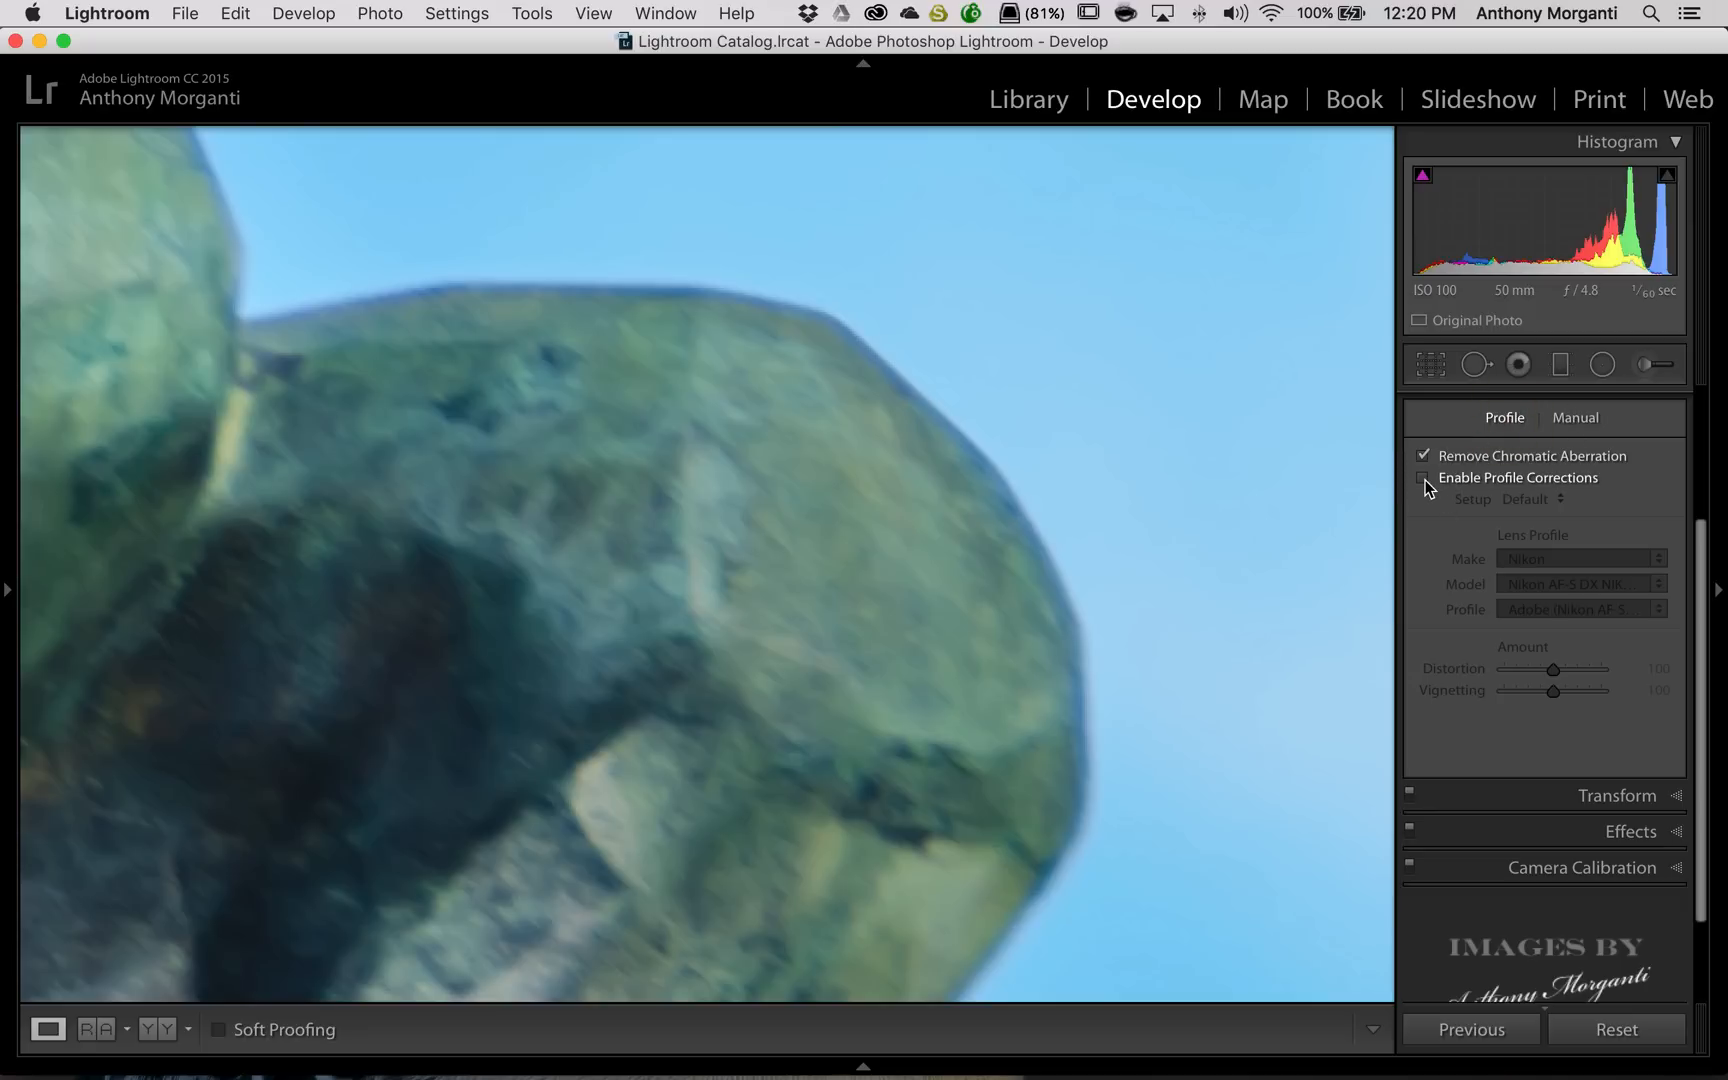
pyautogui.click(1425, 477)
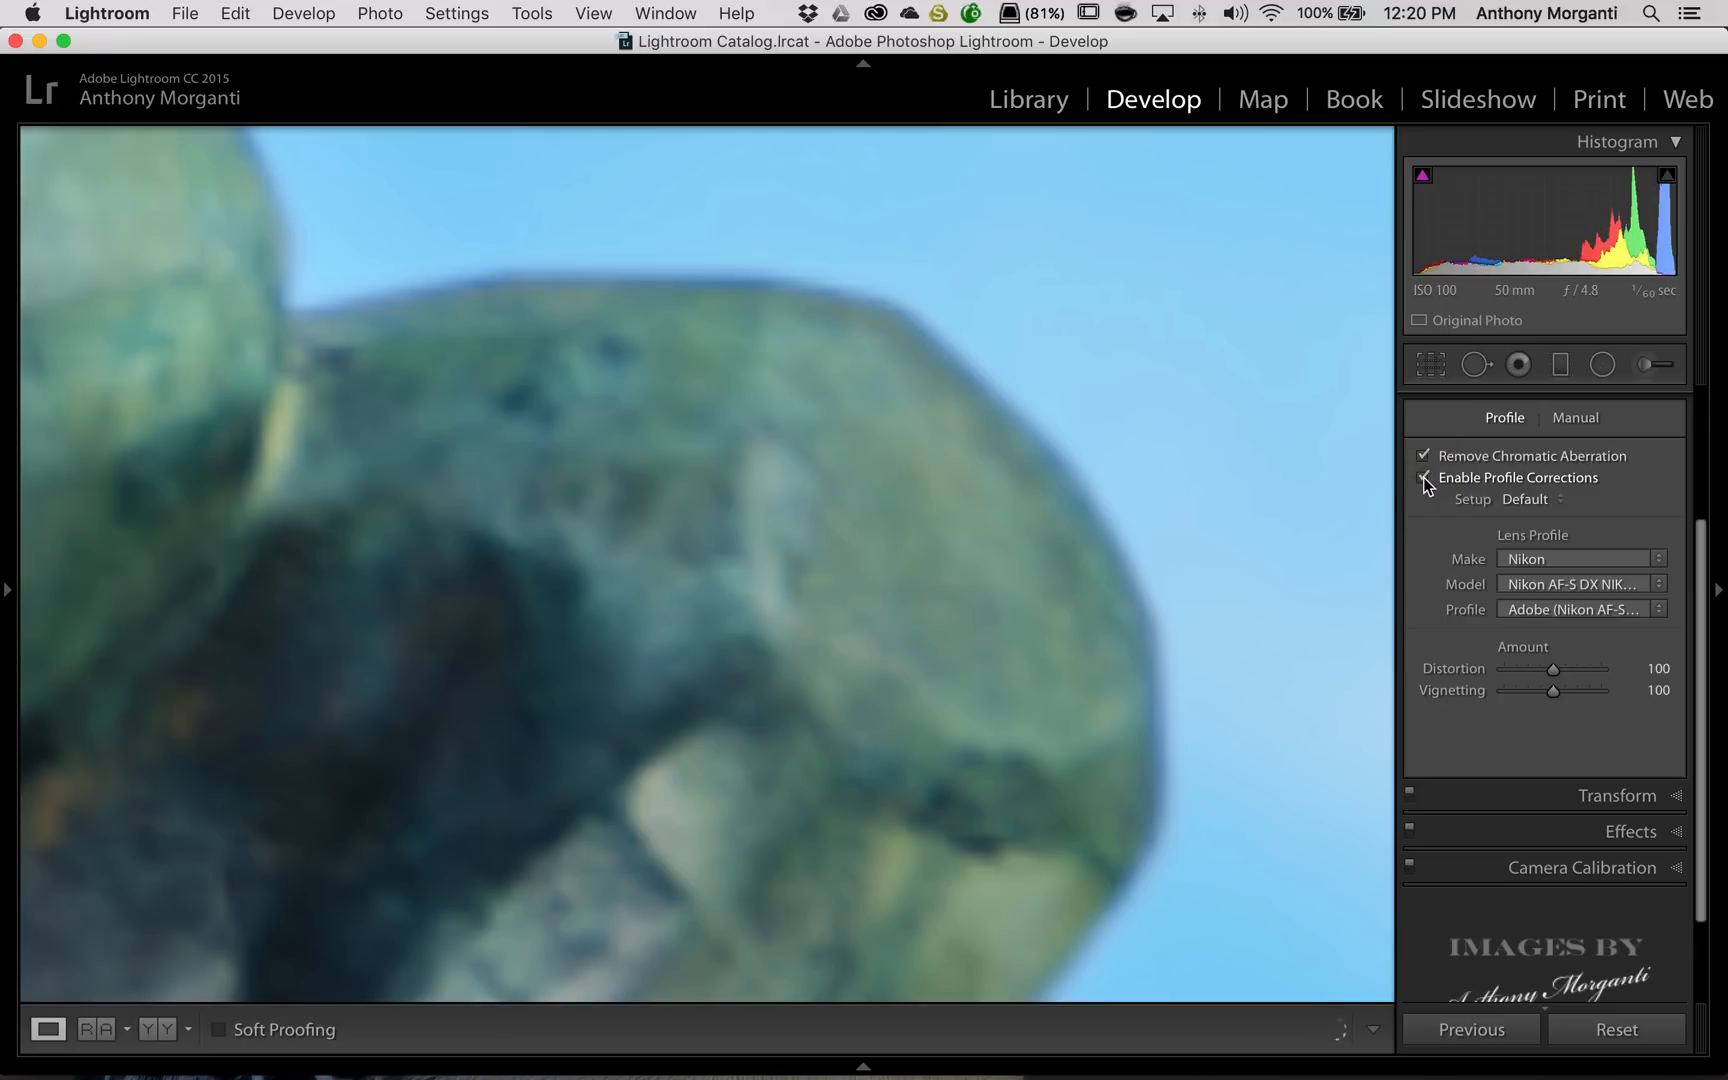
pyautogui.click(1424, 477)
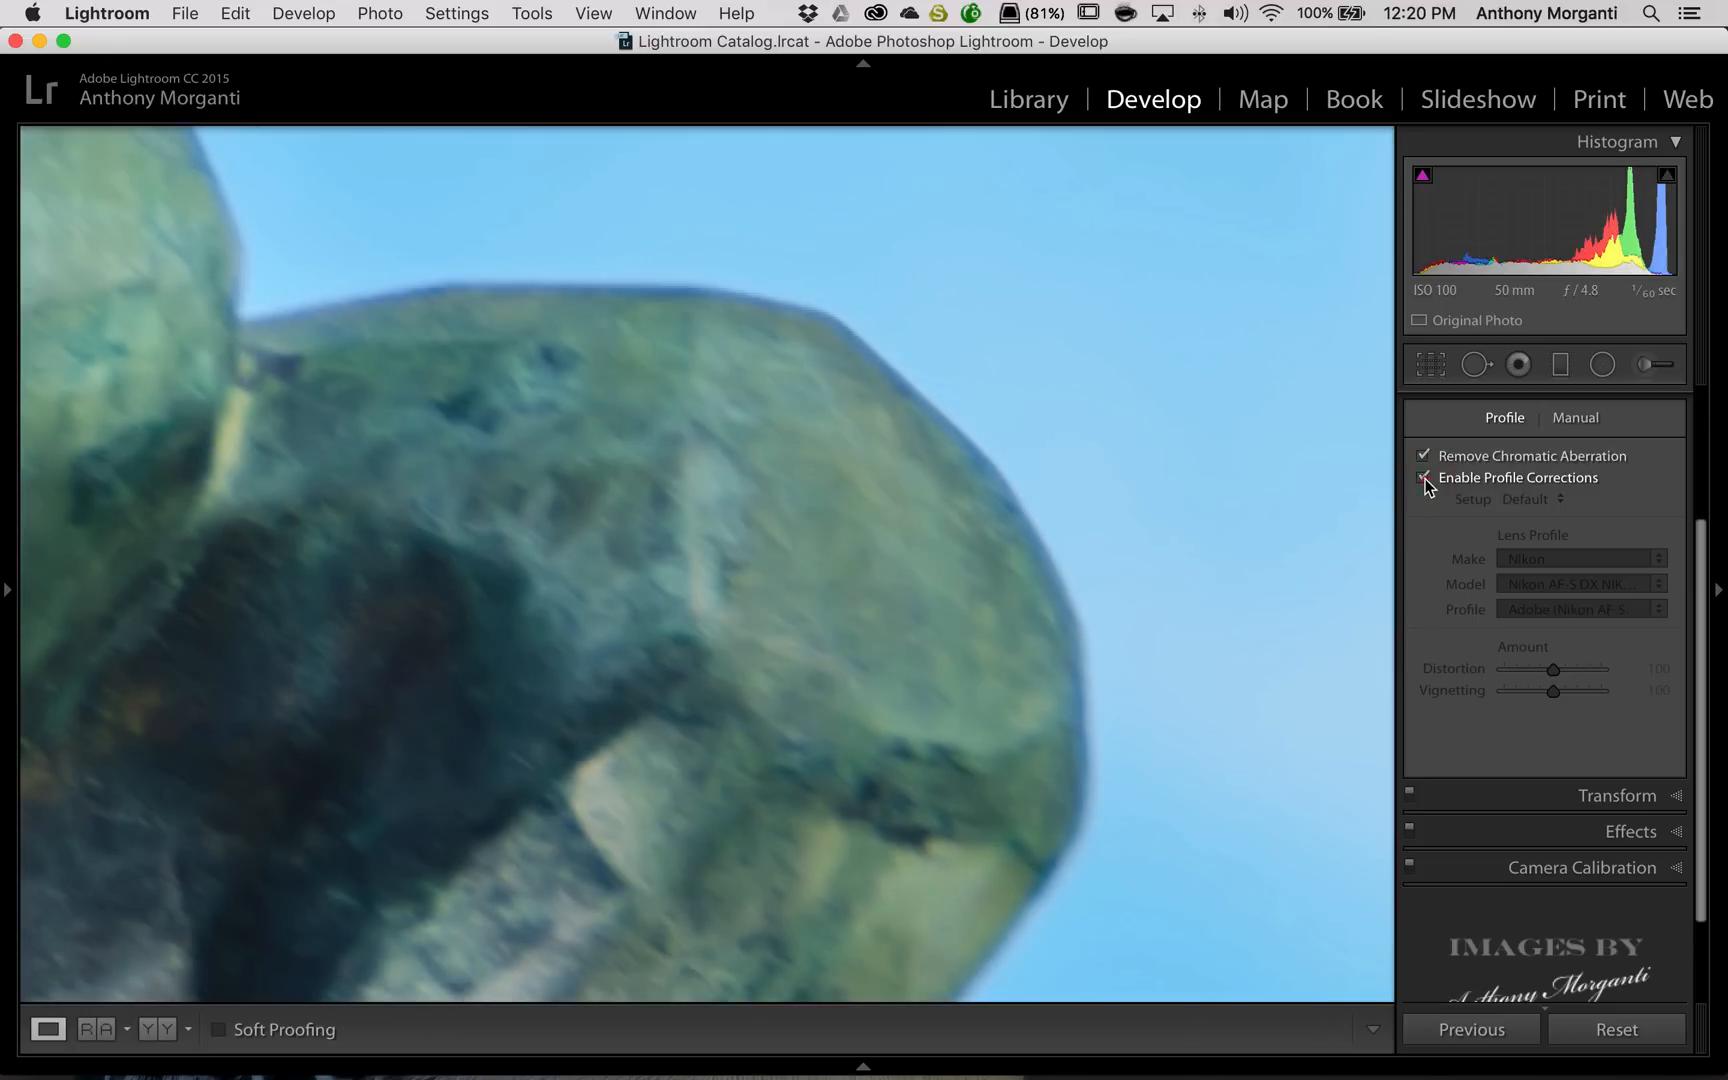
pyautogui.click(1425, 477)
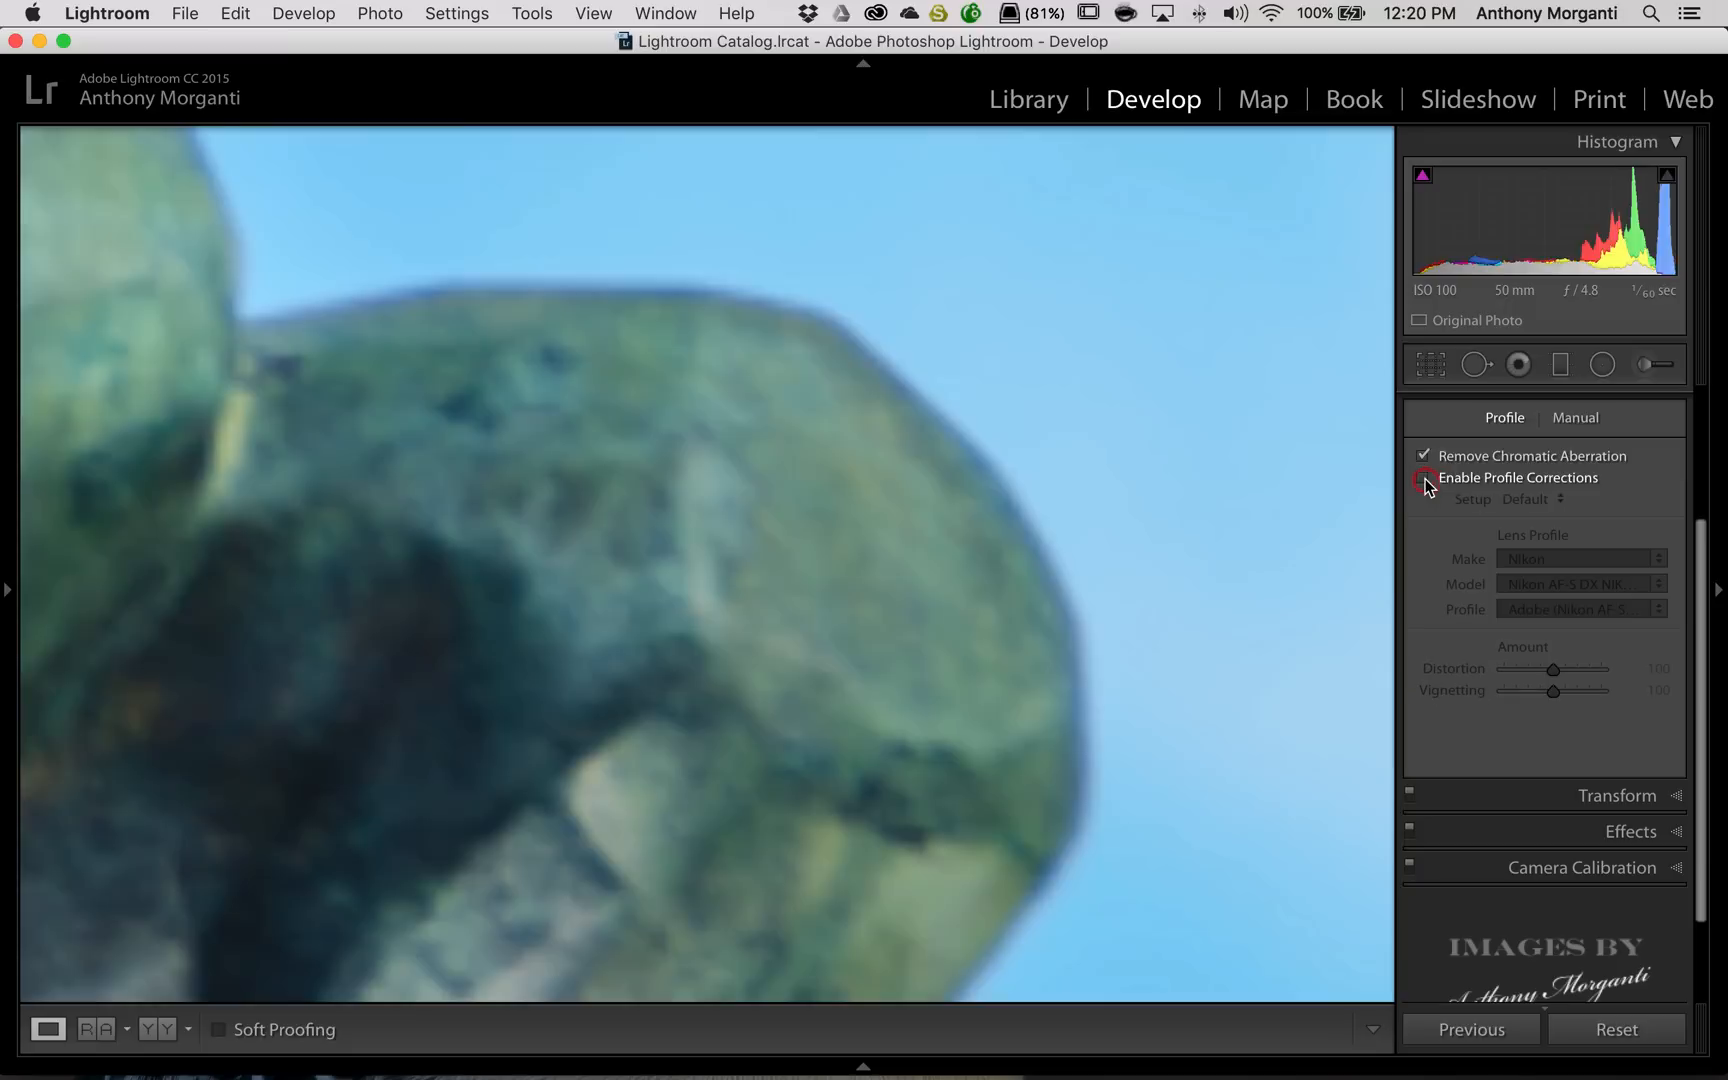
pyautogui.click(1425, 478)
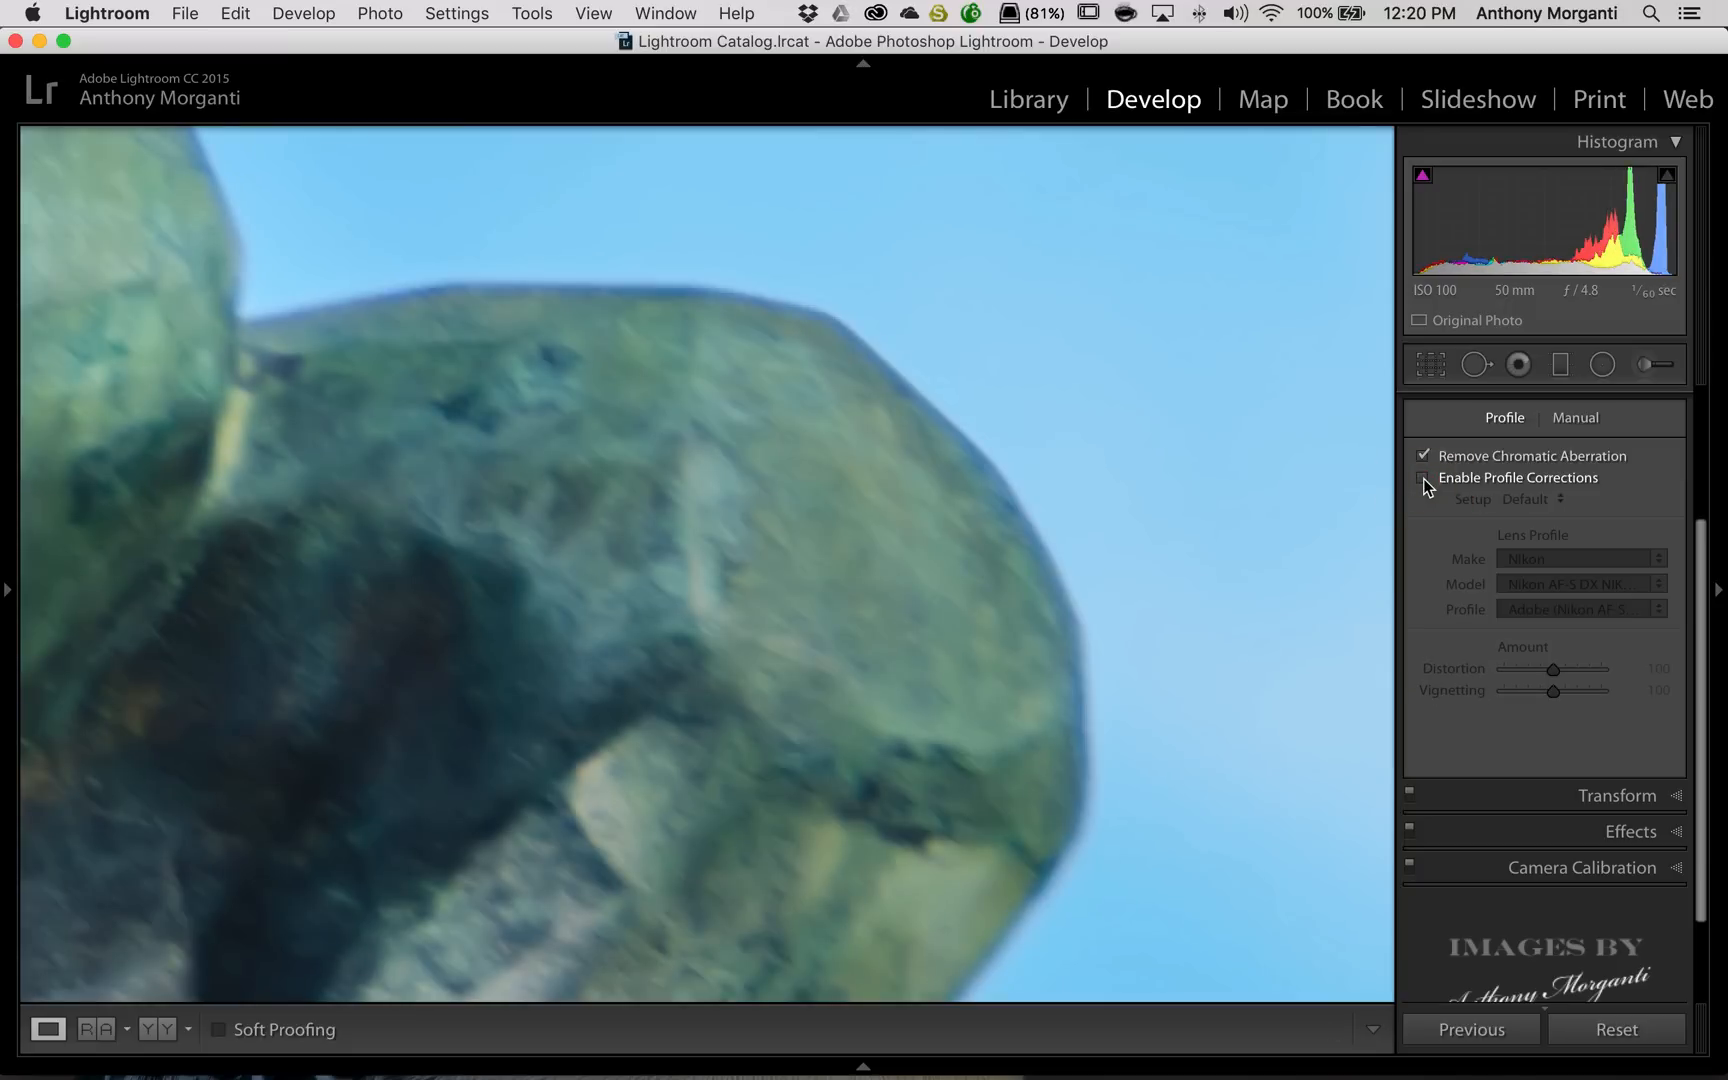
pyautogui.moveTo(1427, 488)
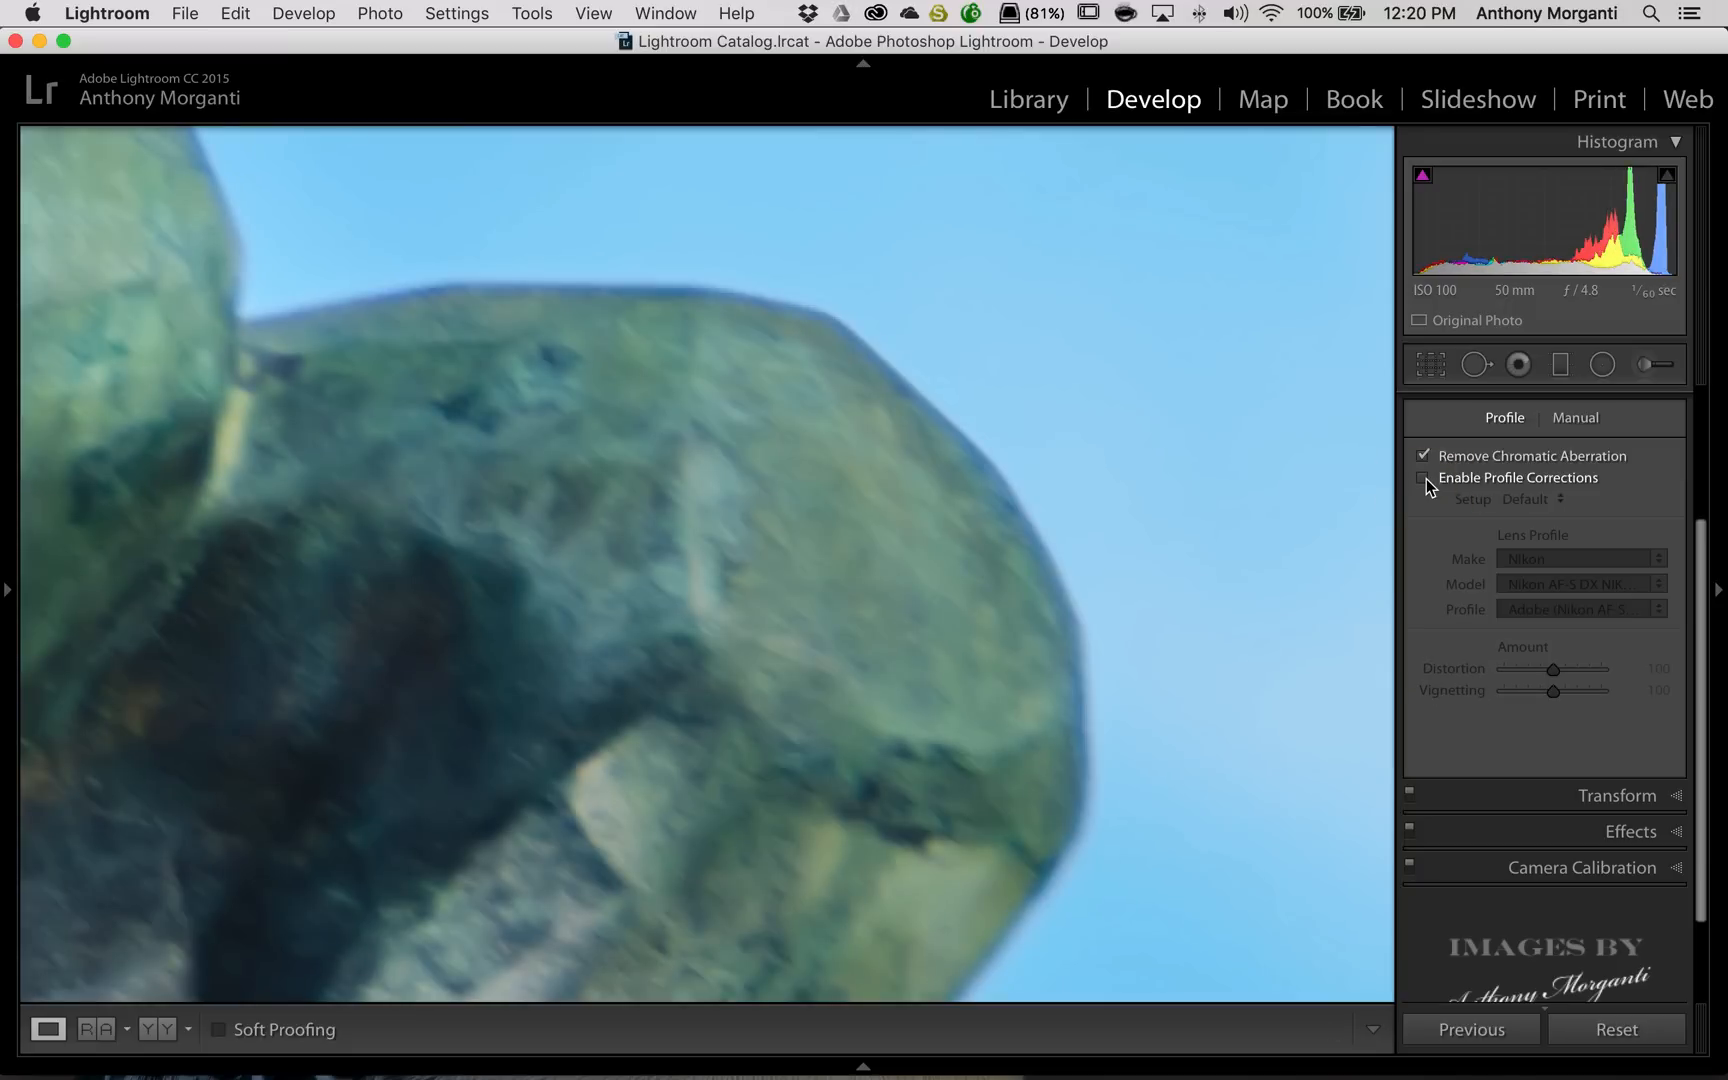
pyautogui.click(1424, 477)
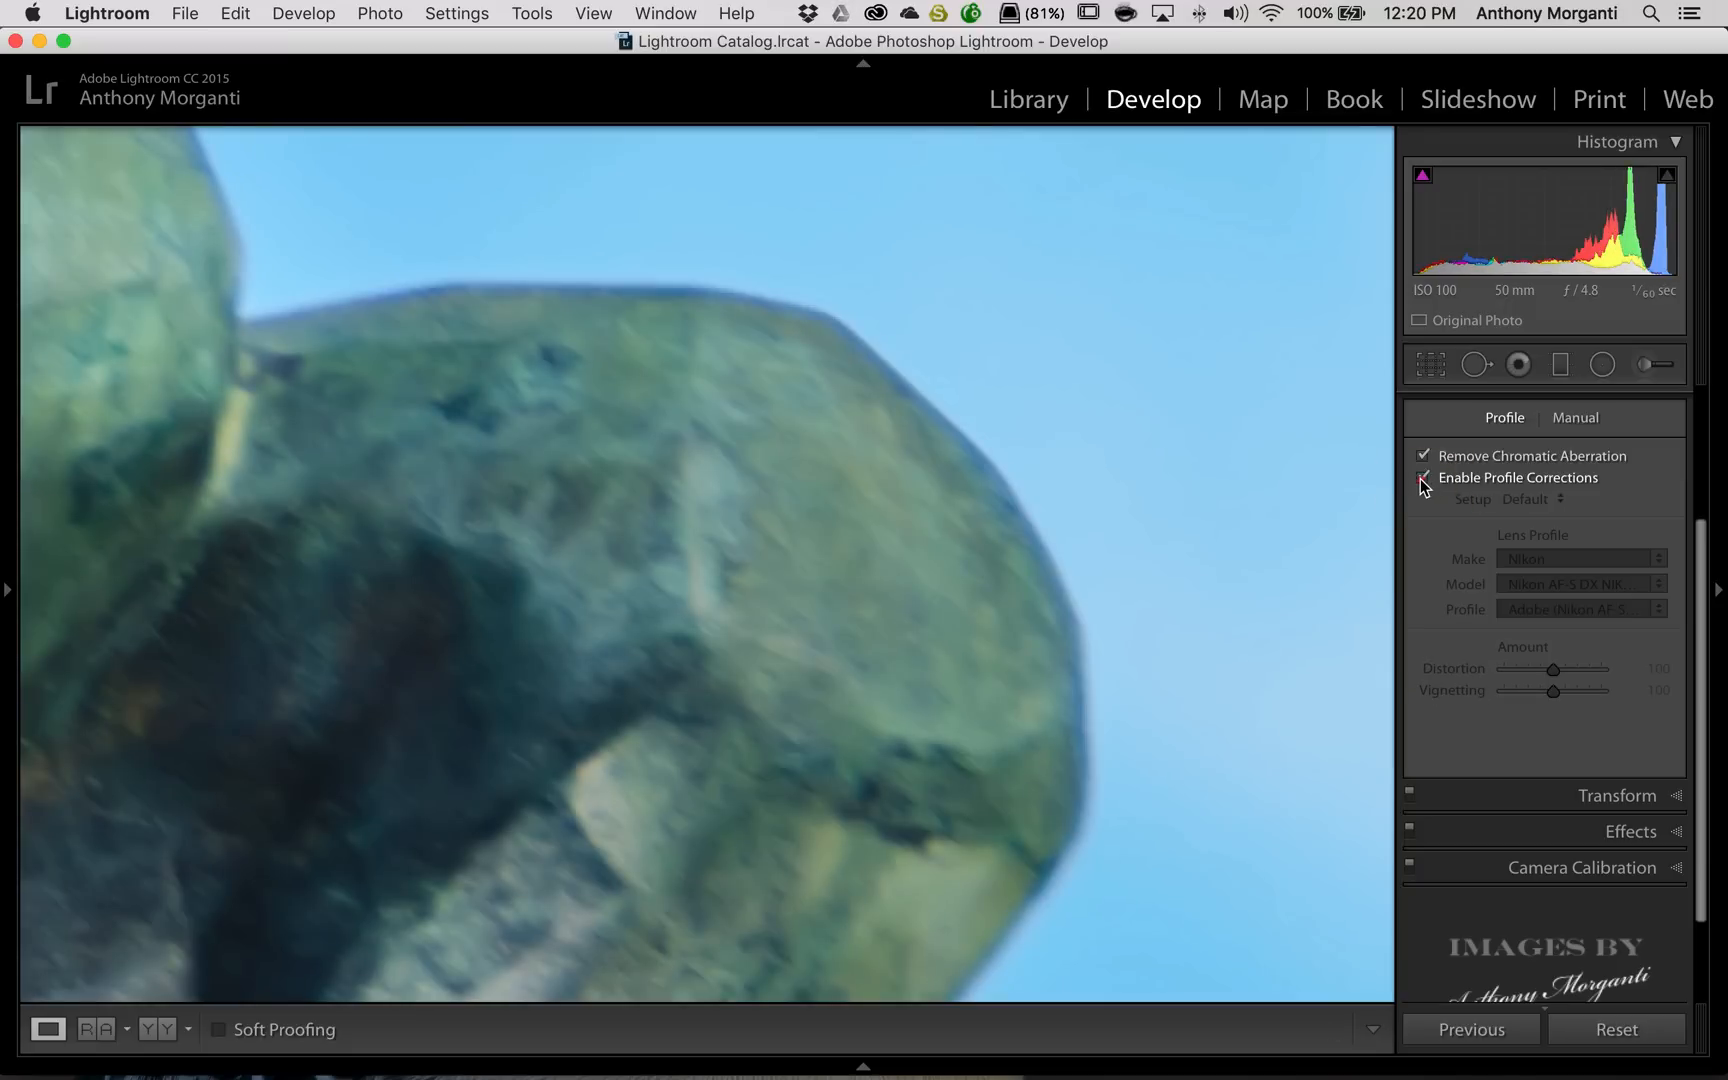
pyautogui.click(1425, 478)
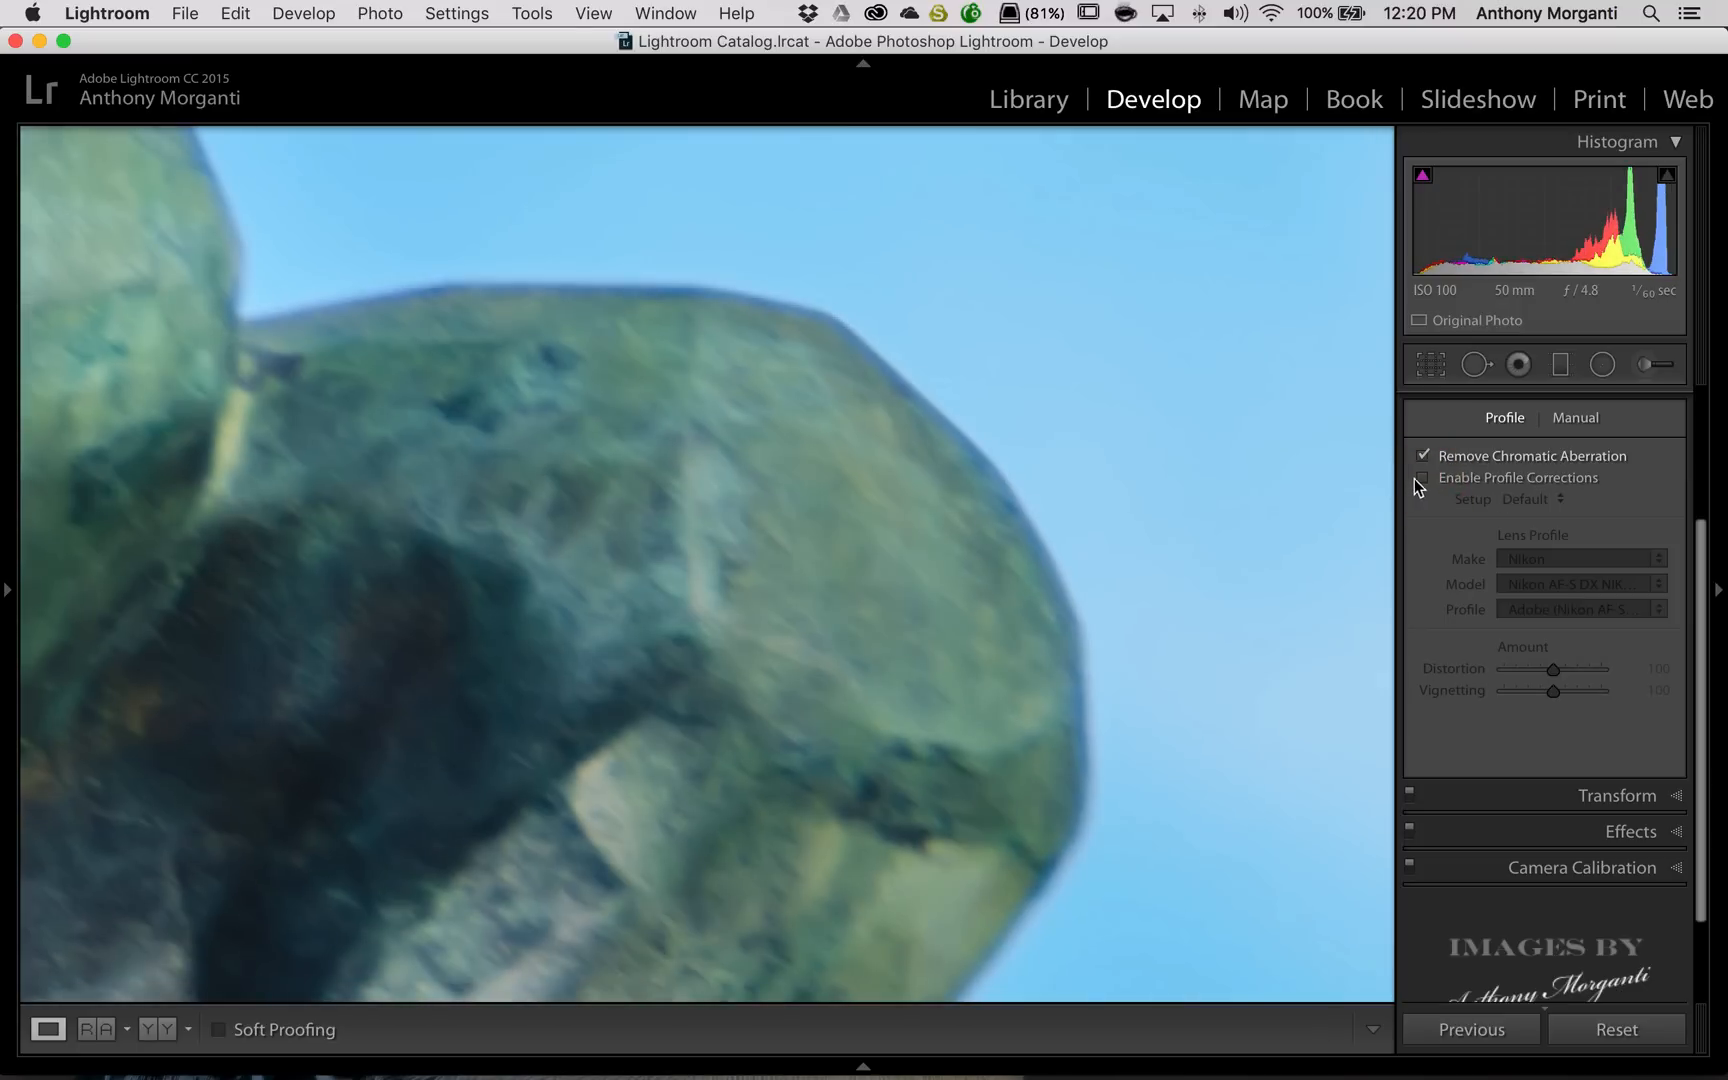
pyautogui.click(1425, 477)
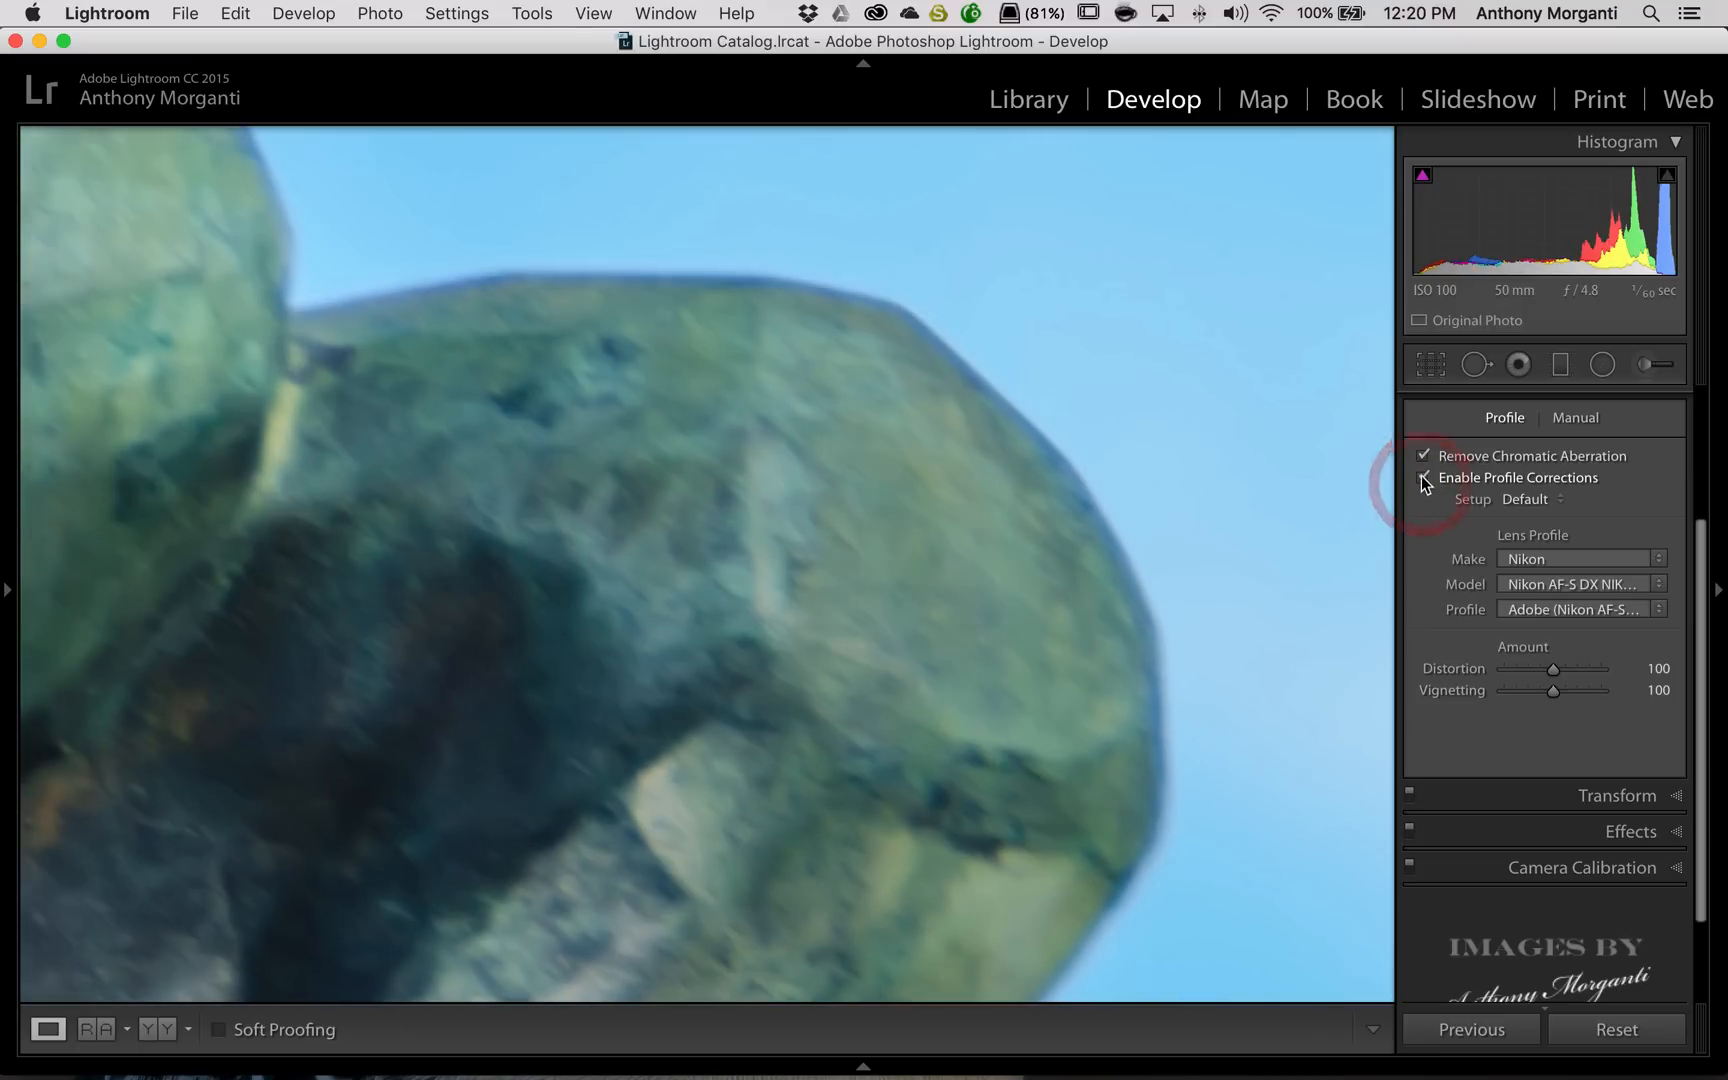
pyautogui.click(1425, 477)
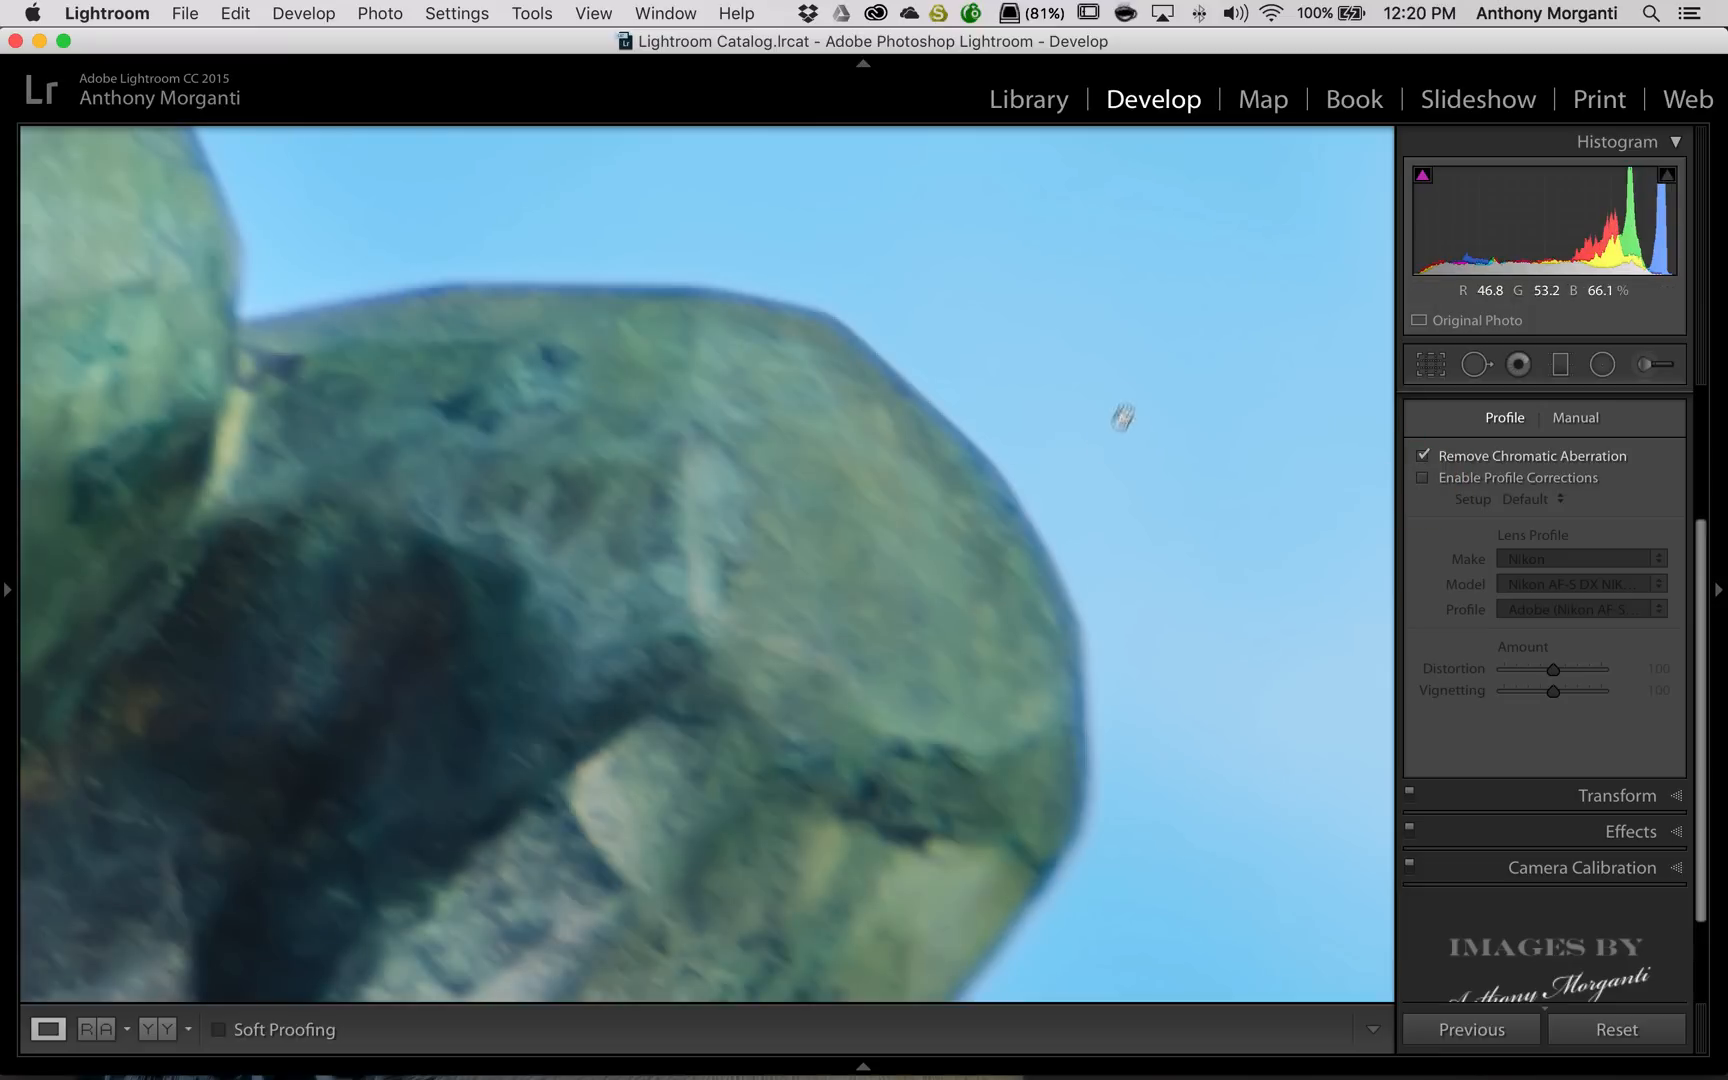
pyautogui.click(1423, 477)
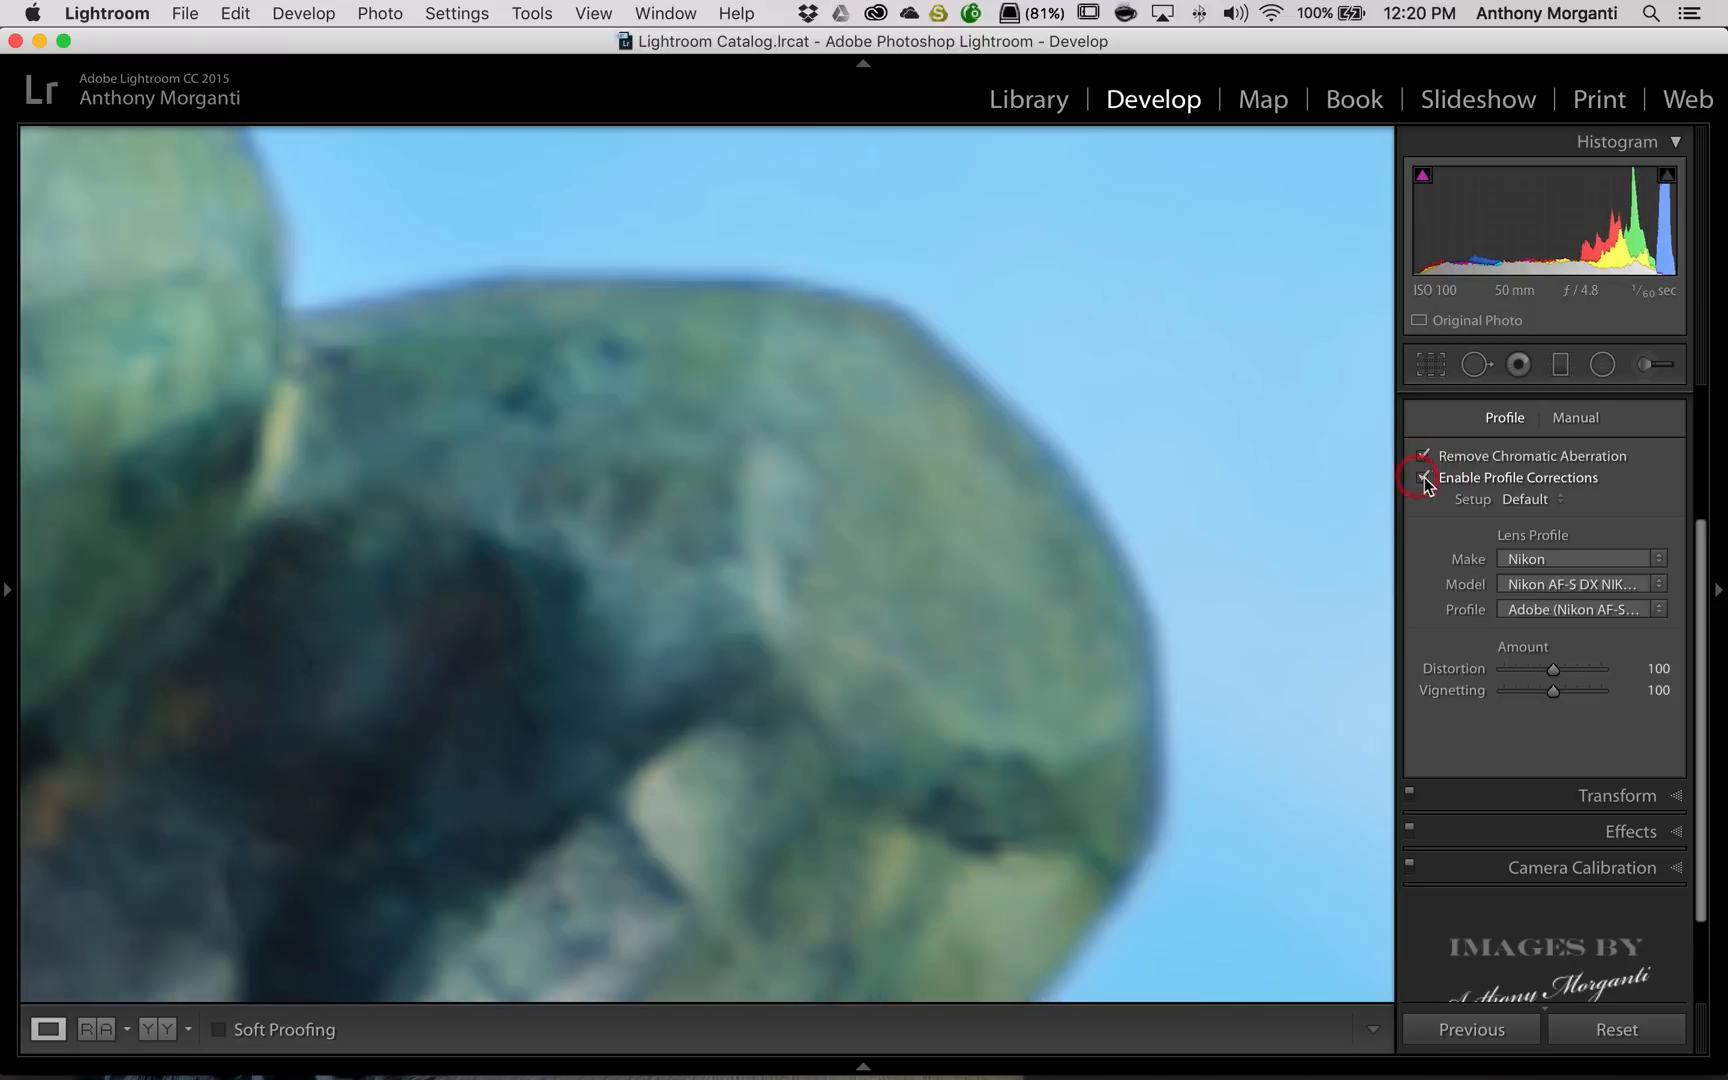
pyautogui.click(1423, 477)
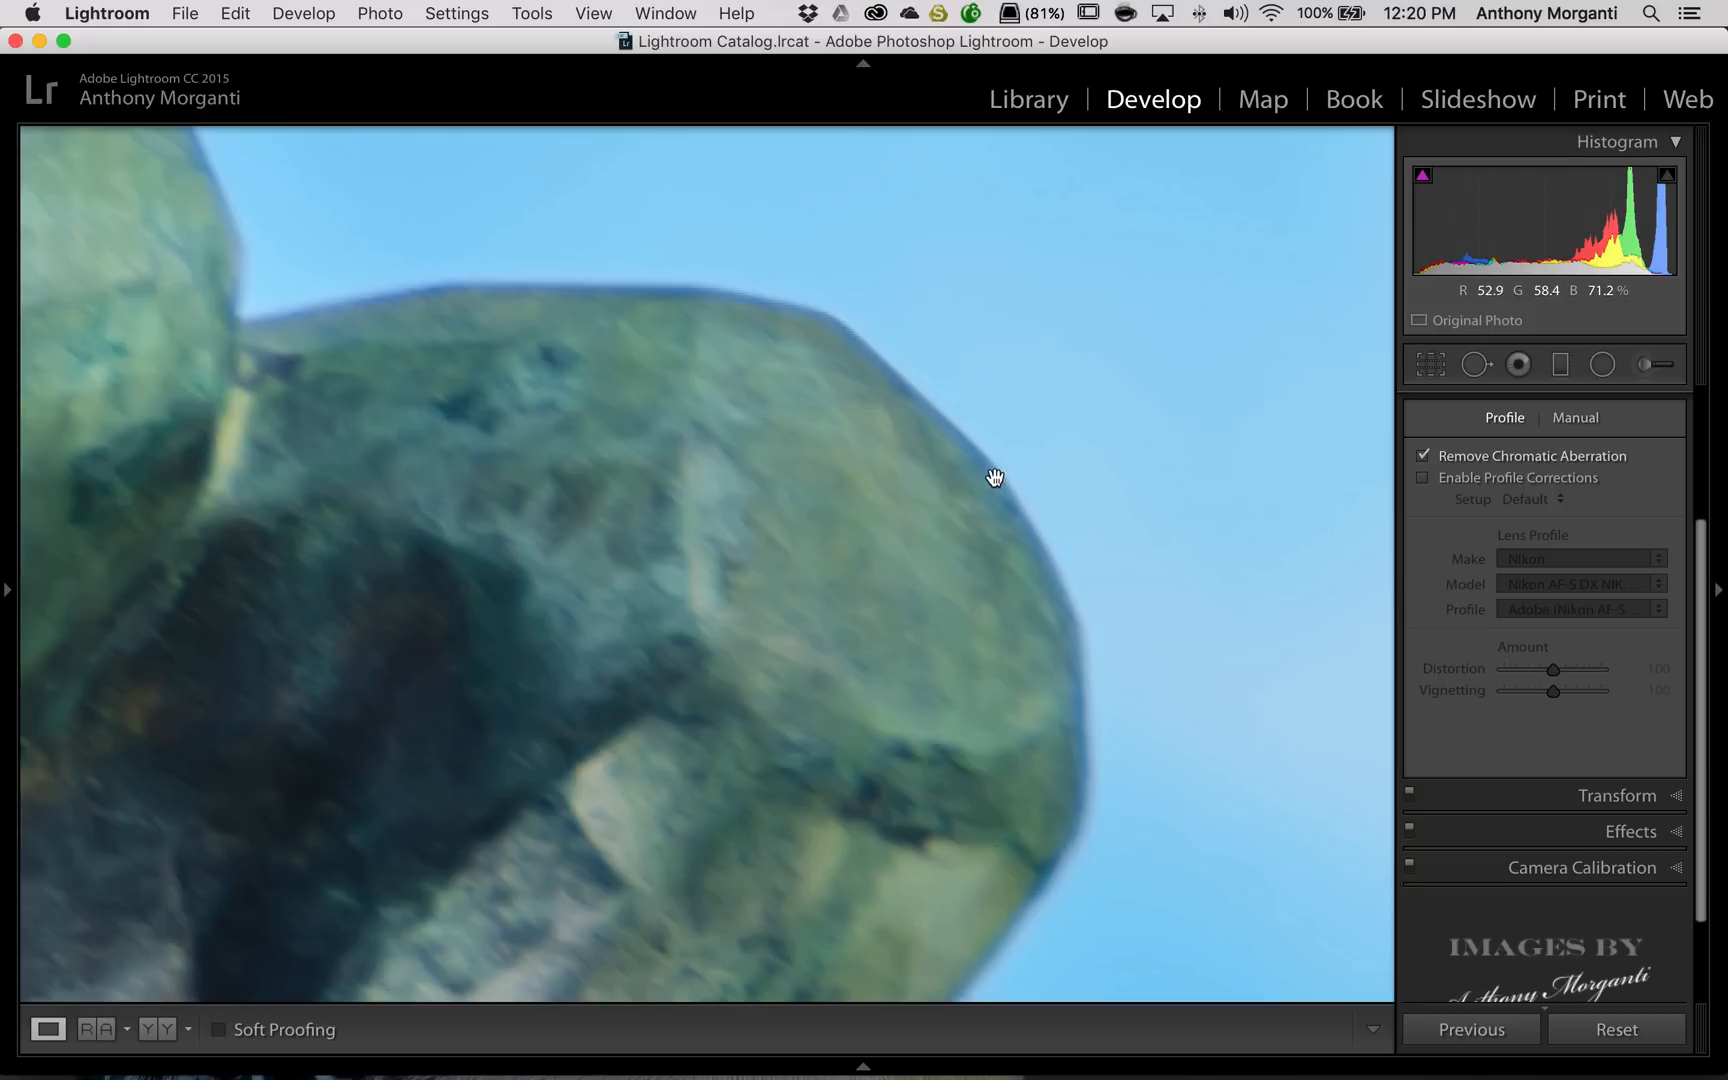
pyautogui.moveTo(601, 282)
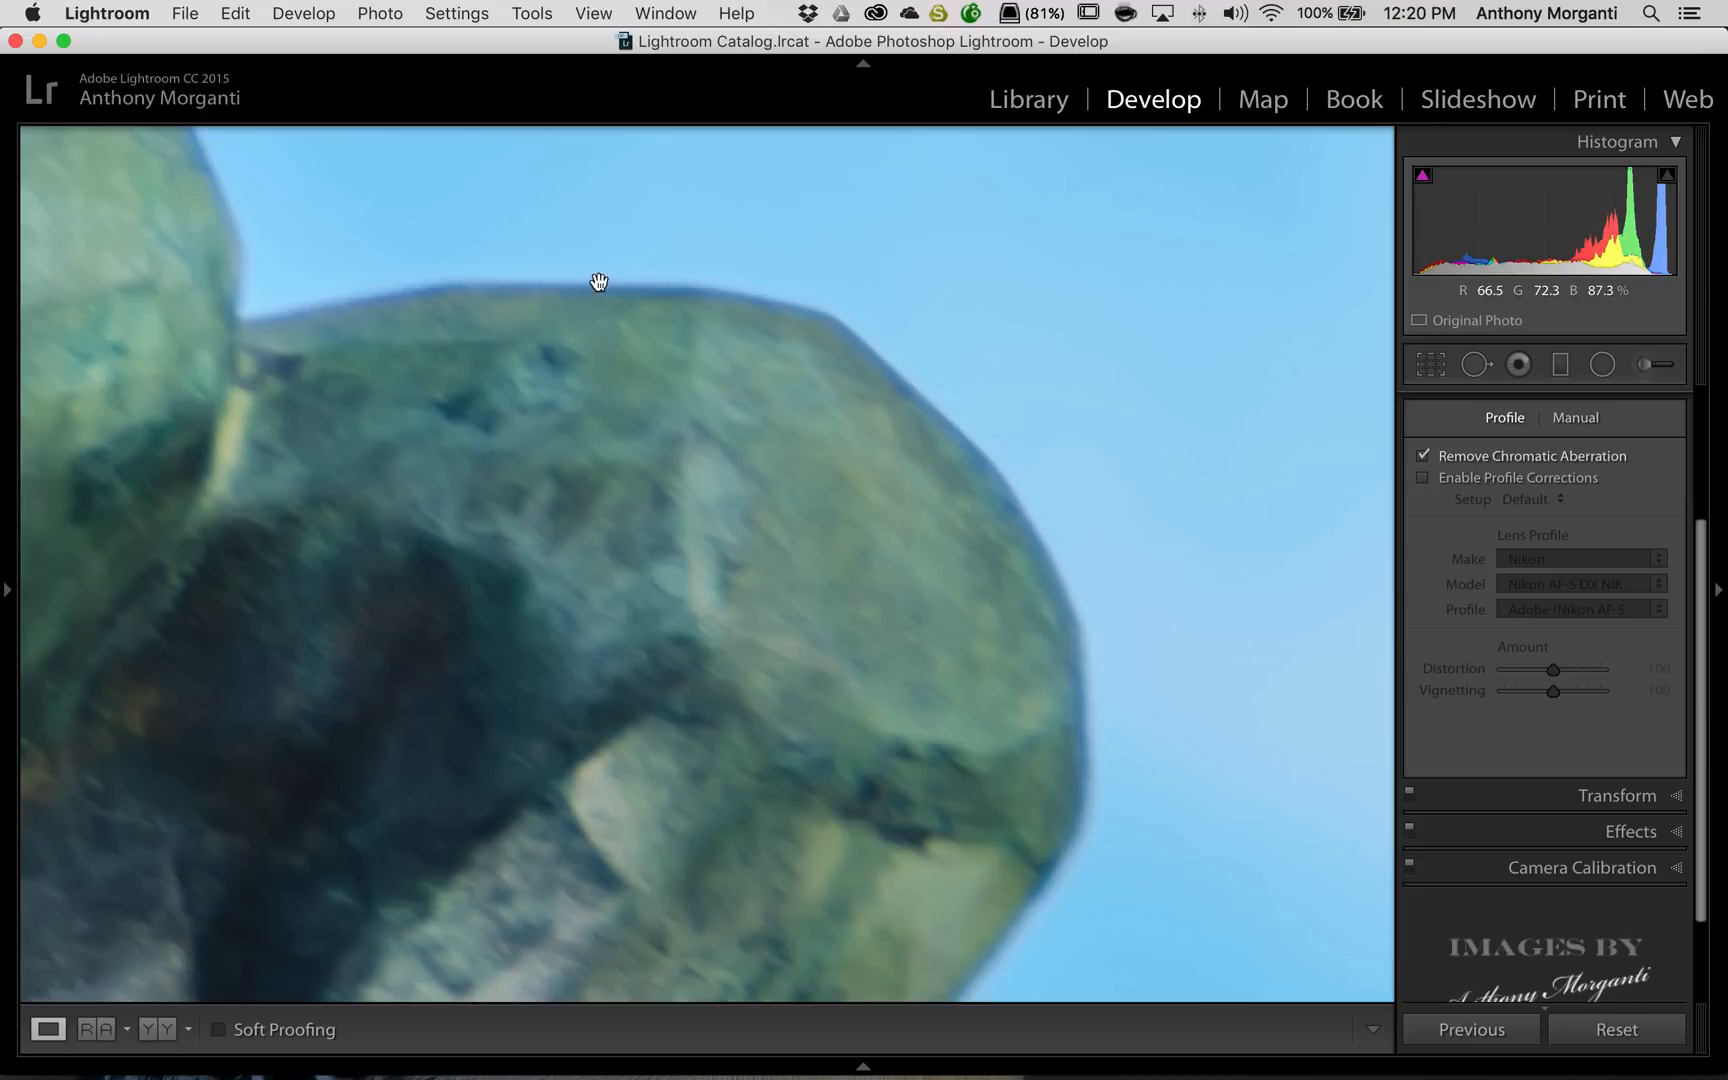
# - Show the Manual lens corrections with purple and green Defringe amounts at zero
pyautogui.click(1575, 418)
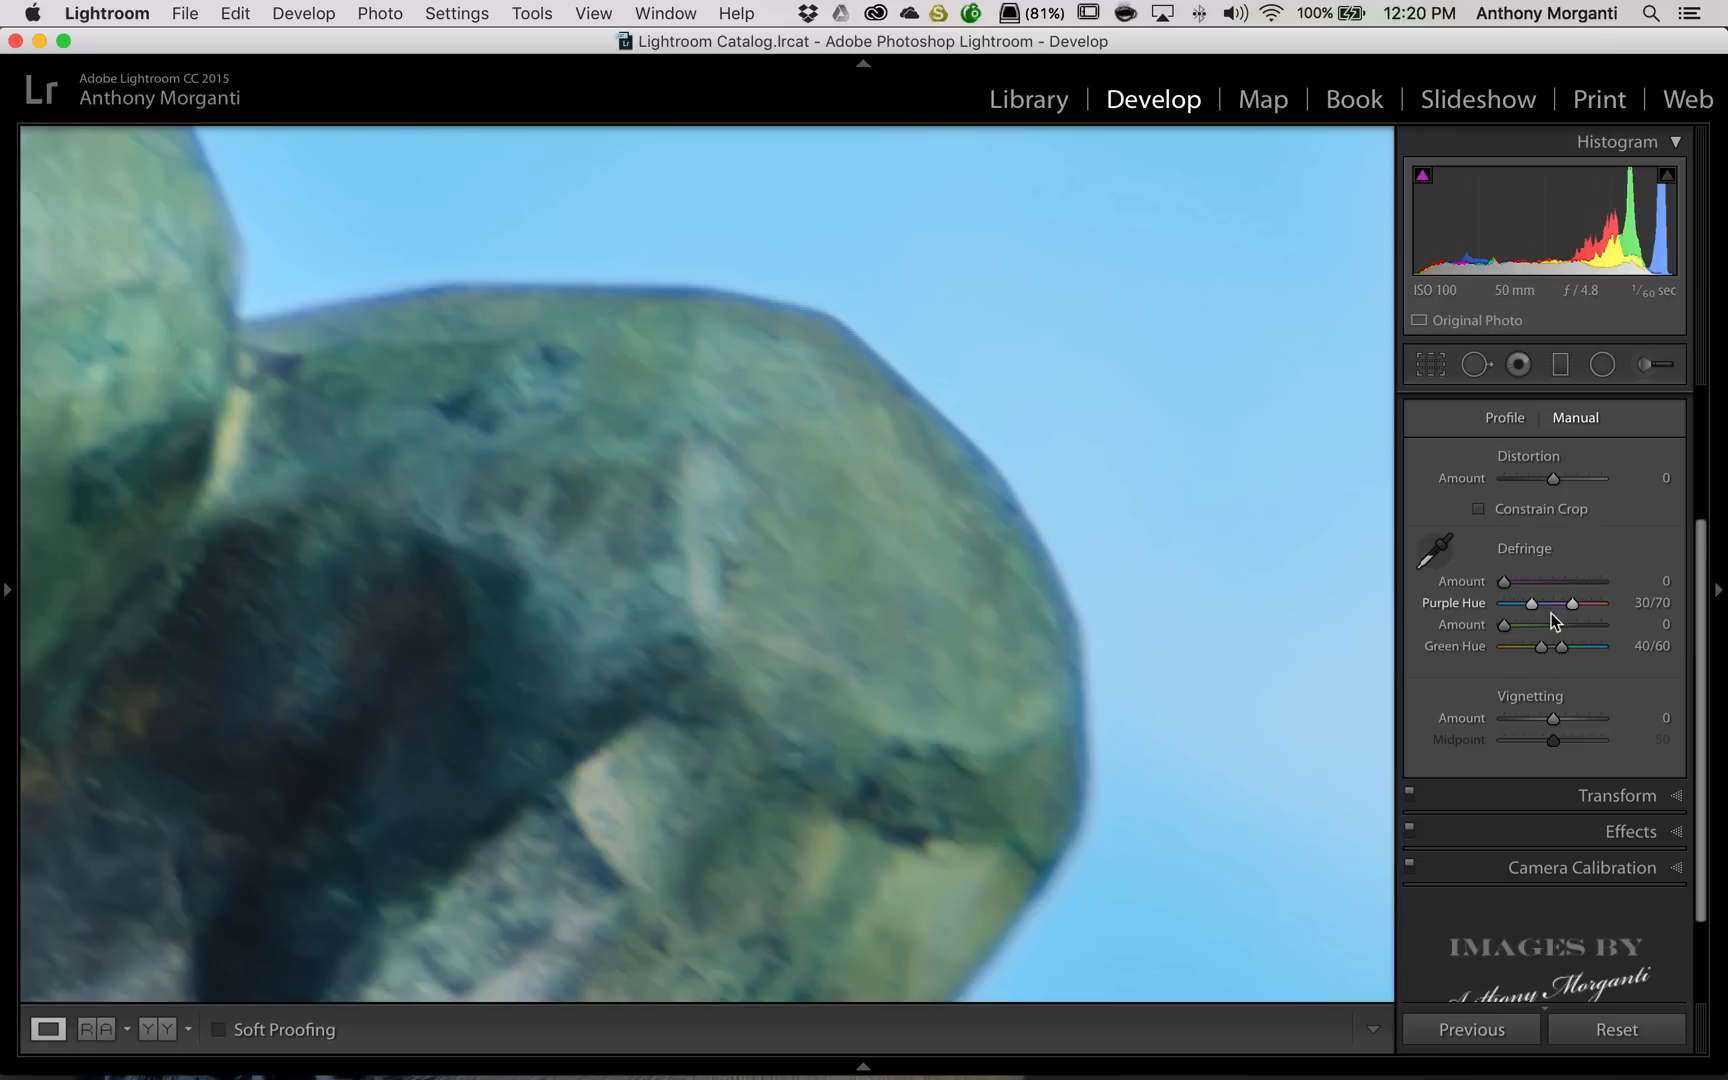
pyautogui.moveTo(1543, 614)
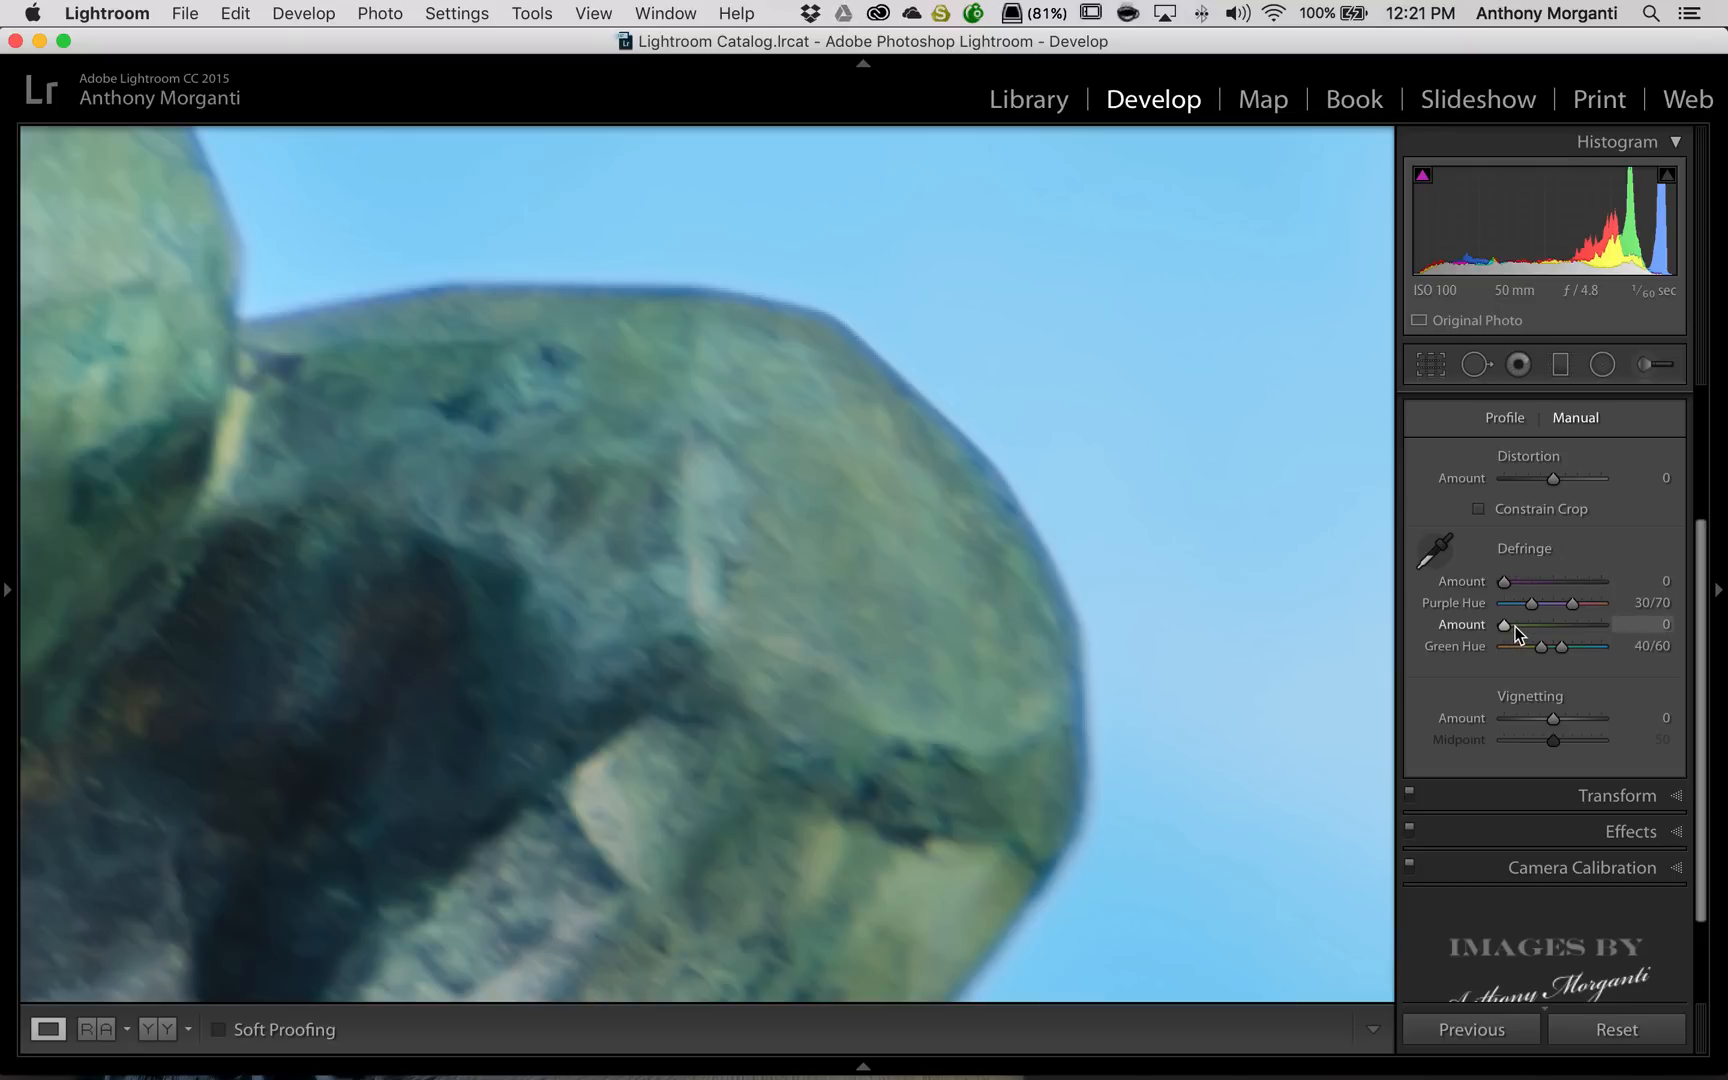
pyautogui.moveTo(948, 466)
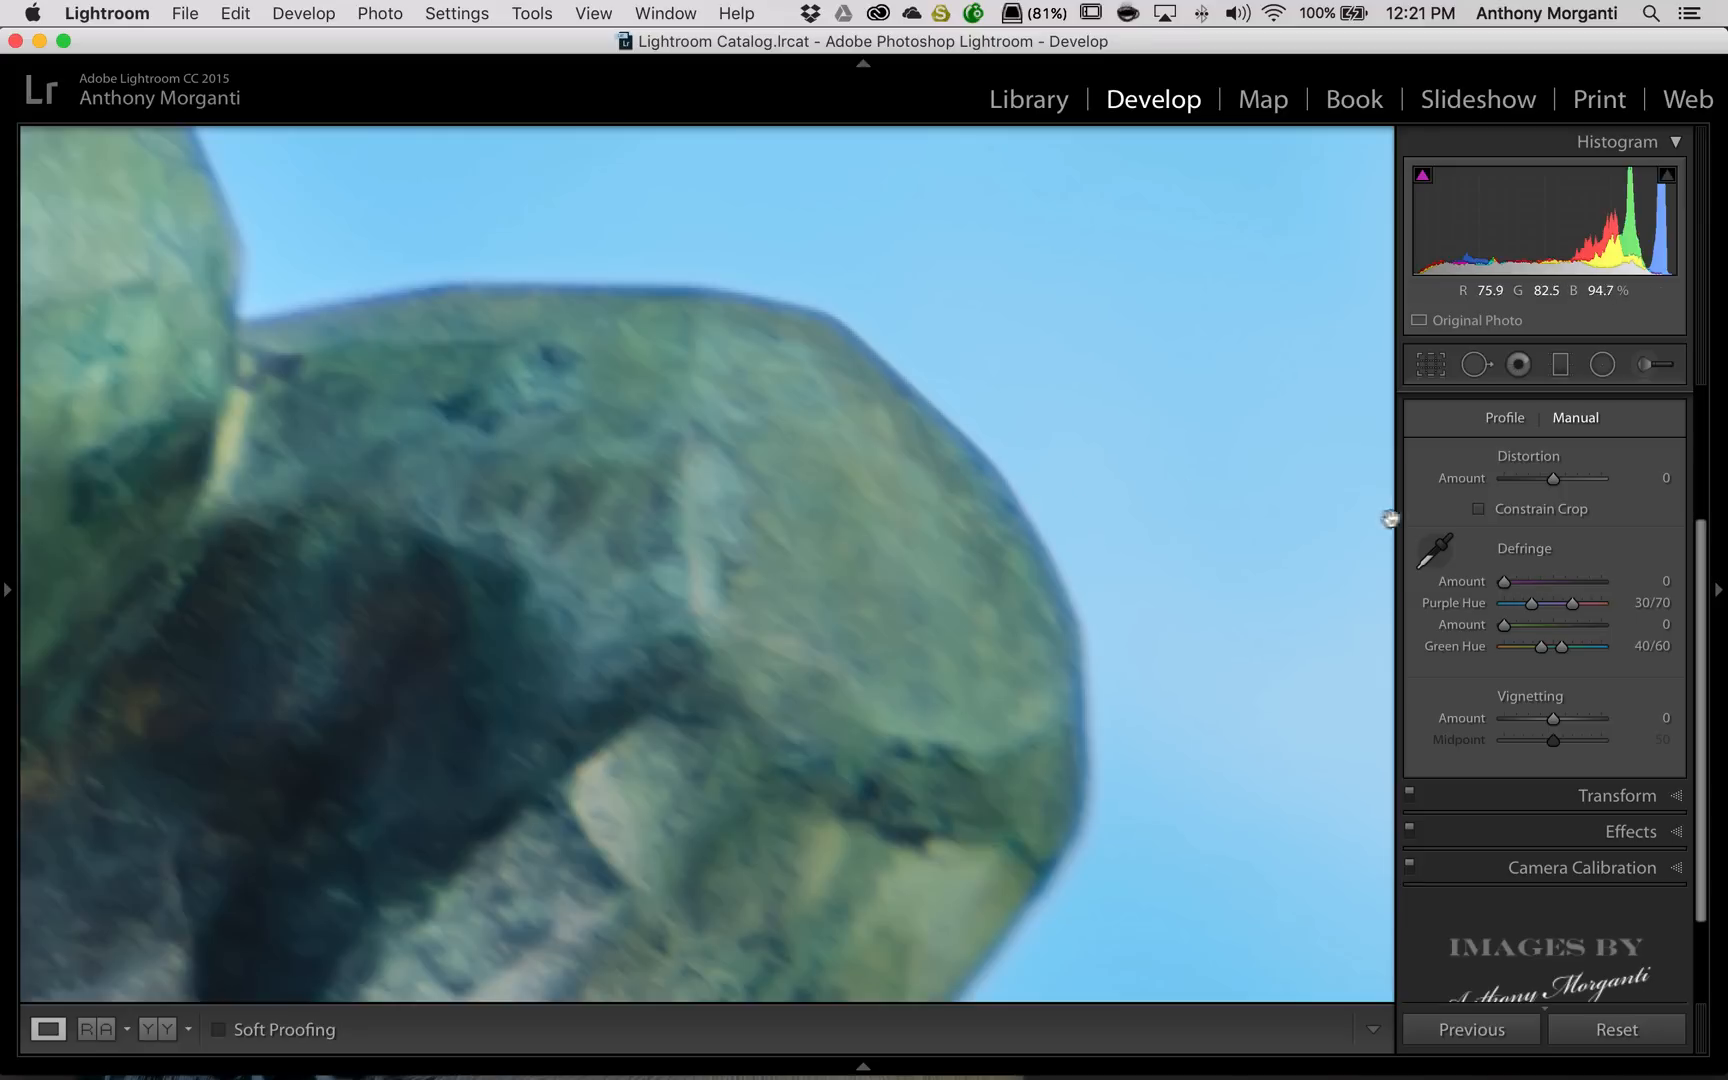
pyautogui.moveTo(1435, 554)
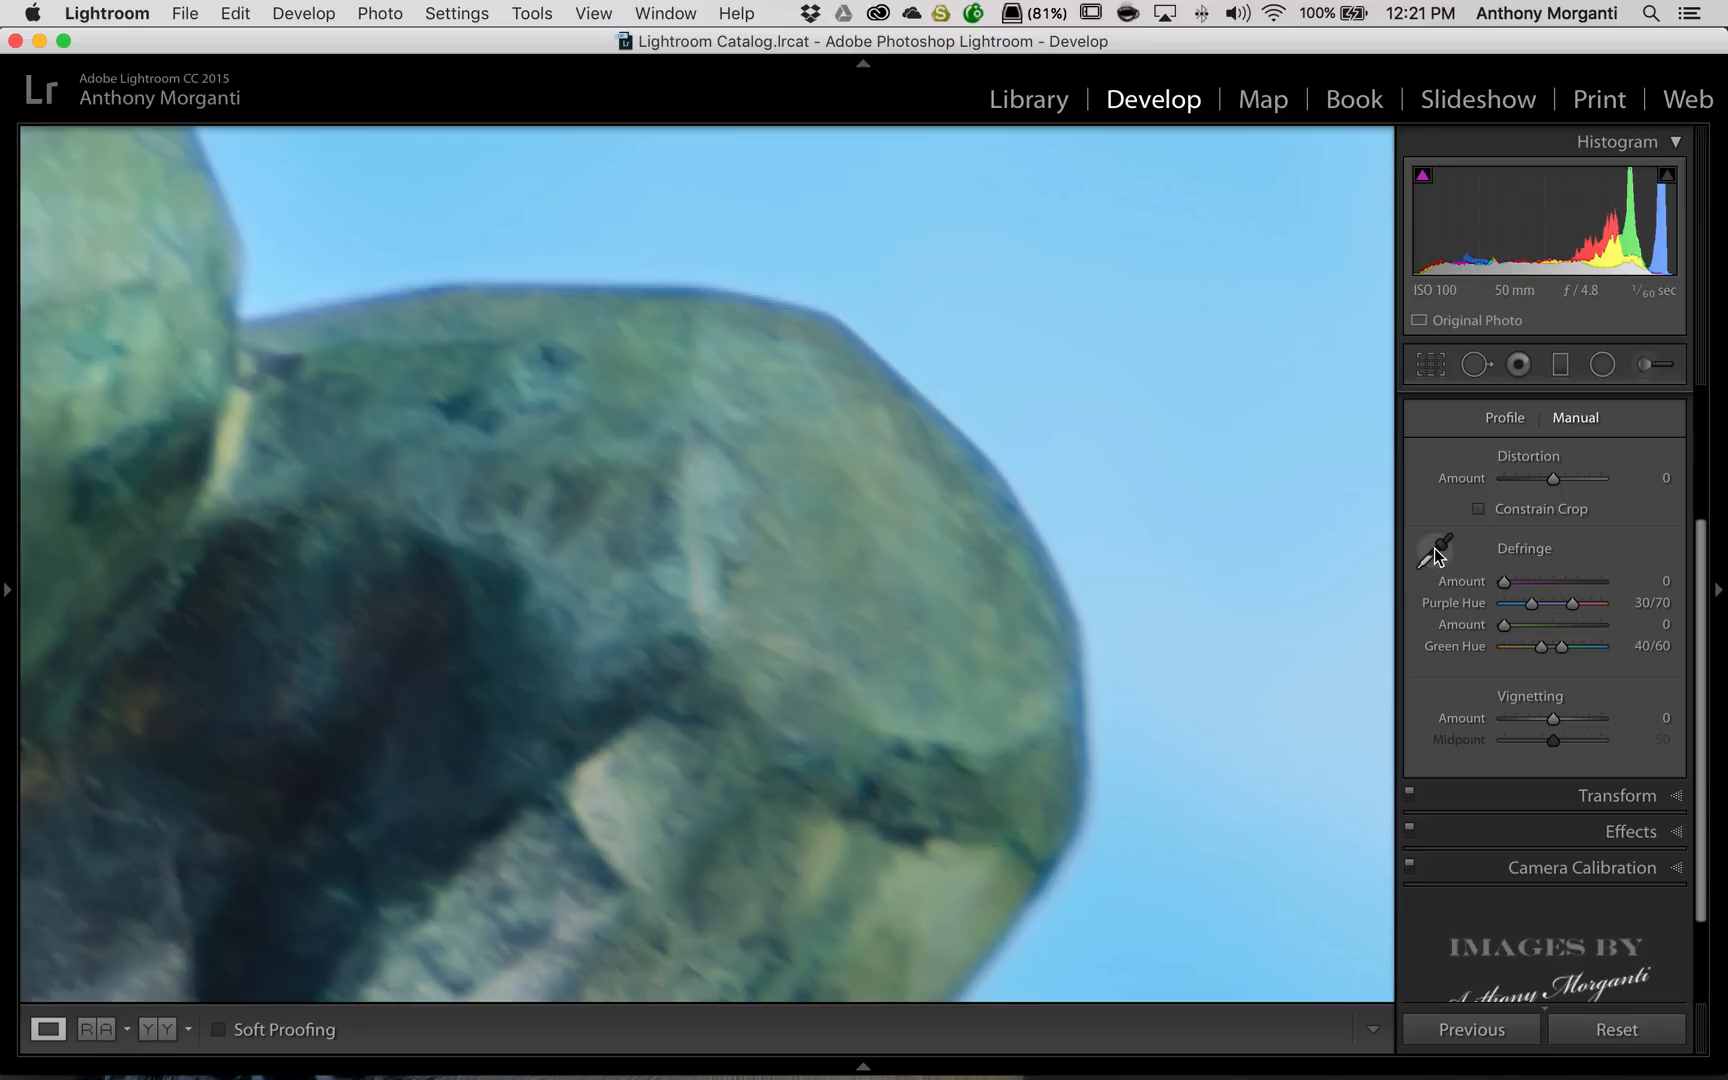
# - Sample the knee-edge fringe with the Defringe eyedropper, setting purple amount 3 and hue 5–45
pyautogui.click(1435, 551)
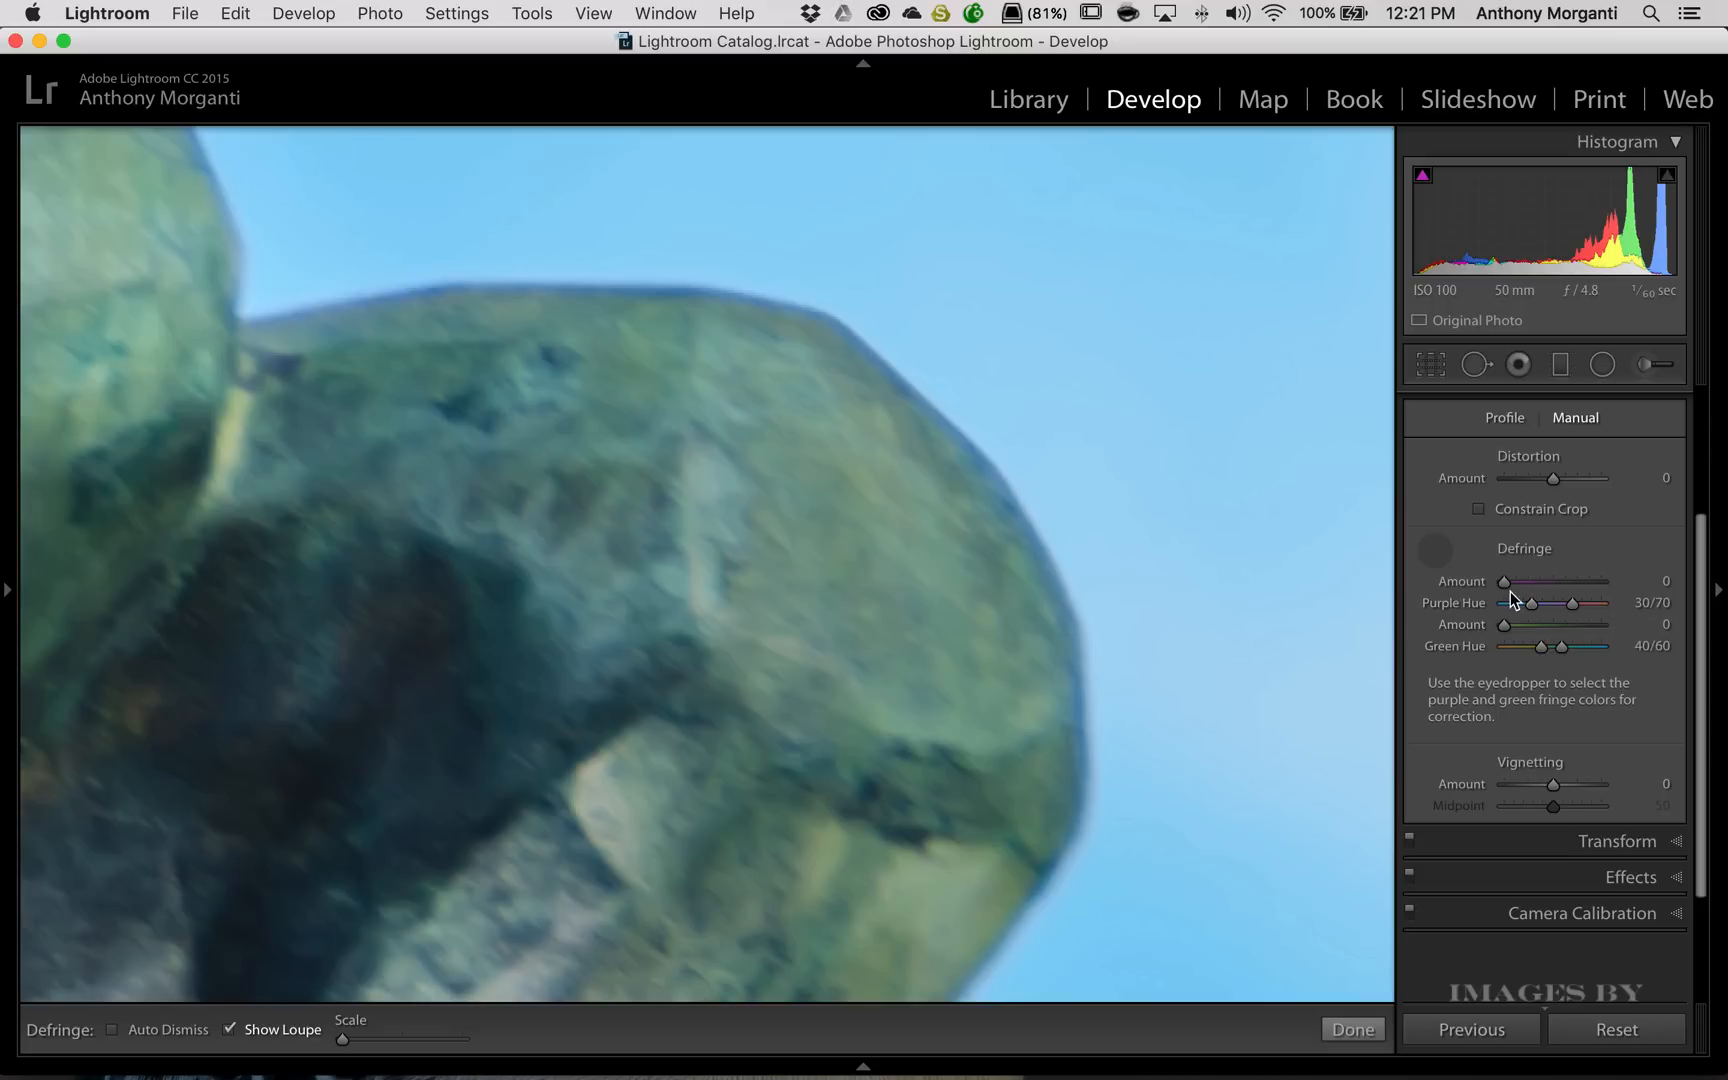
pyautogui.moveTo(1464, 625)
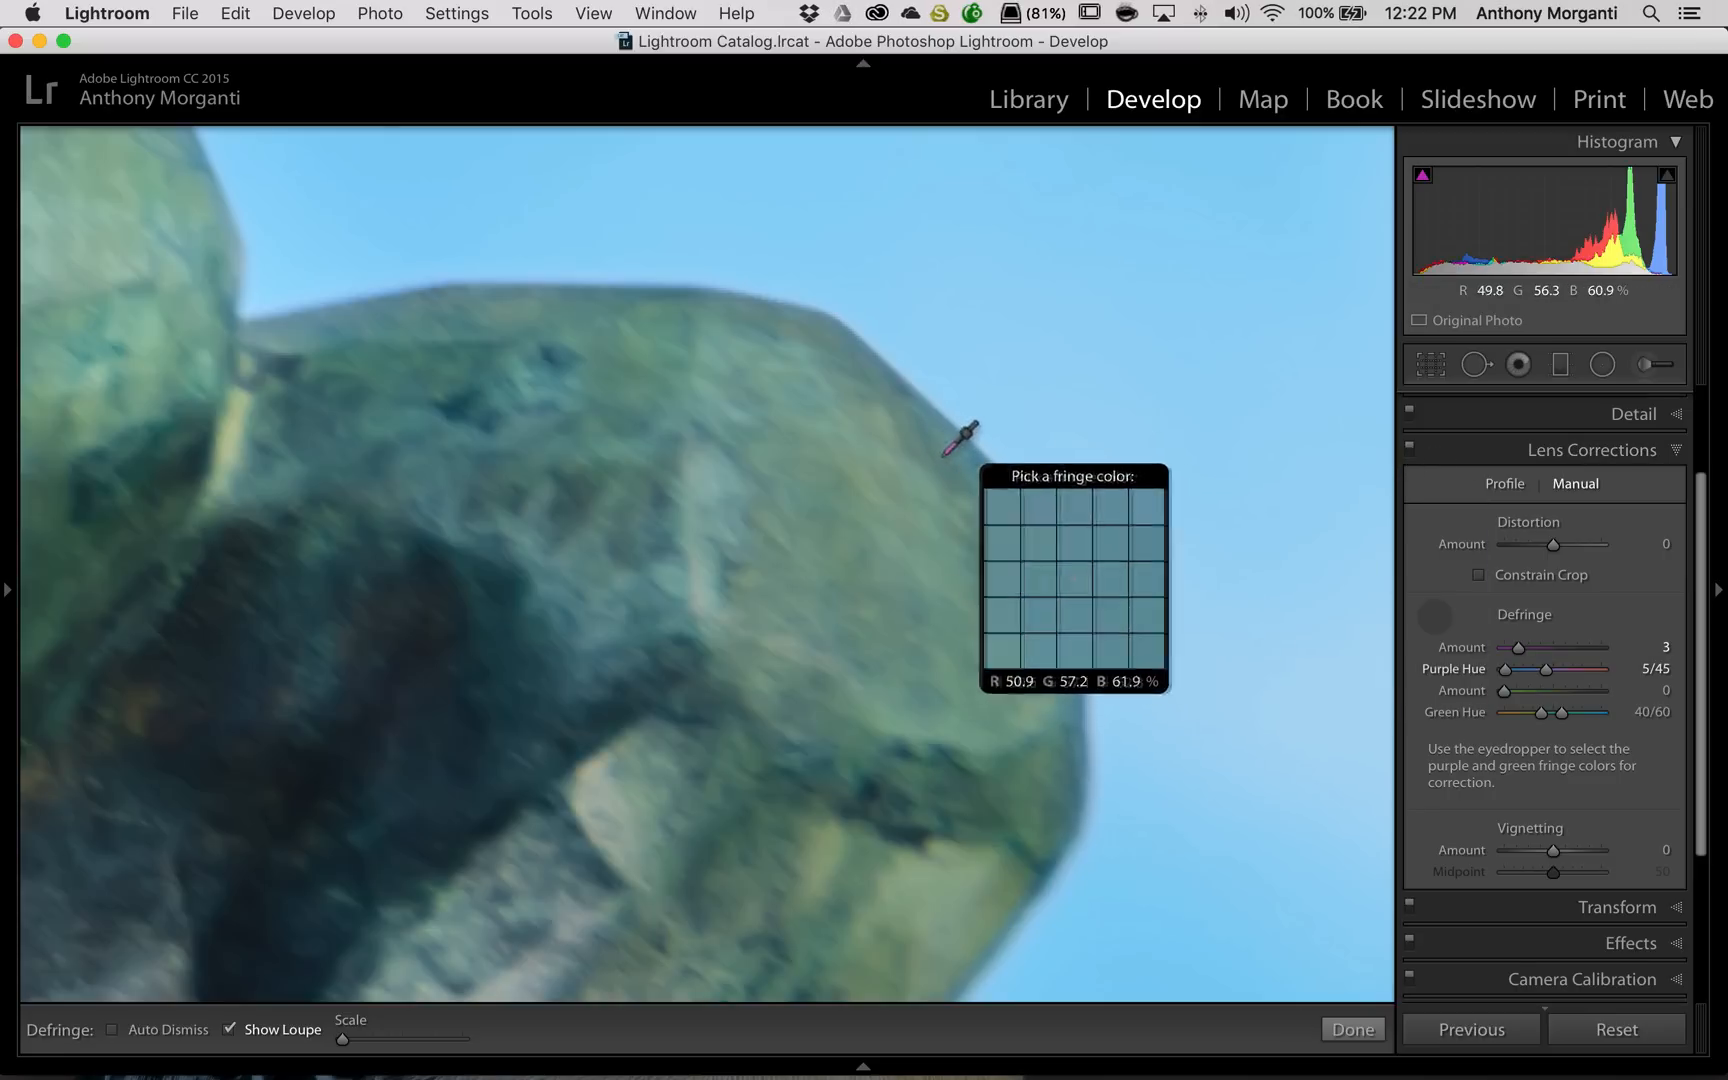
pyautogui.click(1414, 458)
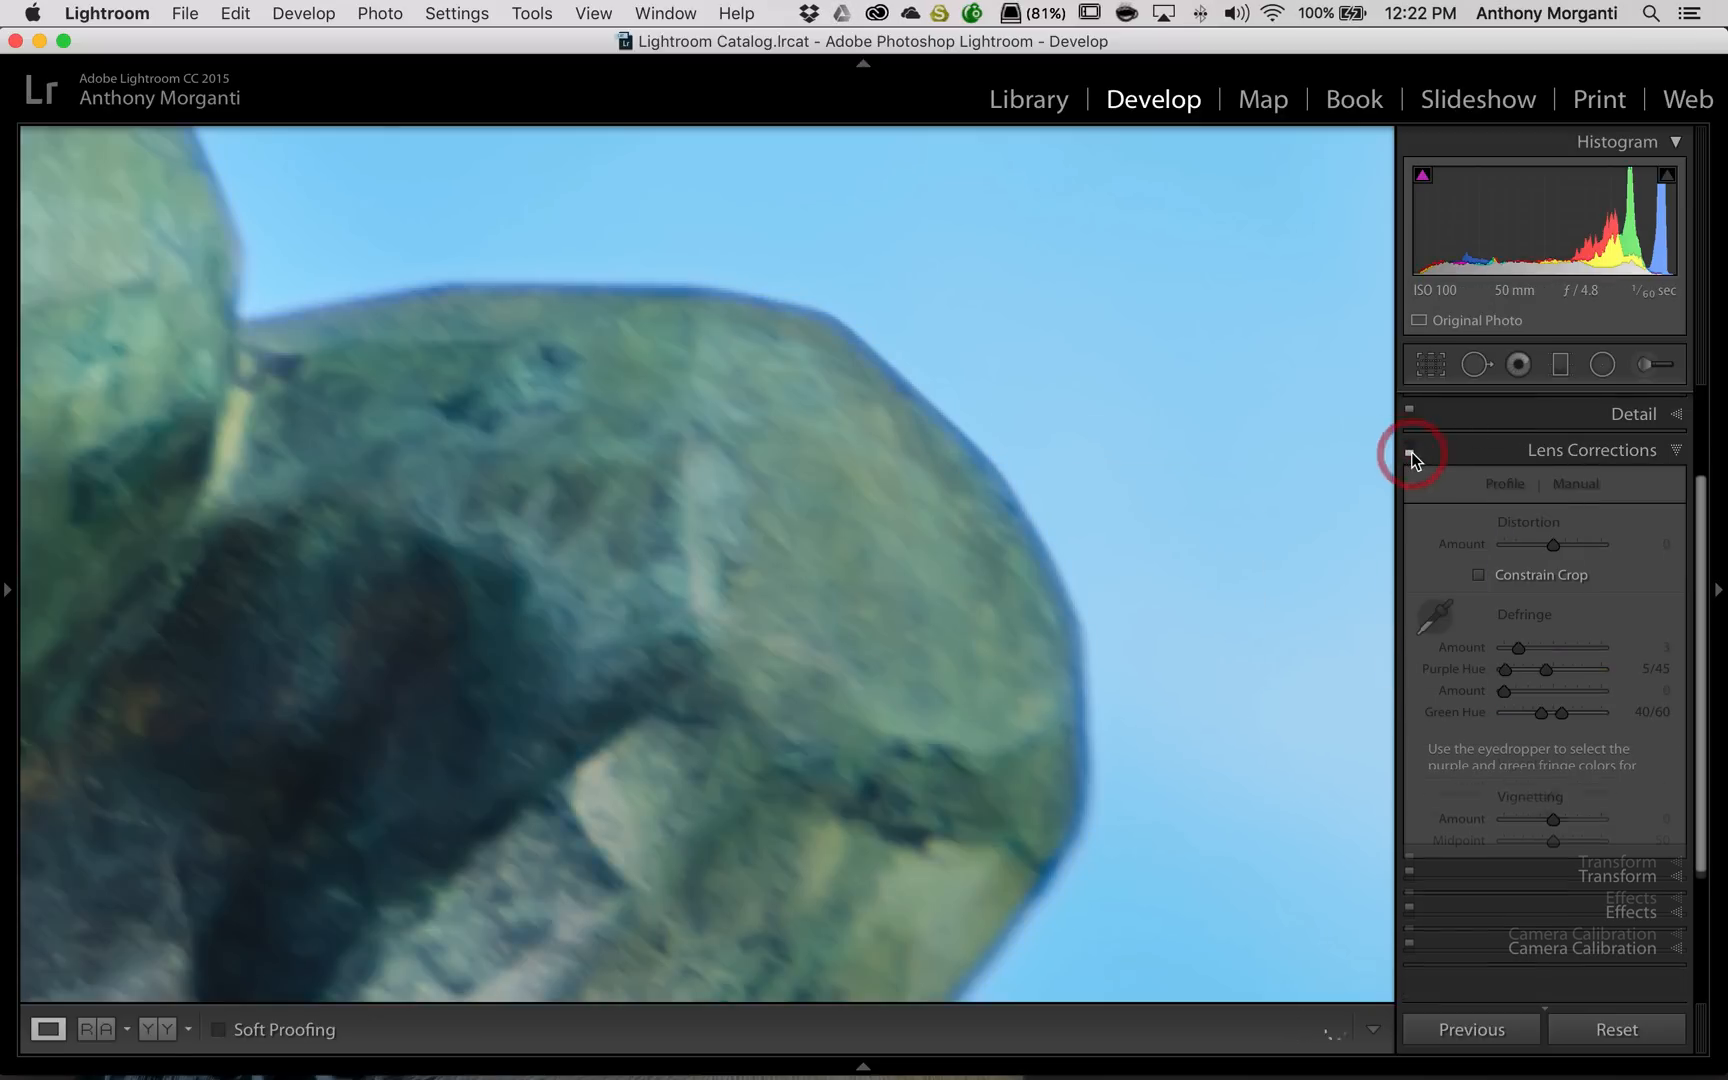